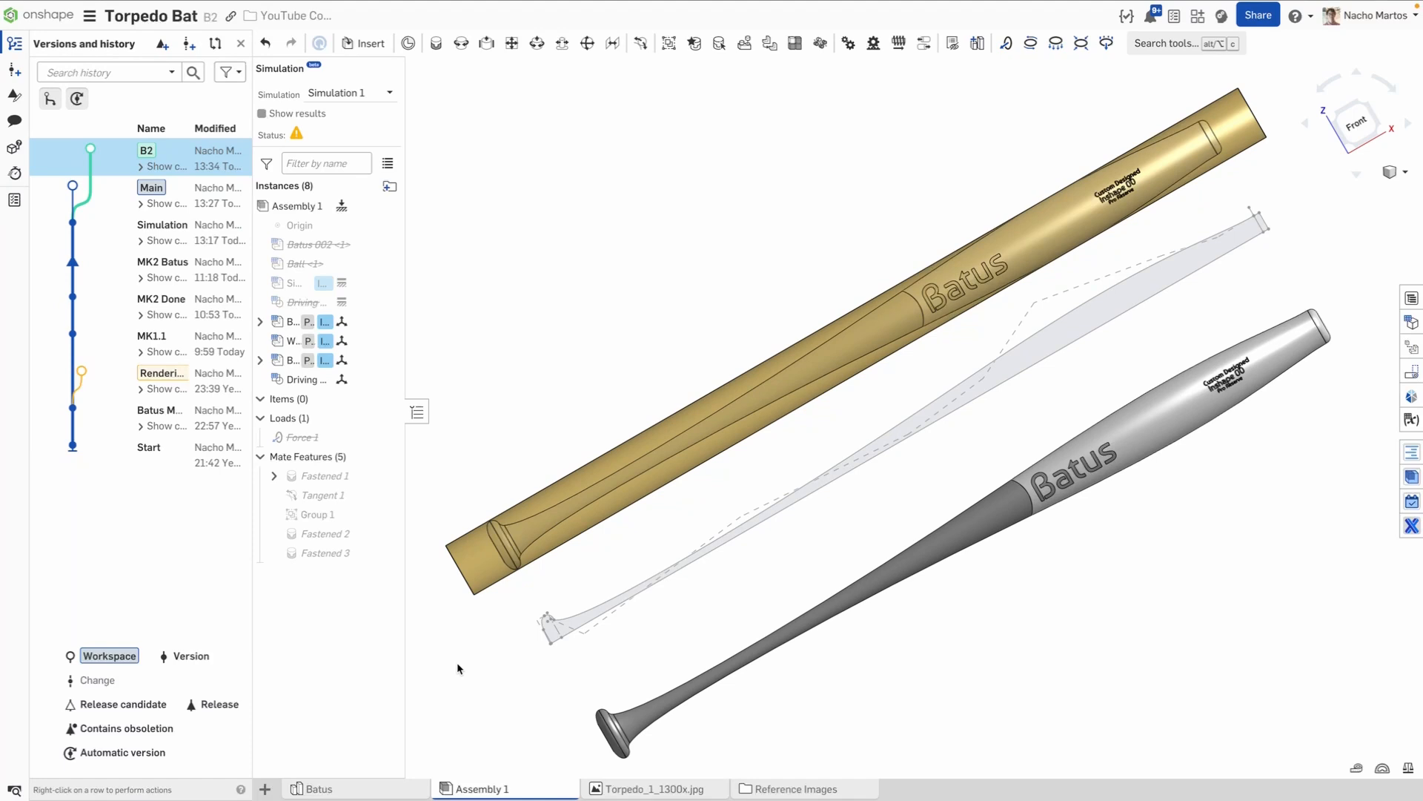
Step: Switch from version B2 to the Main workspace in Versions and history
left_click(317, 788)
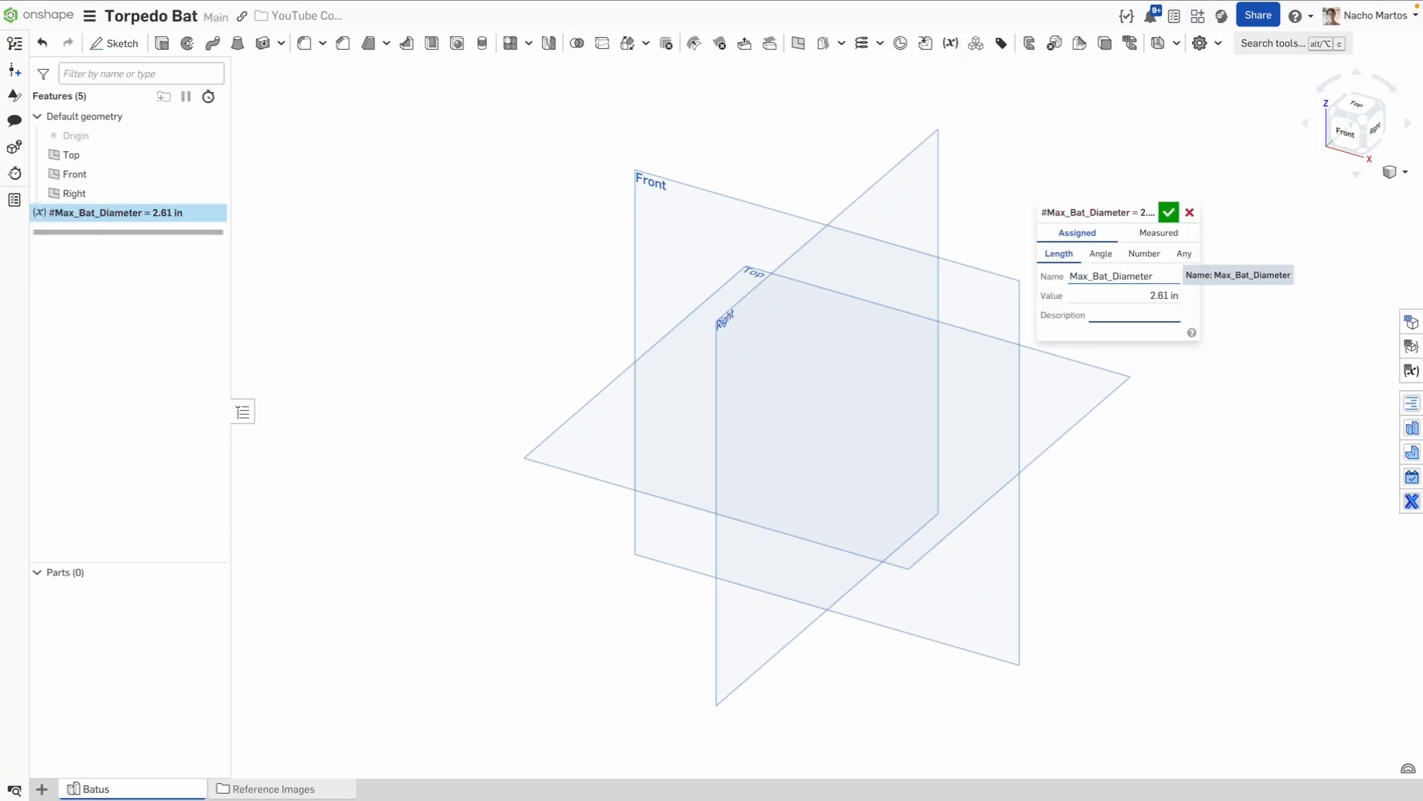
Step: Create described variables: Max_Bat_Diameter 2.61 in, Max_Bat_Length 42 in, Bat_Drop_OUNCES 39
type("Max allowable d")
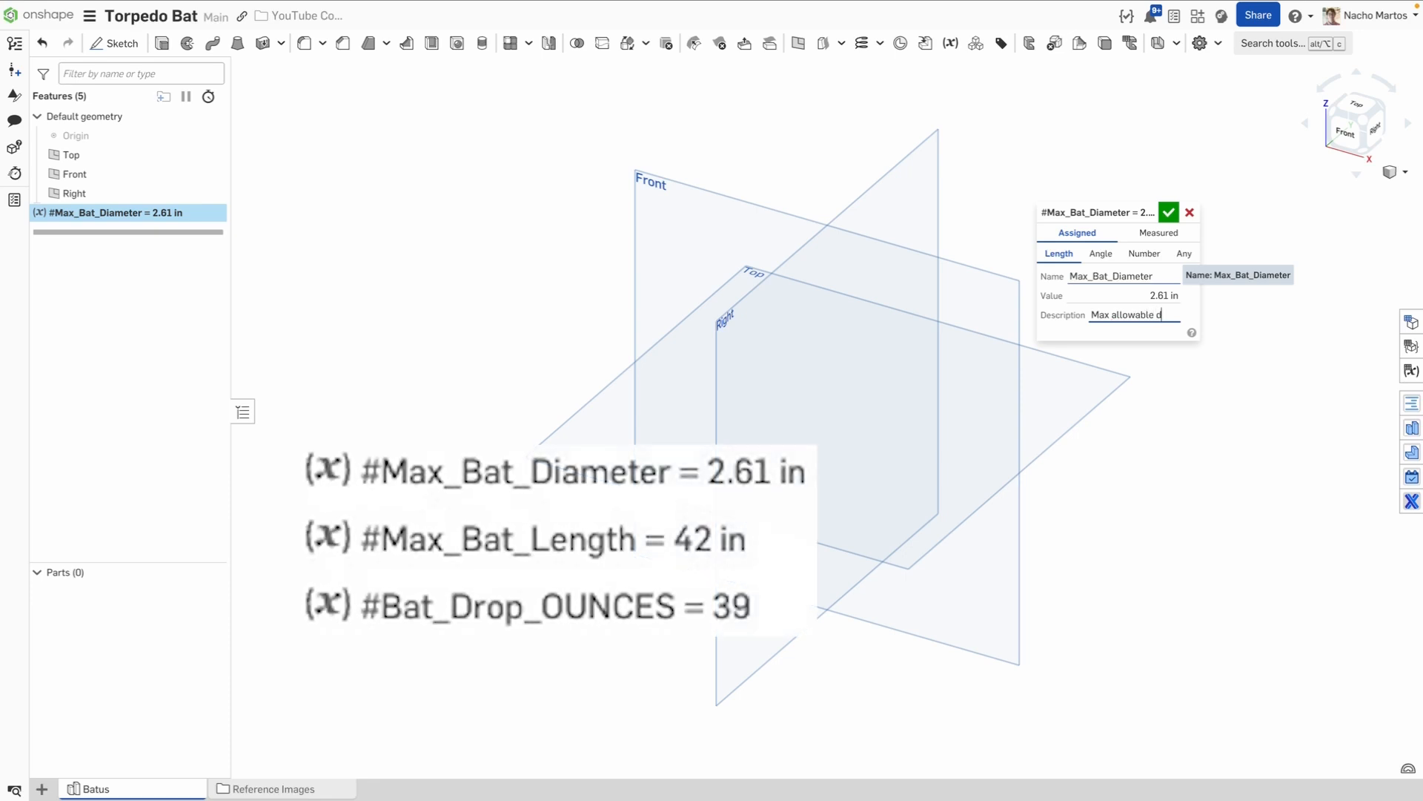
left_click(950, 43)
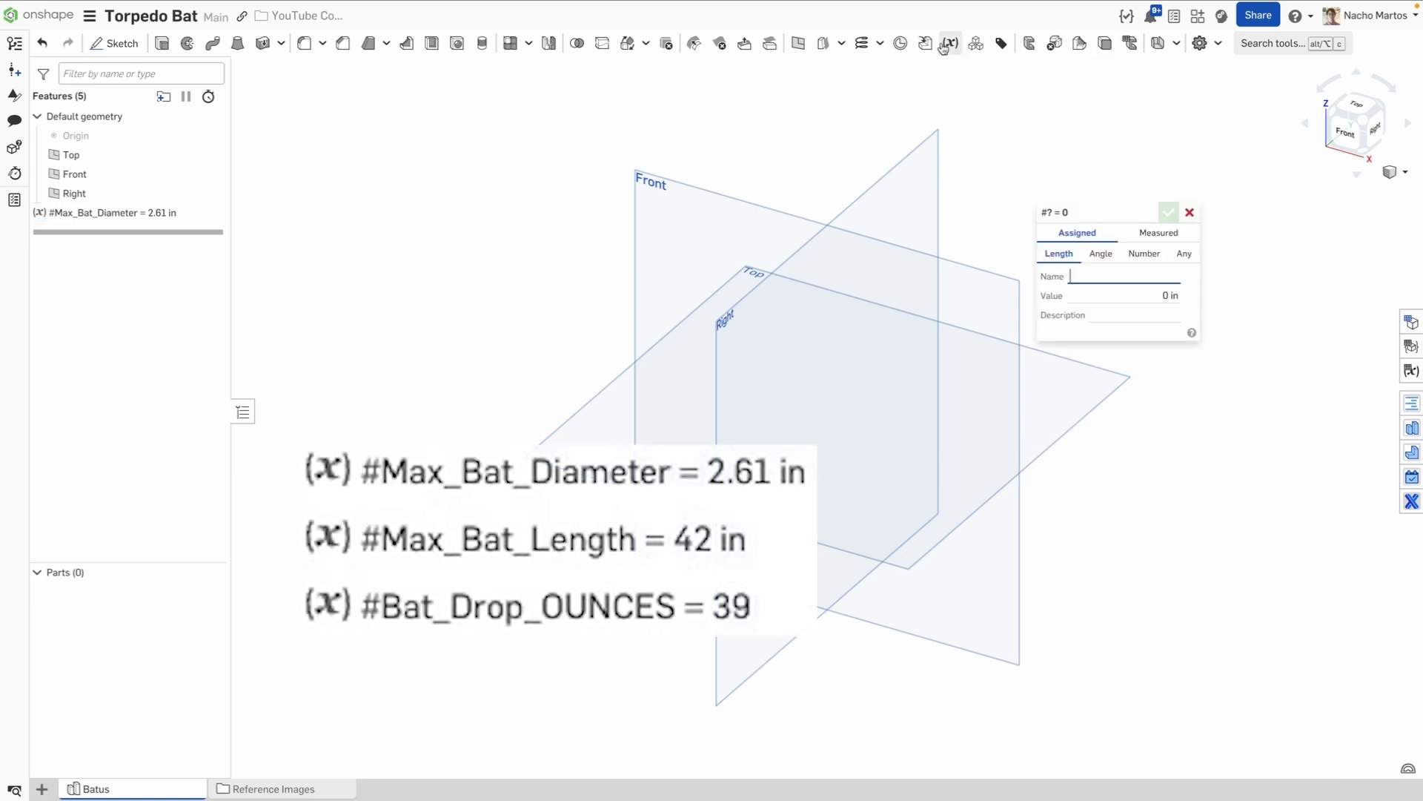
type("Max_Bat_Length")
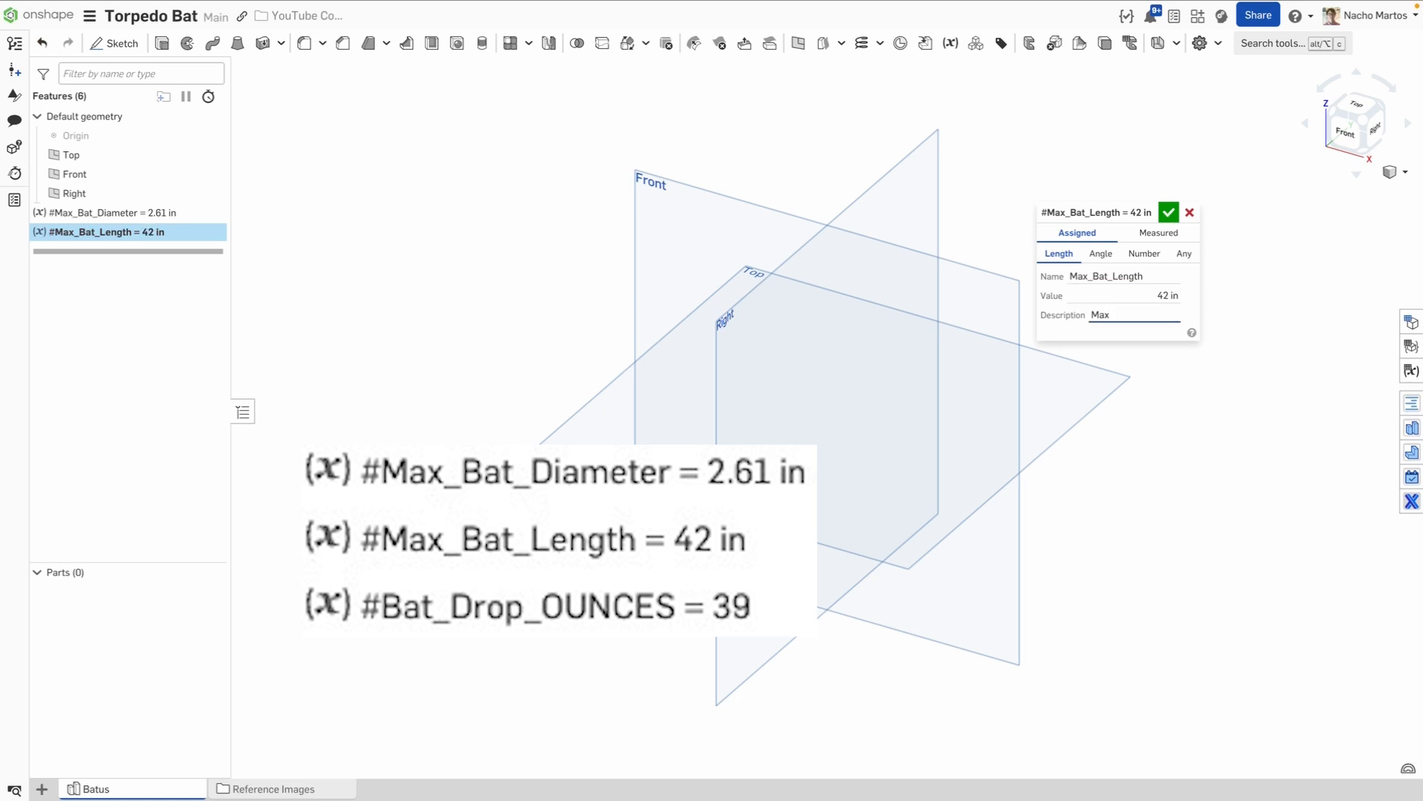
type("ible length in the ML")
type("Bat_Drop_OUNCES")
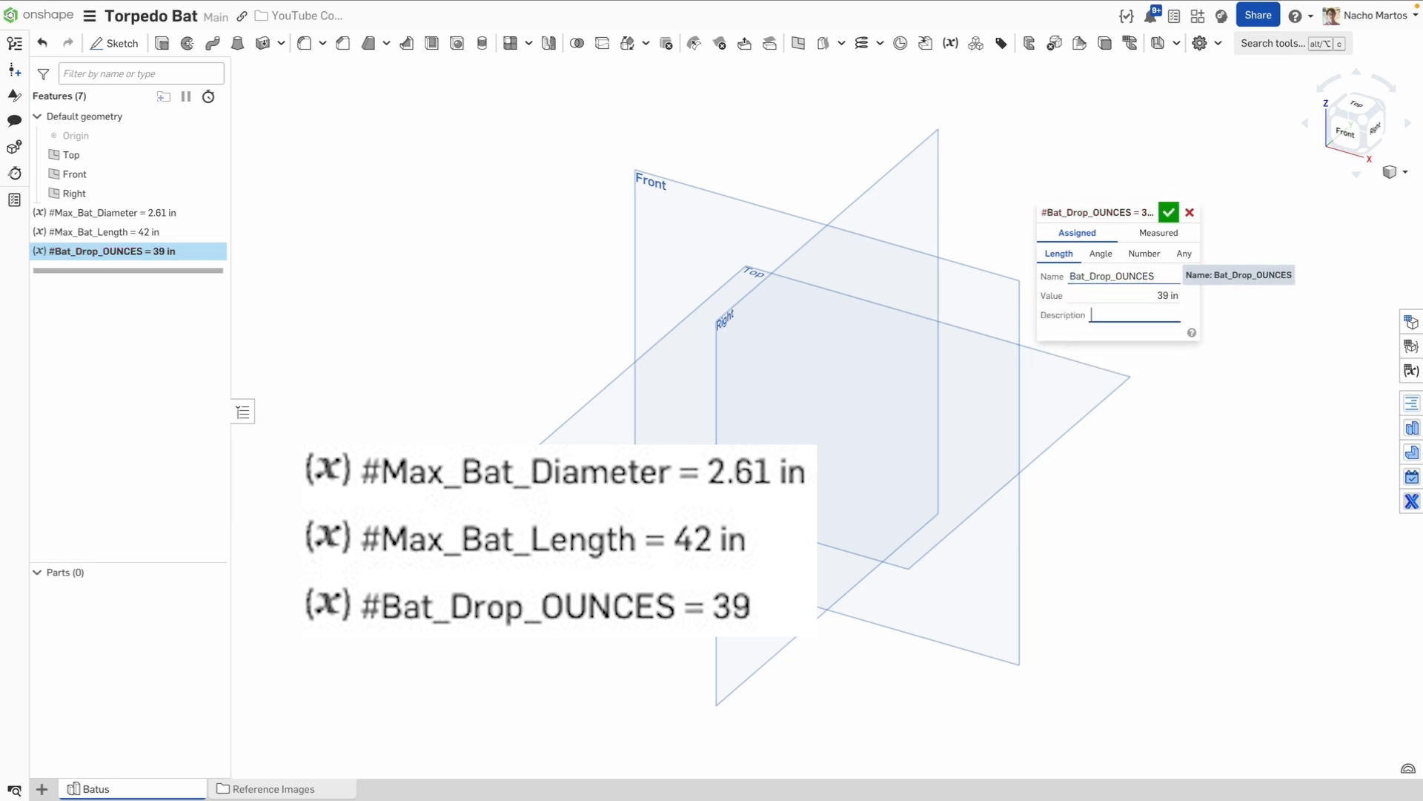
type("The unit of the d")
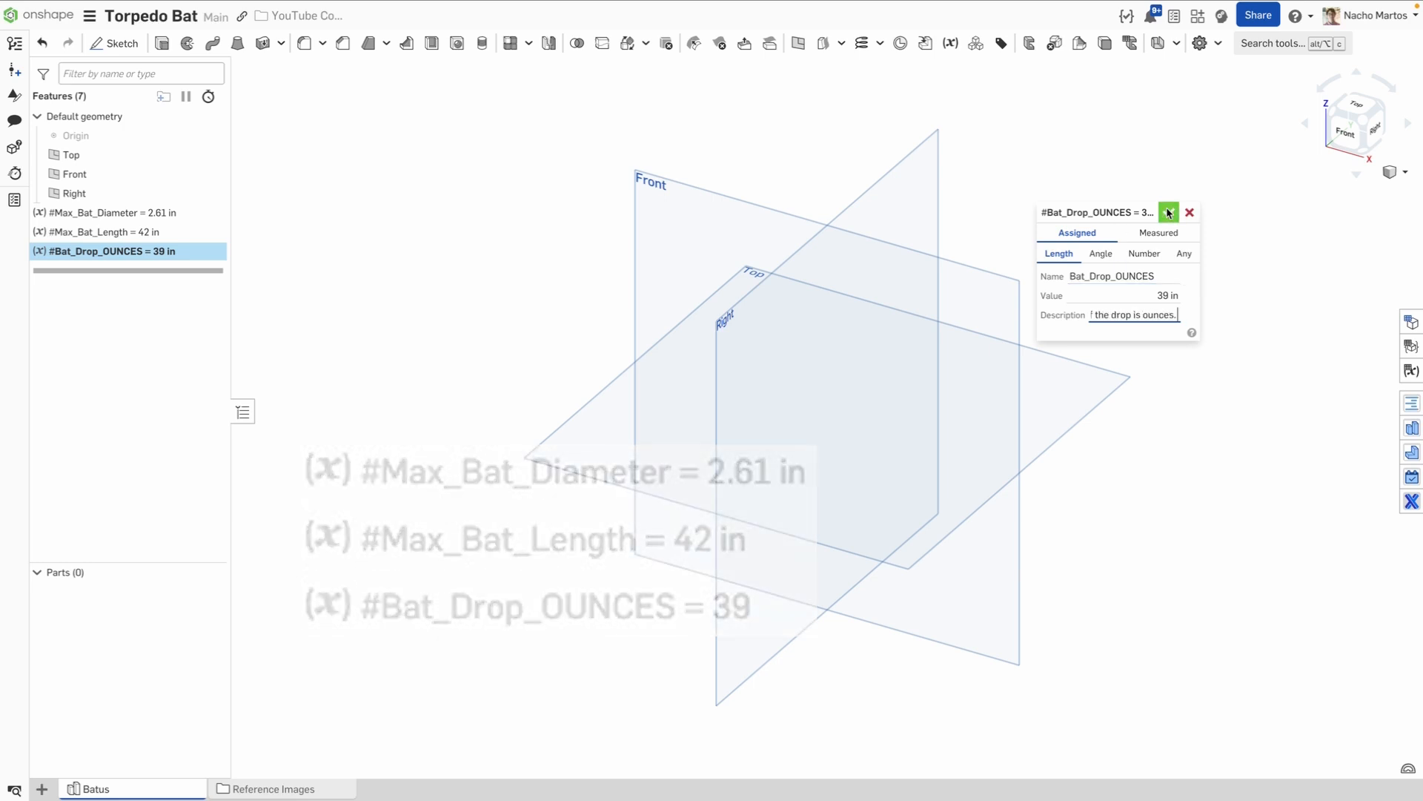
left_click(1169, 213)
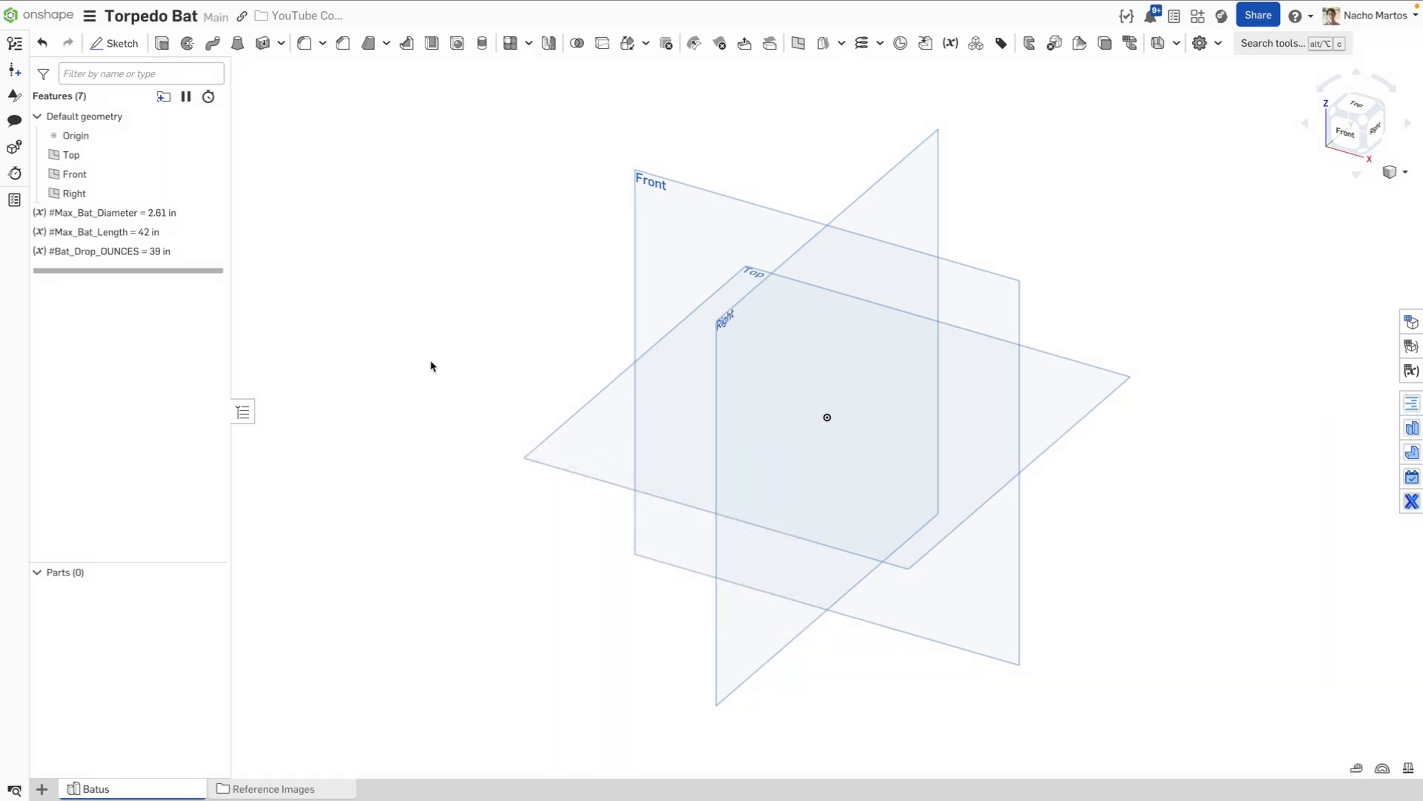
Step: Sketch a Front-plane rectangle sized #Max_Bat_Length long and #Max_Bat_Diameter/2 high
left_click(116, 43)
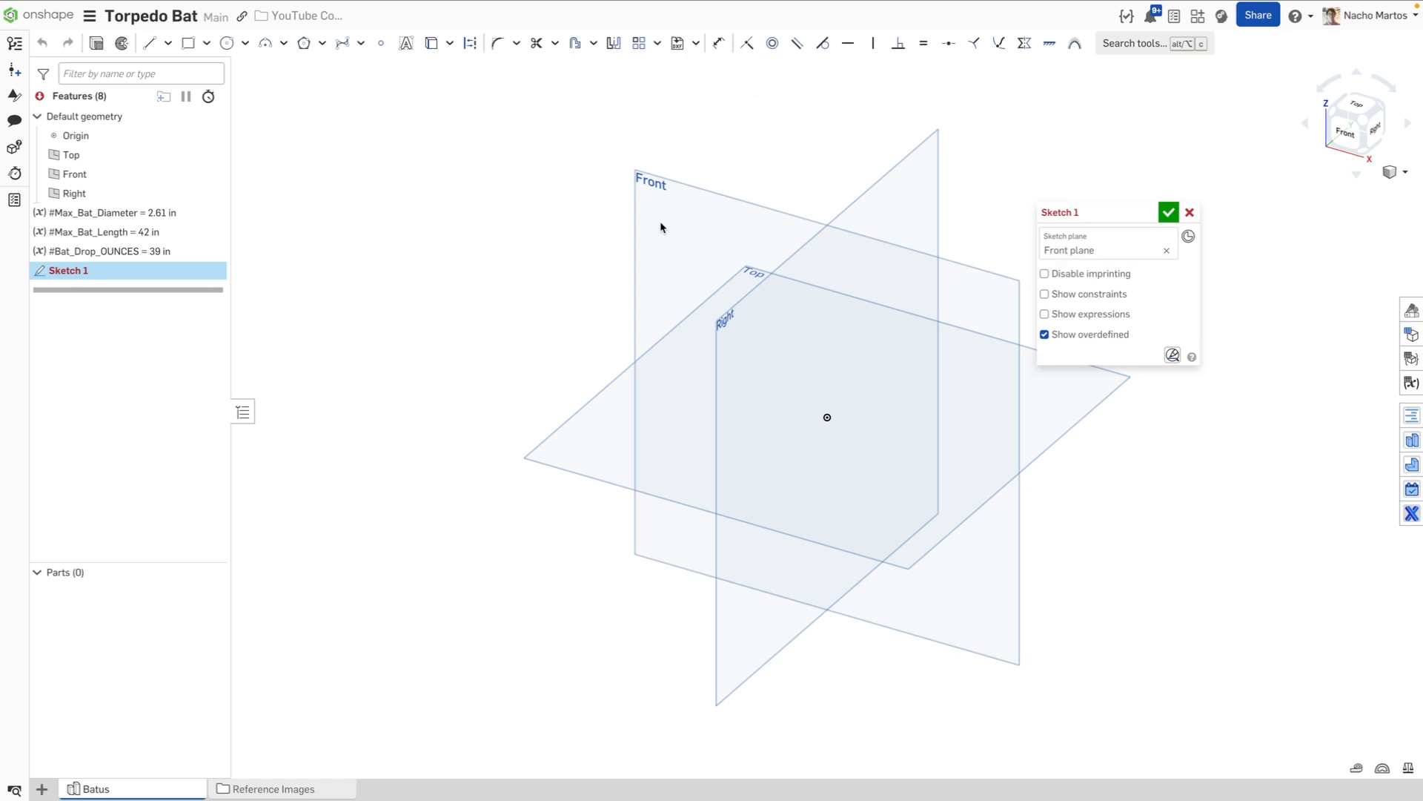
mouse_move(189, 43)
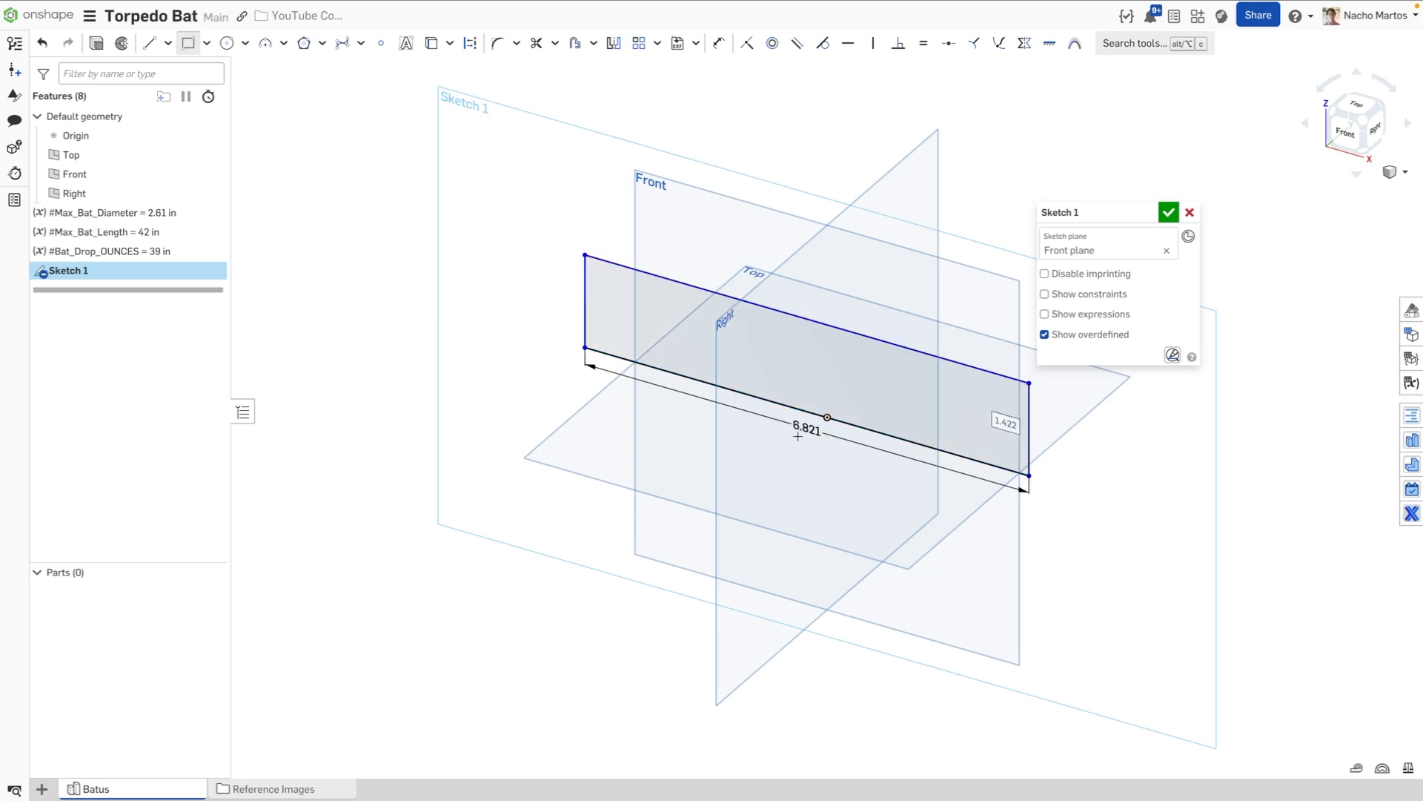
double_click(808, 428)
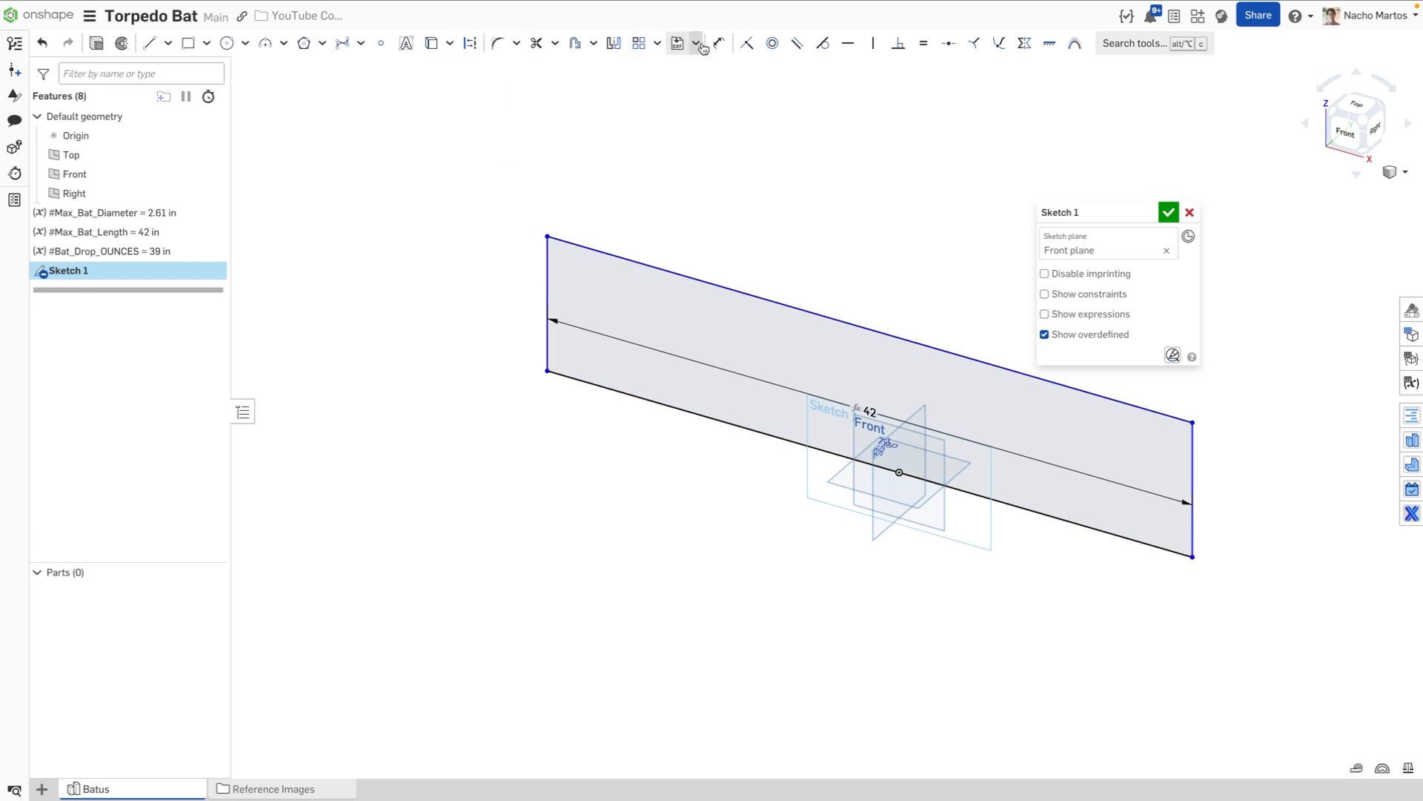
left_click(719, 43)
type("#")
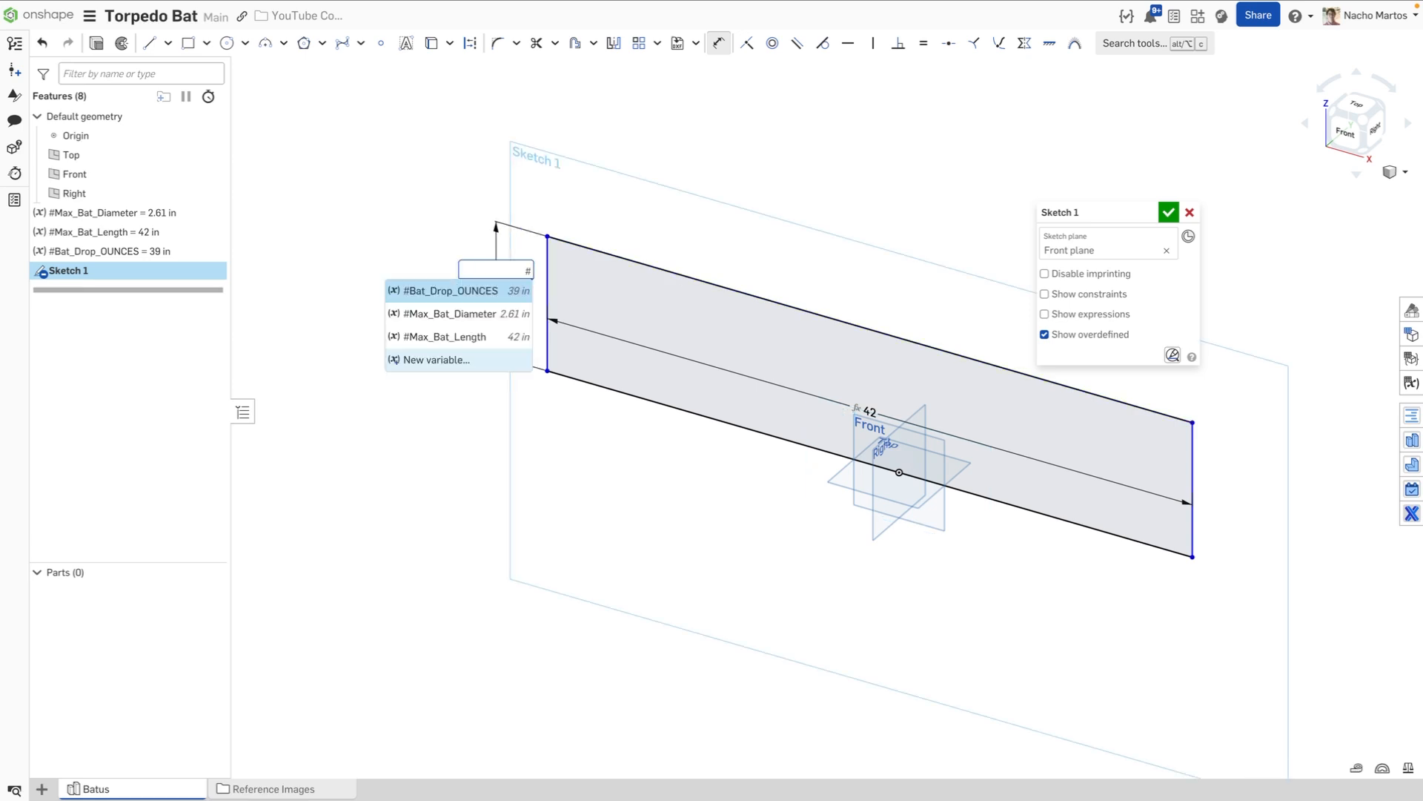
left_click(445, 313)
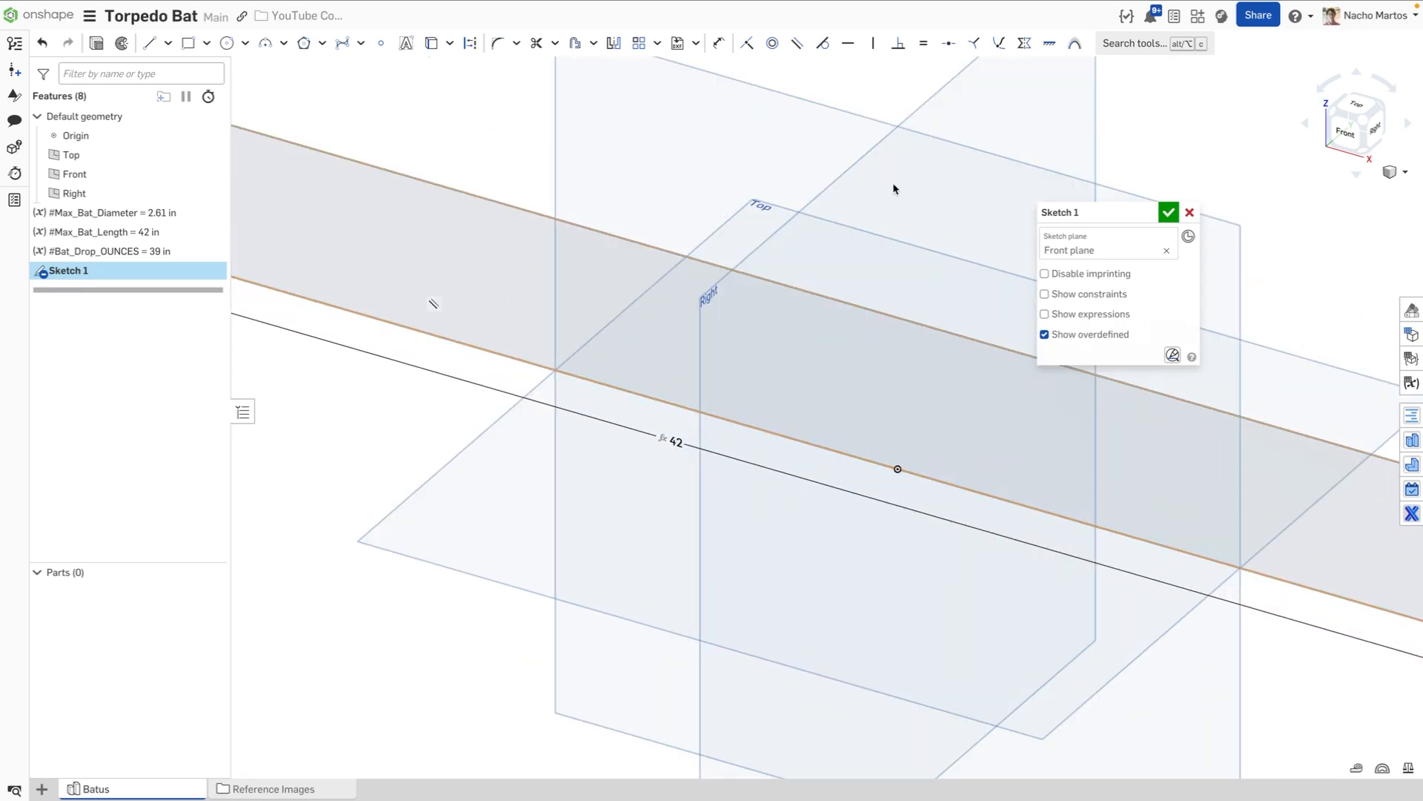
left_click(897, 470)
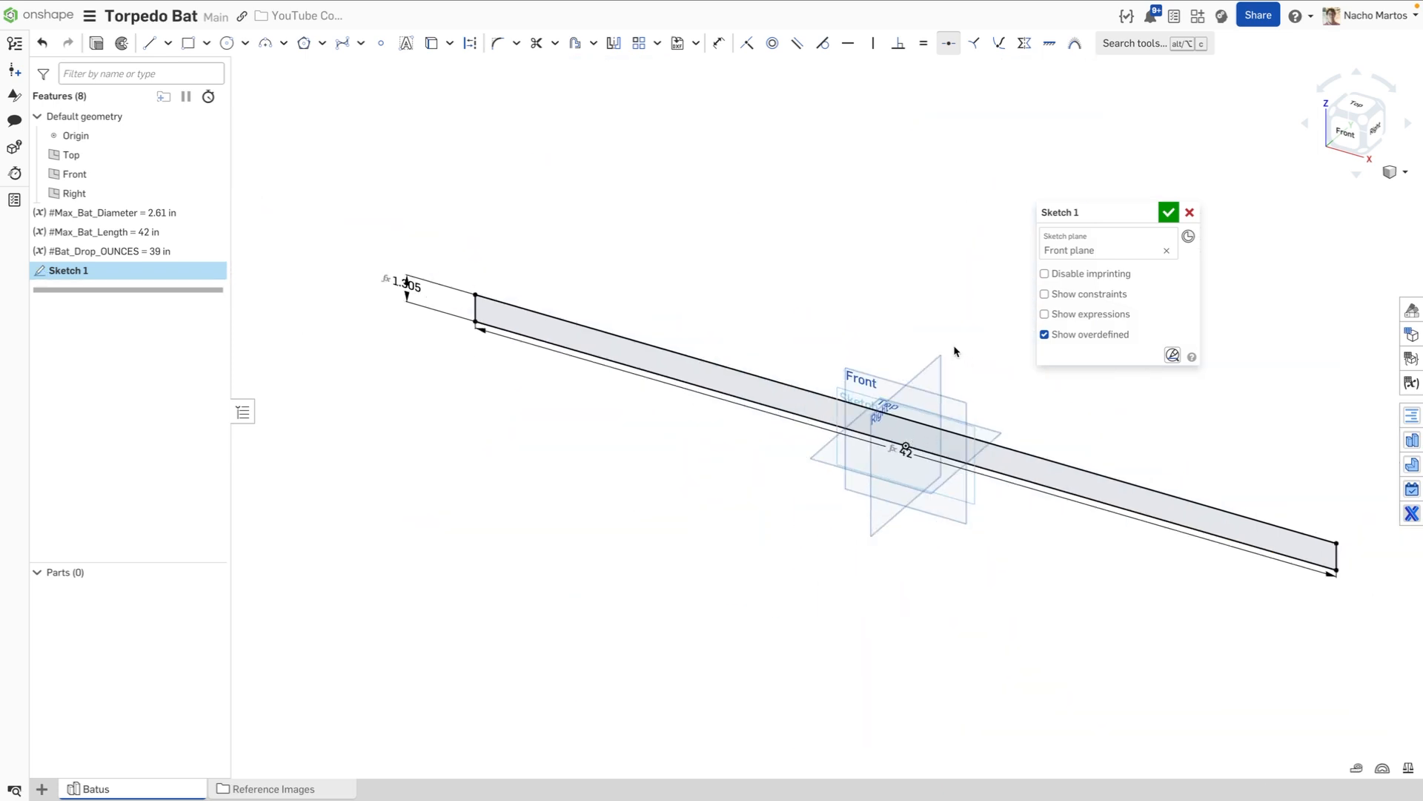
mouse_move(120, 43)
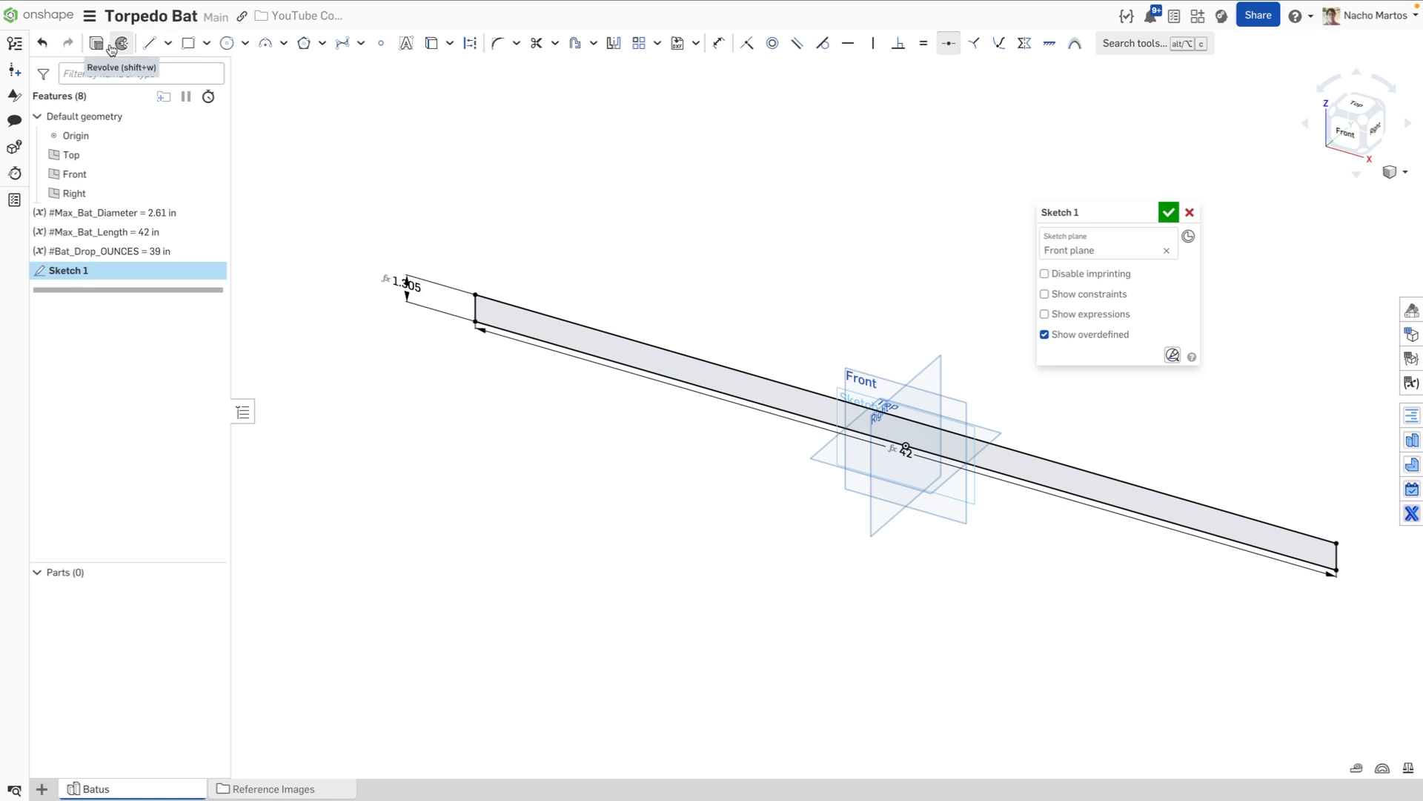
Step: Revolve Sketch 1 a full turn about its long edge into cylinder Part 1
left_click(120, 43)
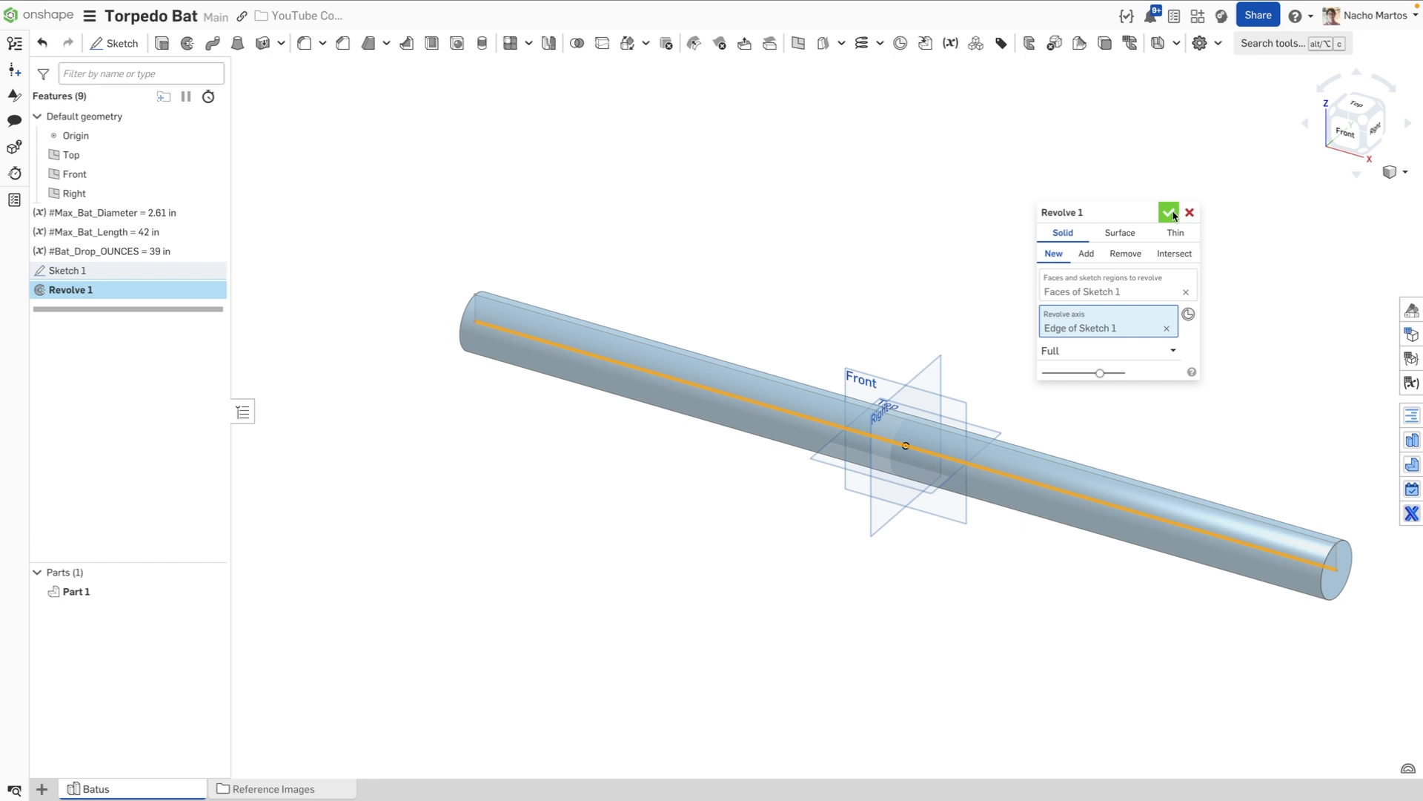
left_click(1169, 211)
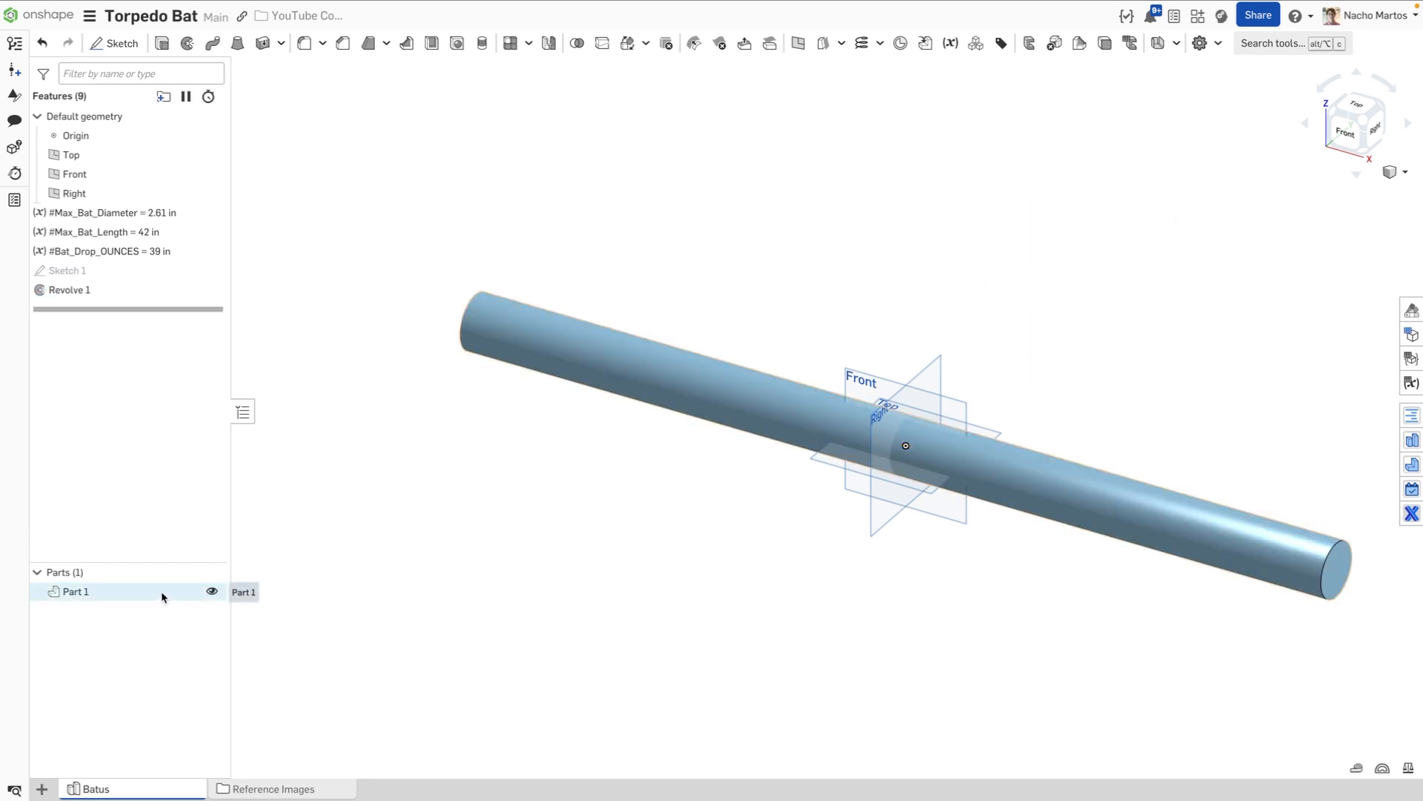
Step: Rename Part 1 to Stock Wood and give it a pale wood appearance
right_click(75, 591)
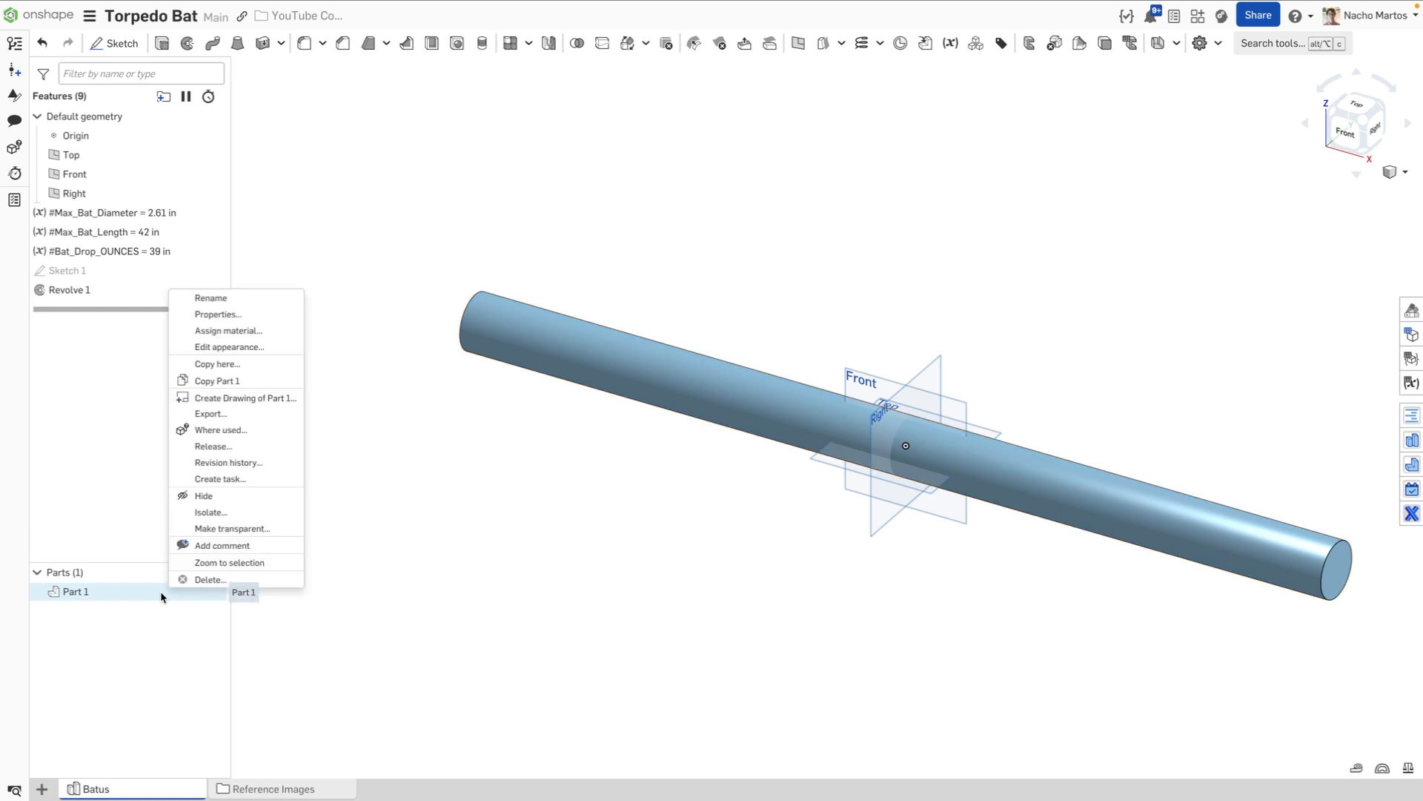
left_click(211, 298)
type("Stock Wood")
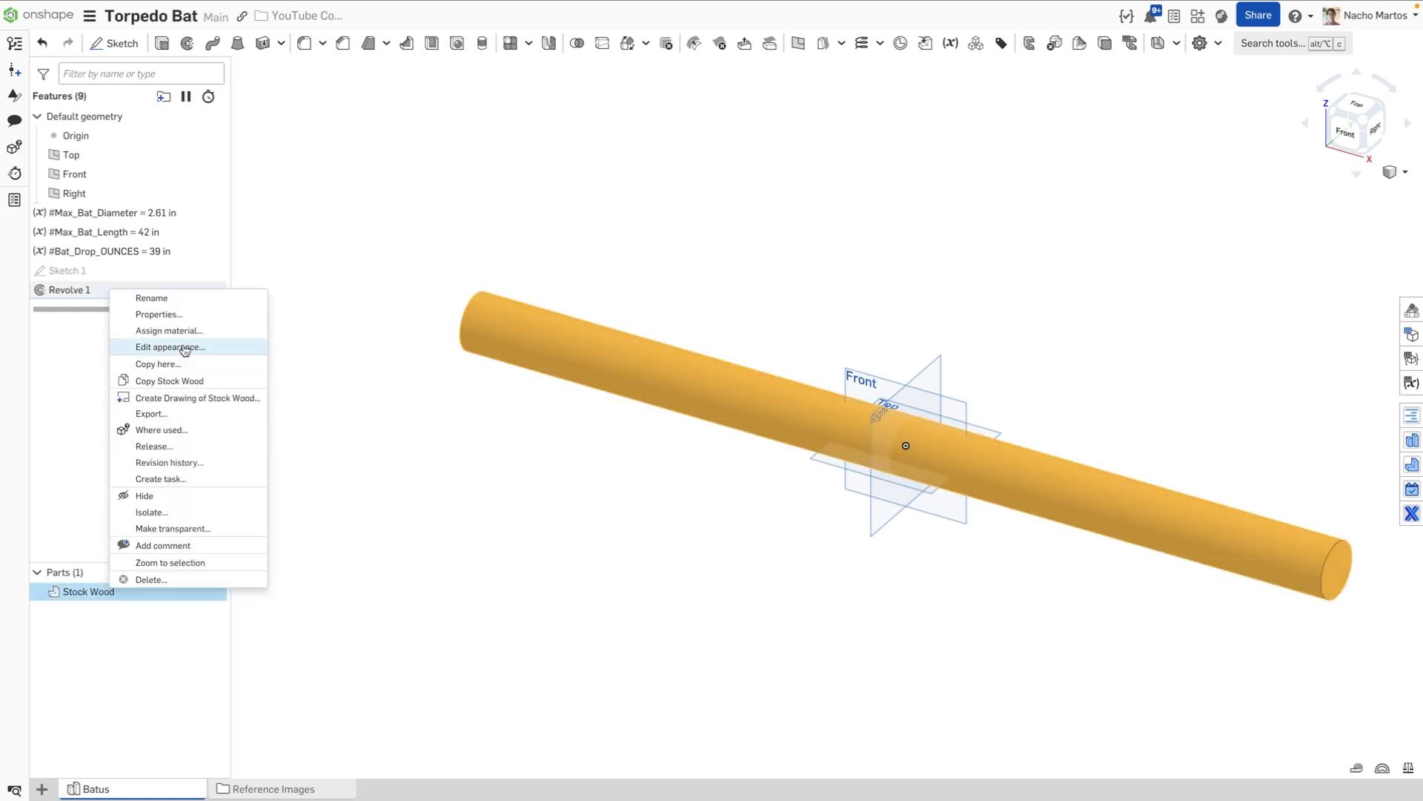
left_click(170, 347)
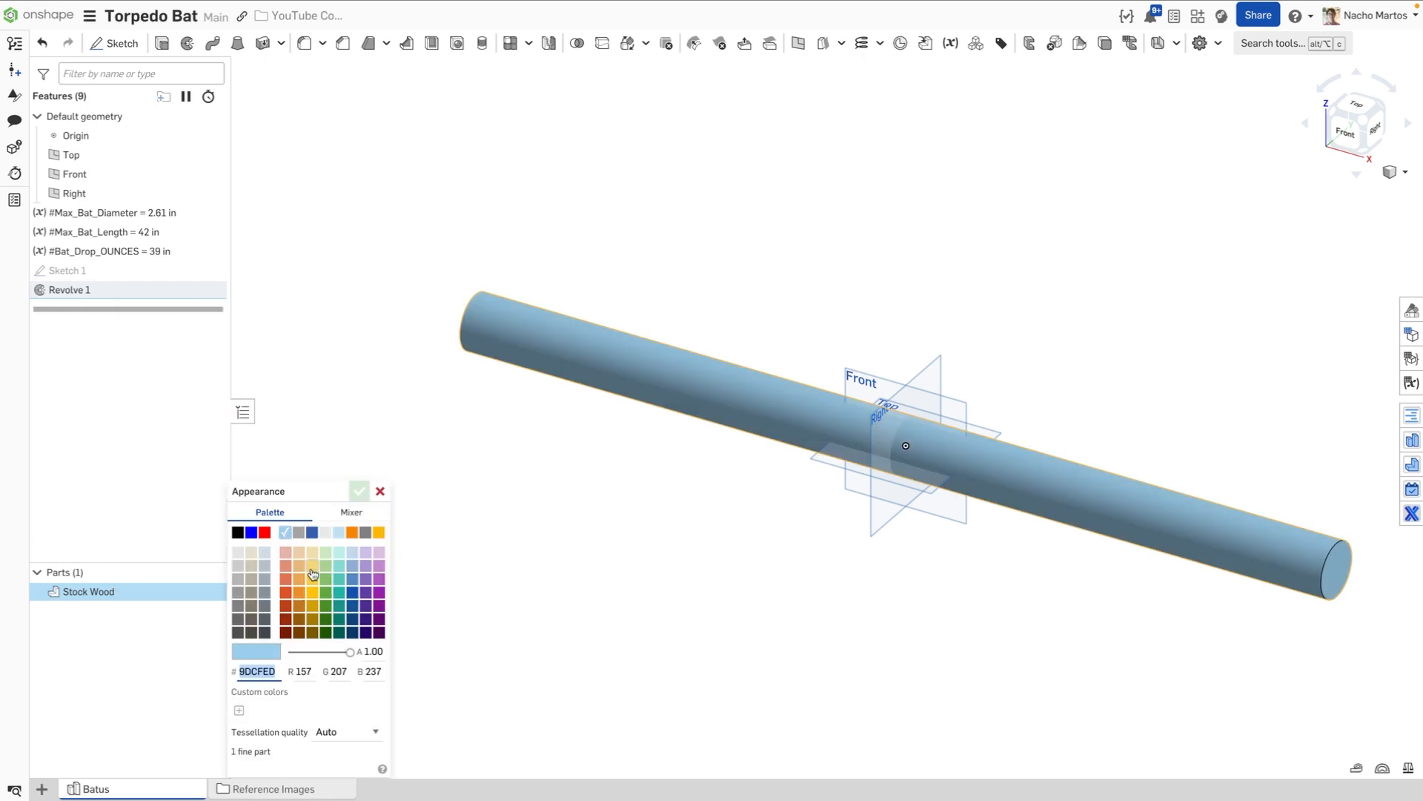
left_click(313, 566)
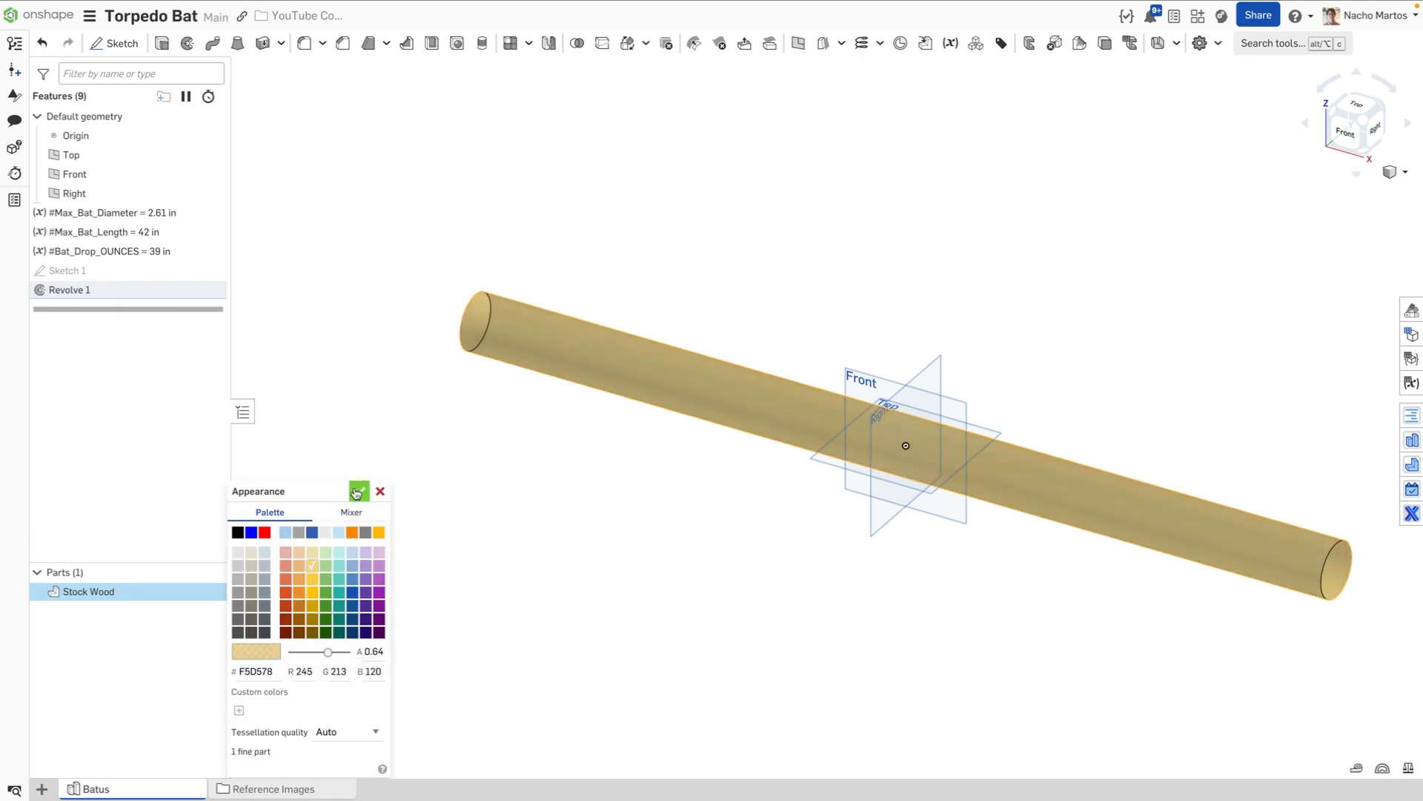
left_click(357, 491)
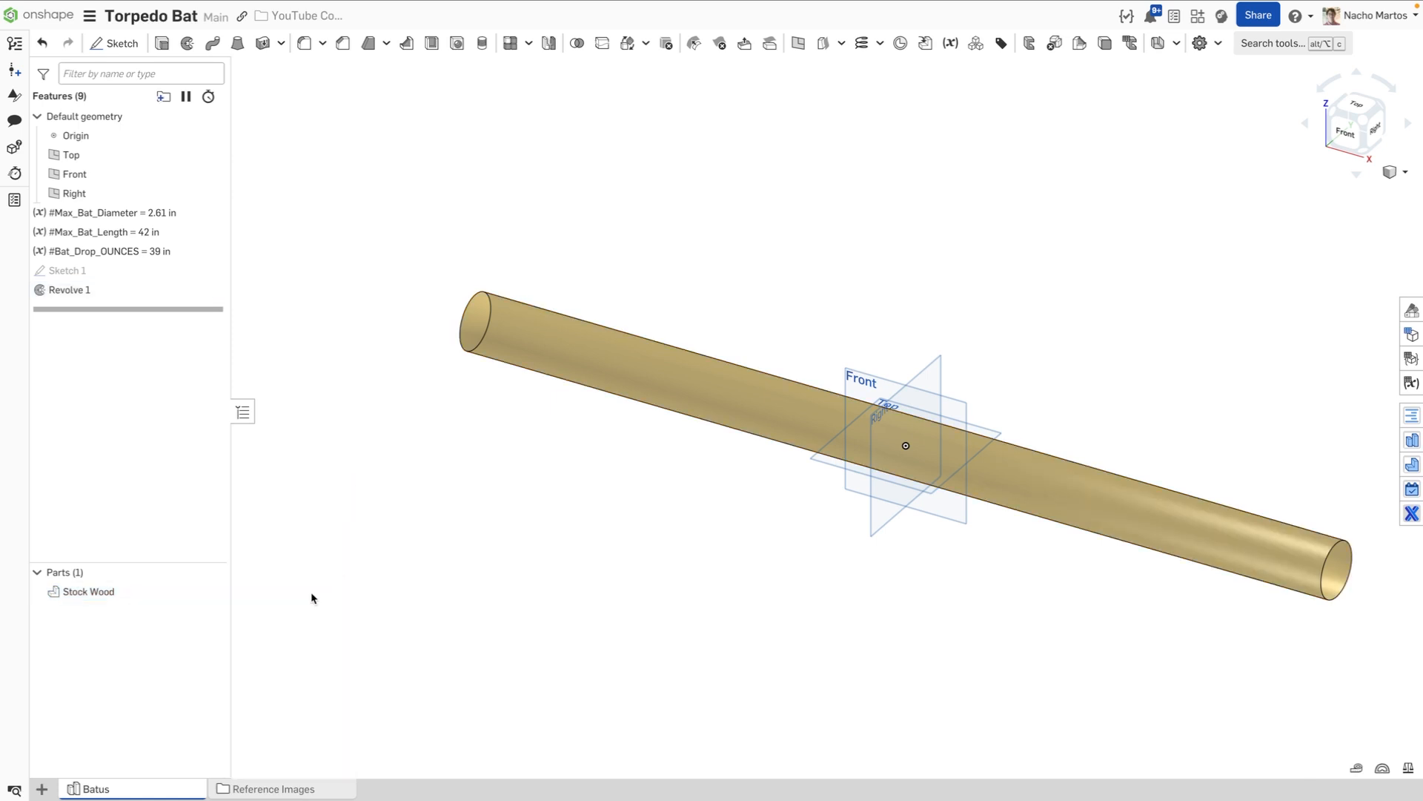
Step: Assign Maple, Hard material to Stock Wood and group the stock features into a folder
right_click(88, 591)
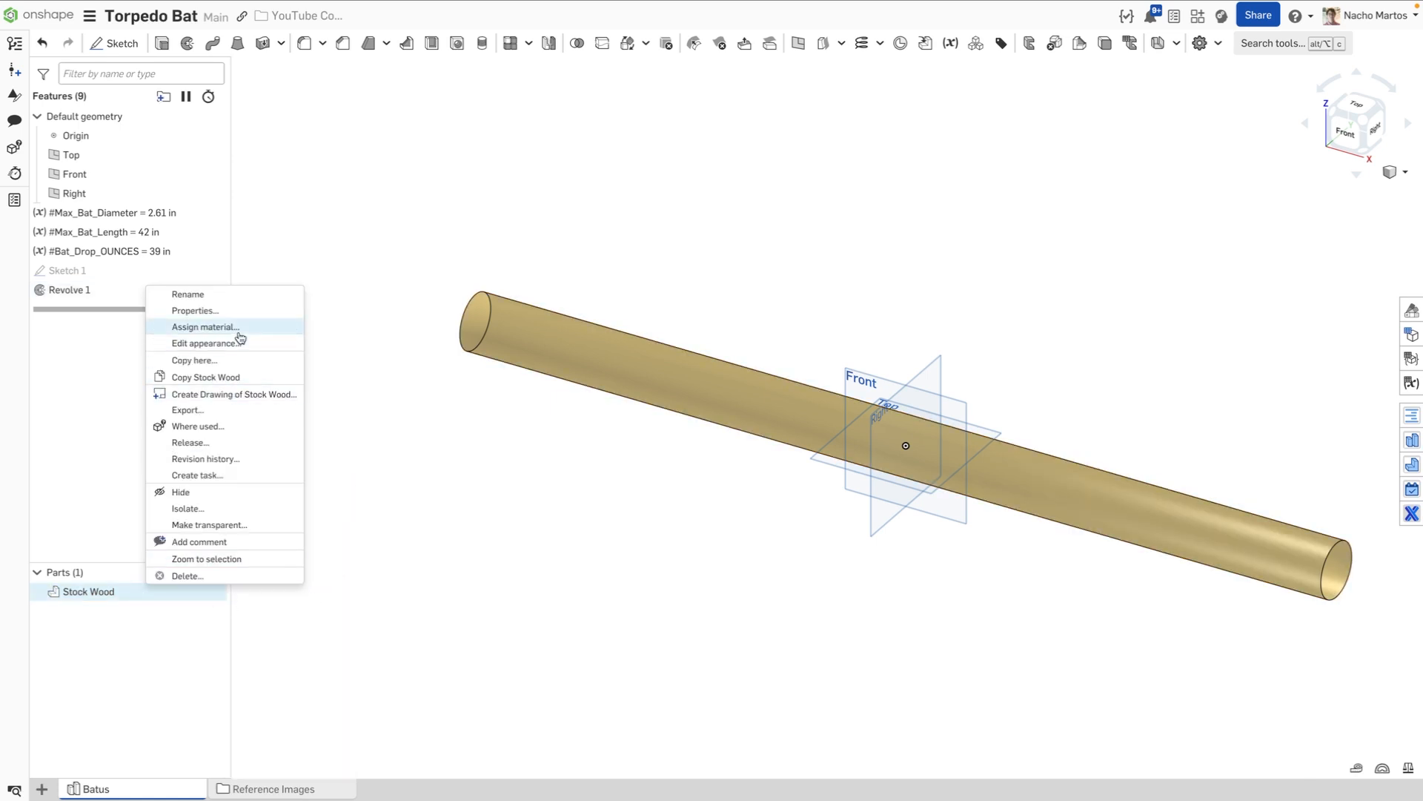
left_click(205, 327)
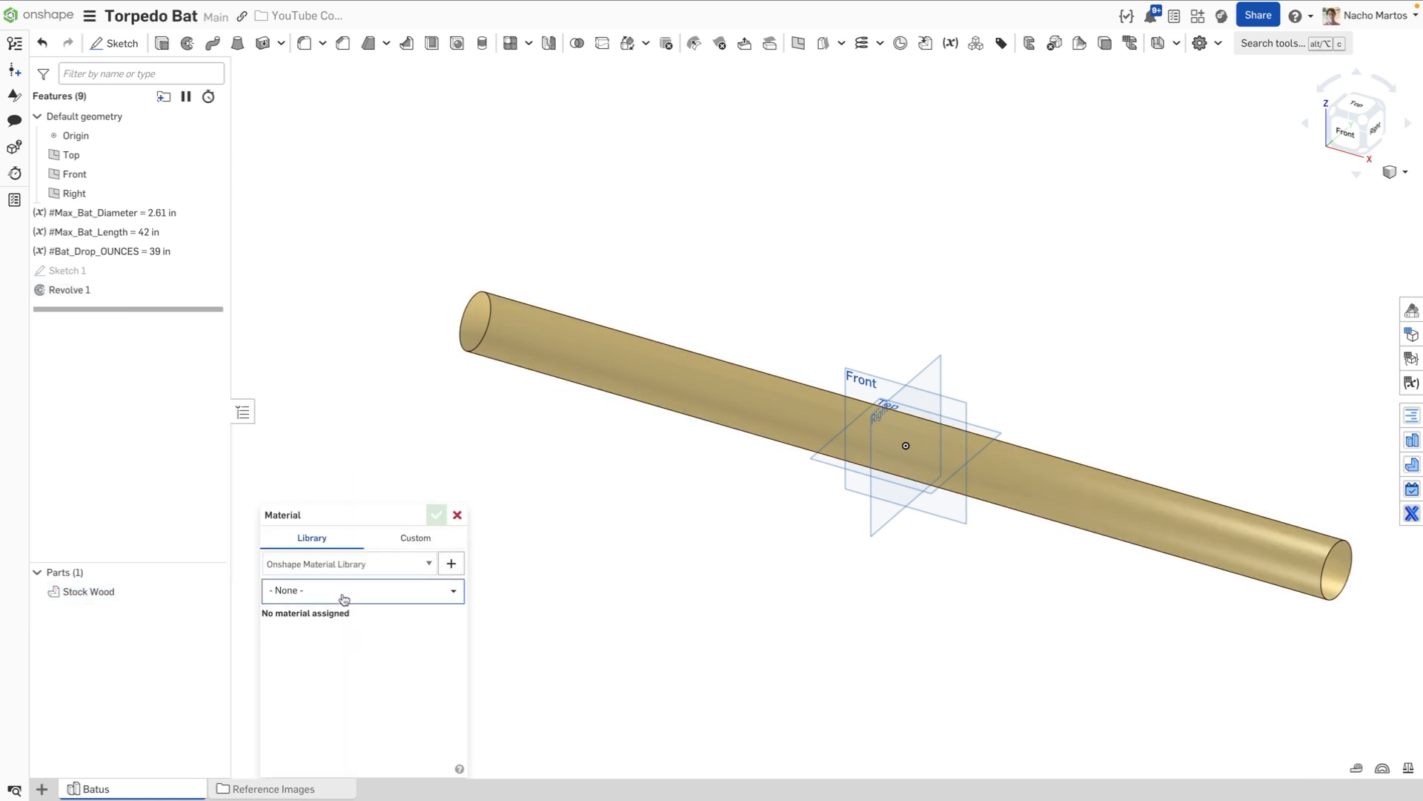
left_click(361, 590)
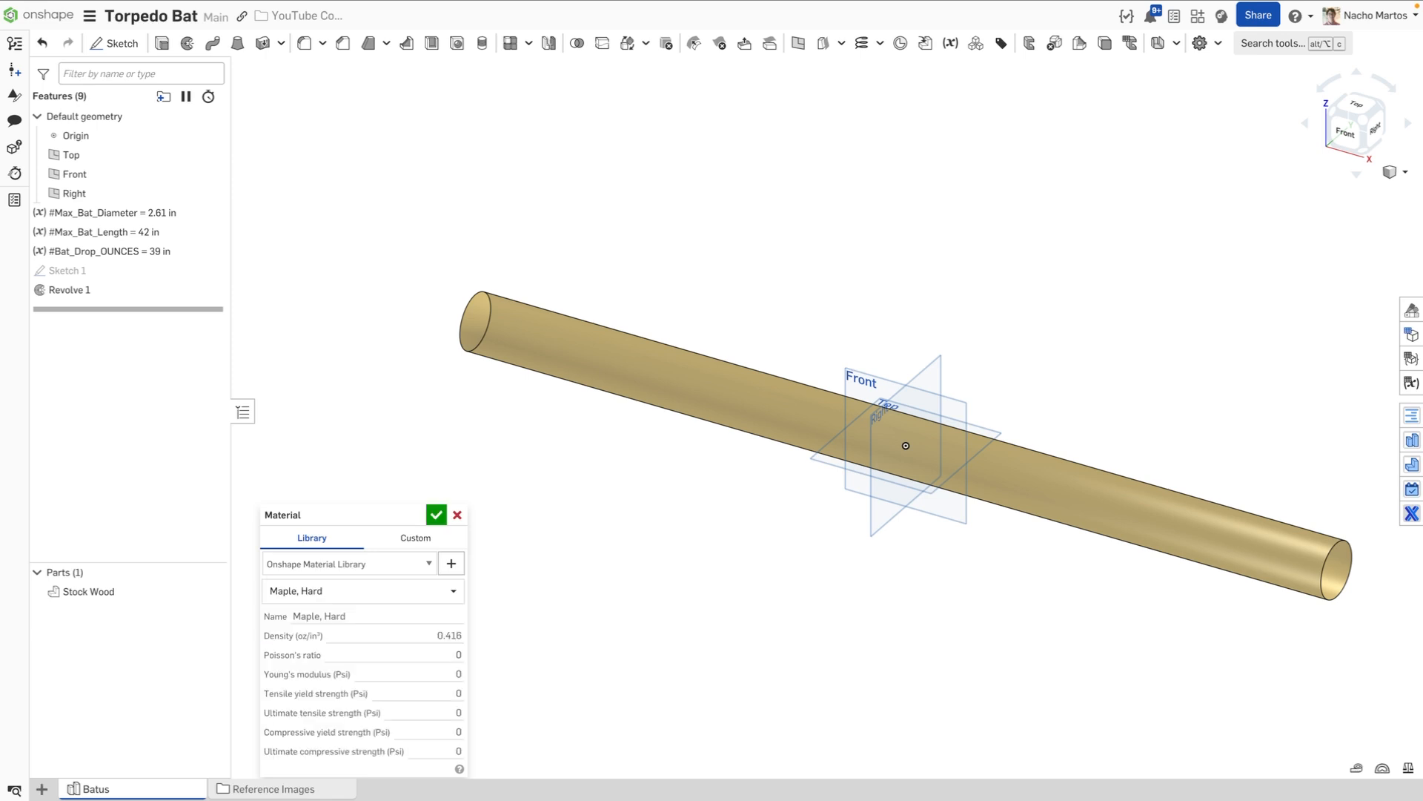
left_click(436, 515)
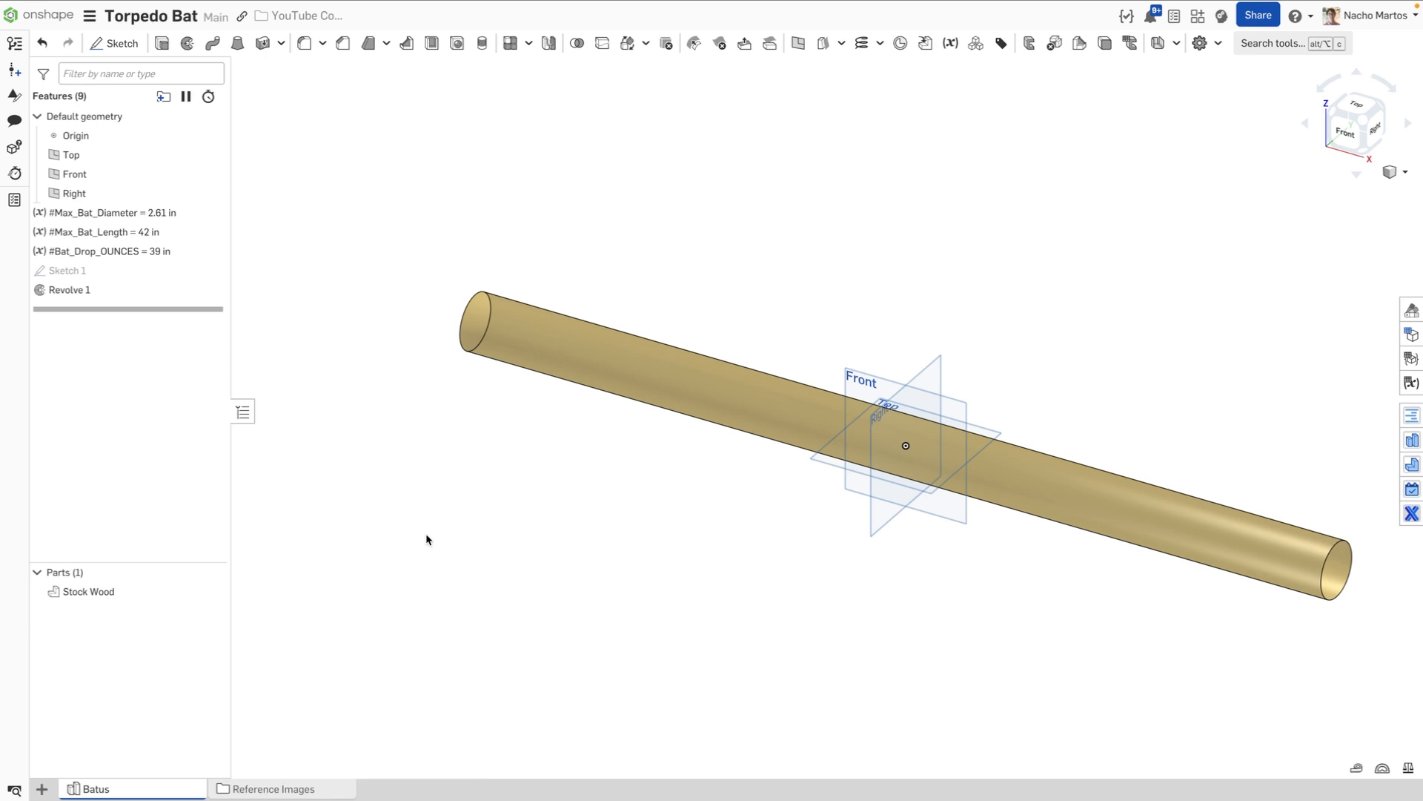
mouse_move(424, 531)
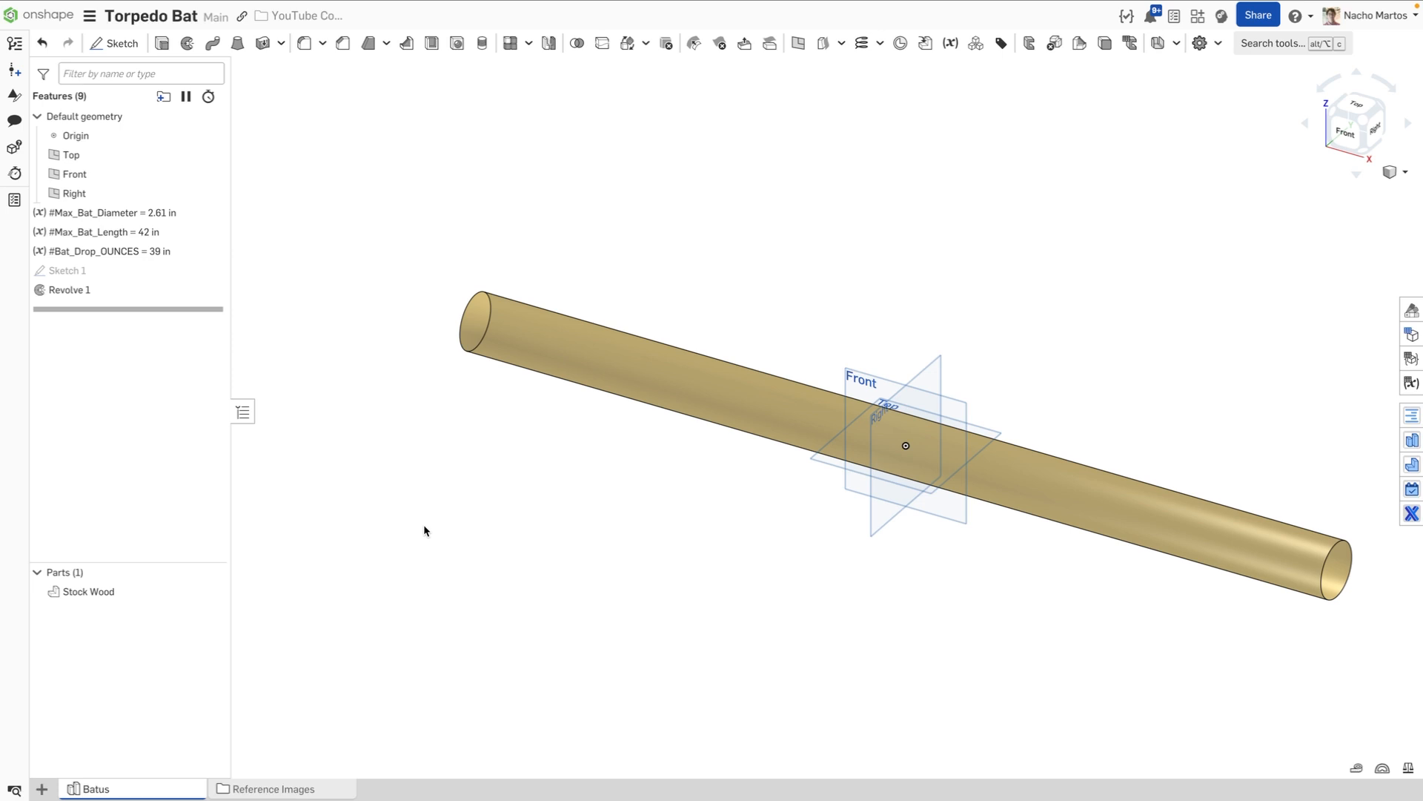
left_click(70, 290)
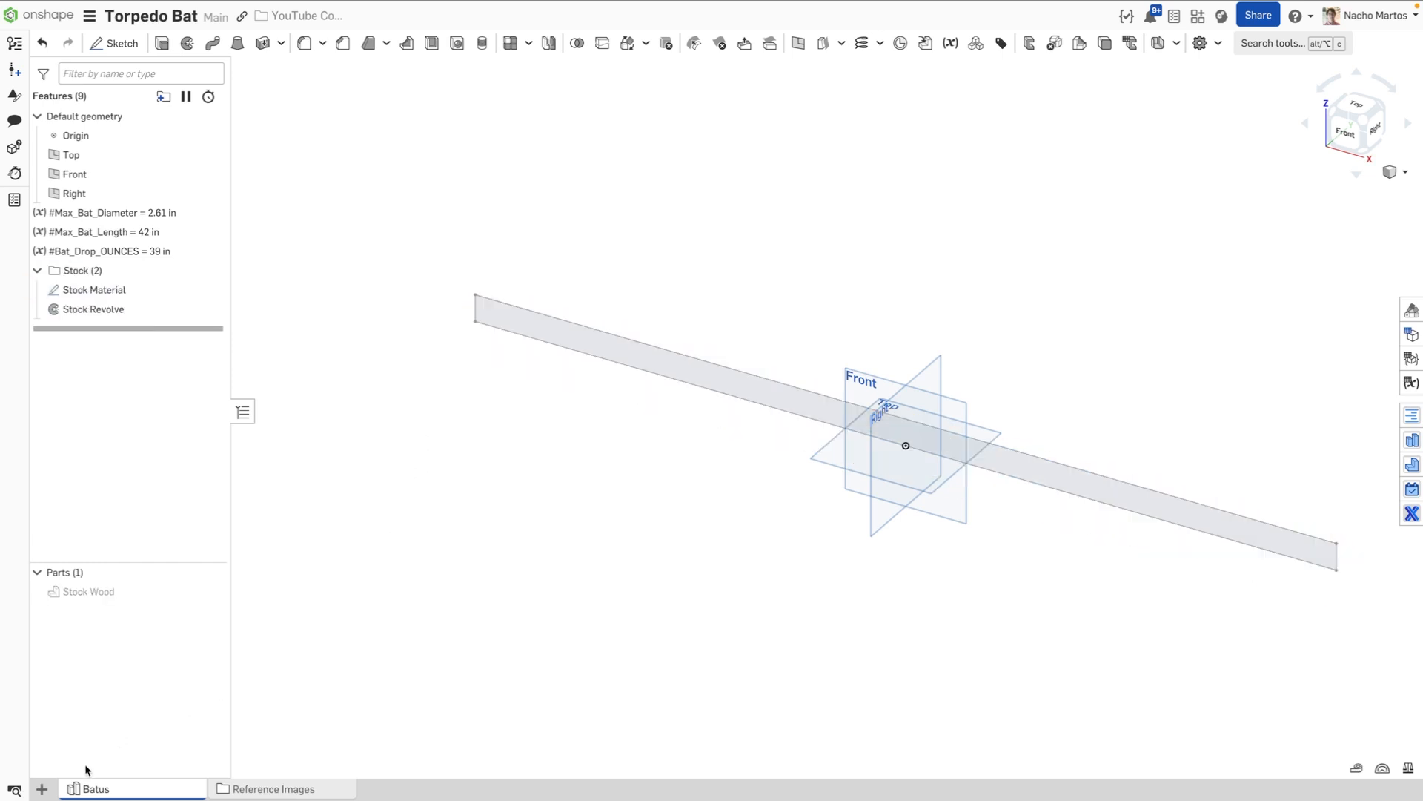
mouse_move(338, 682)
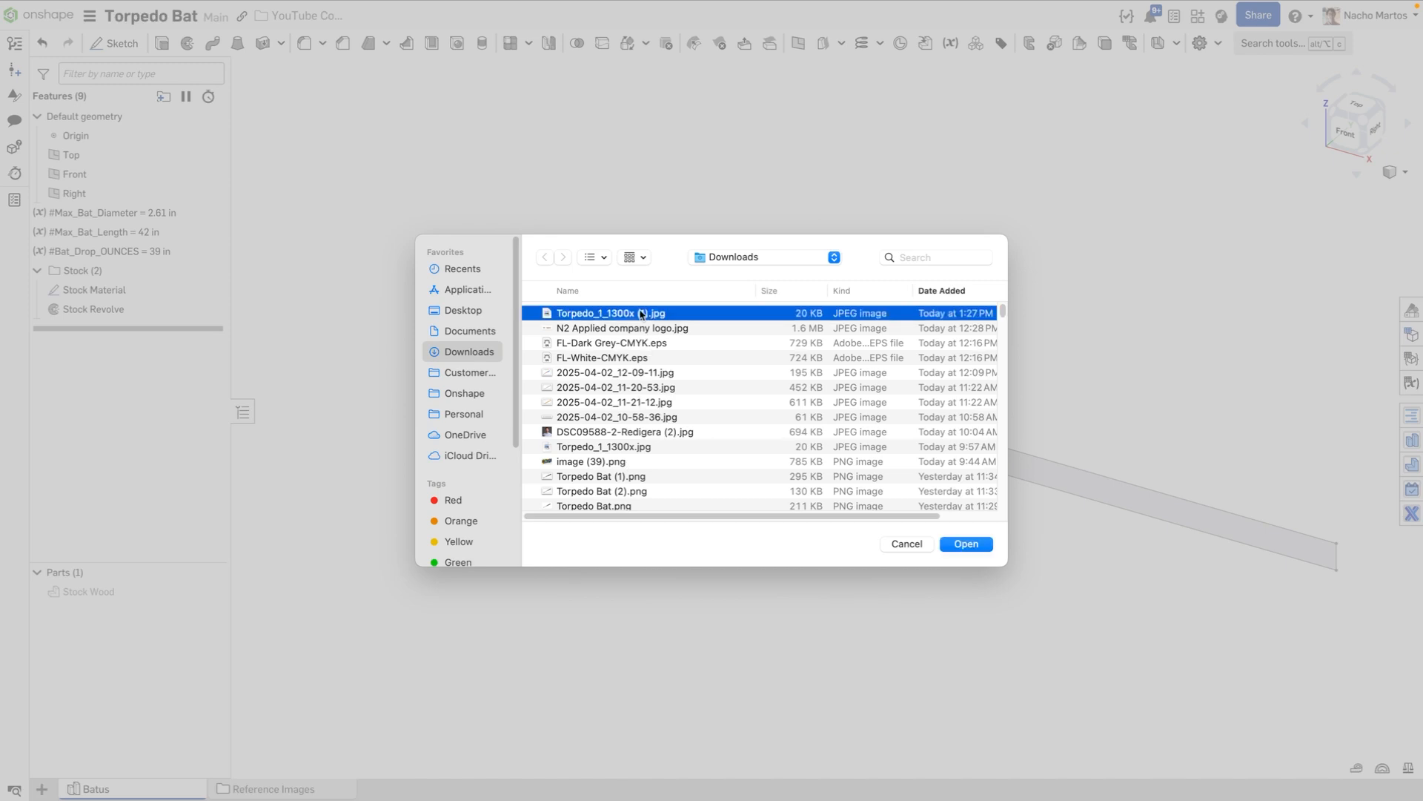
Step: Upload Torpedo_1_1300x (1).jpg into the document as its own tab
left_click(965, 543)
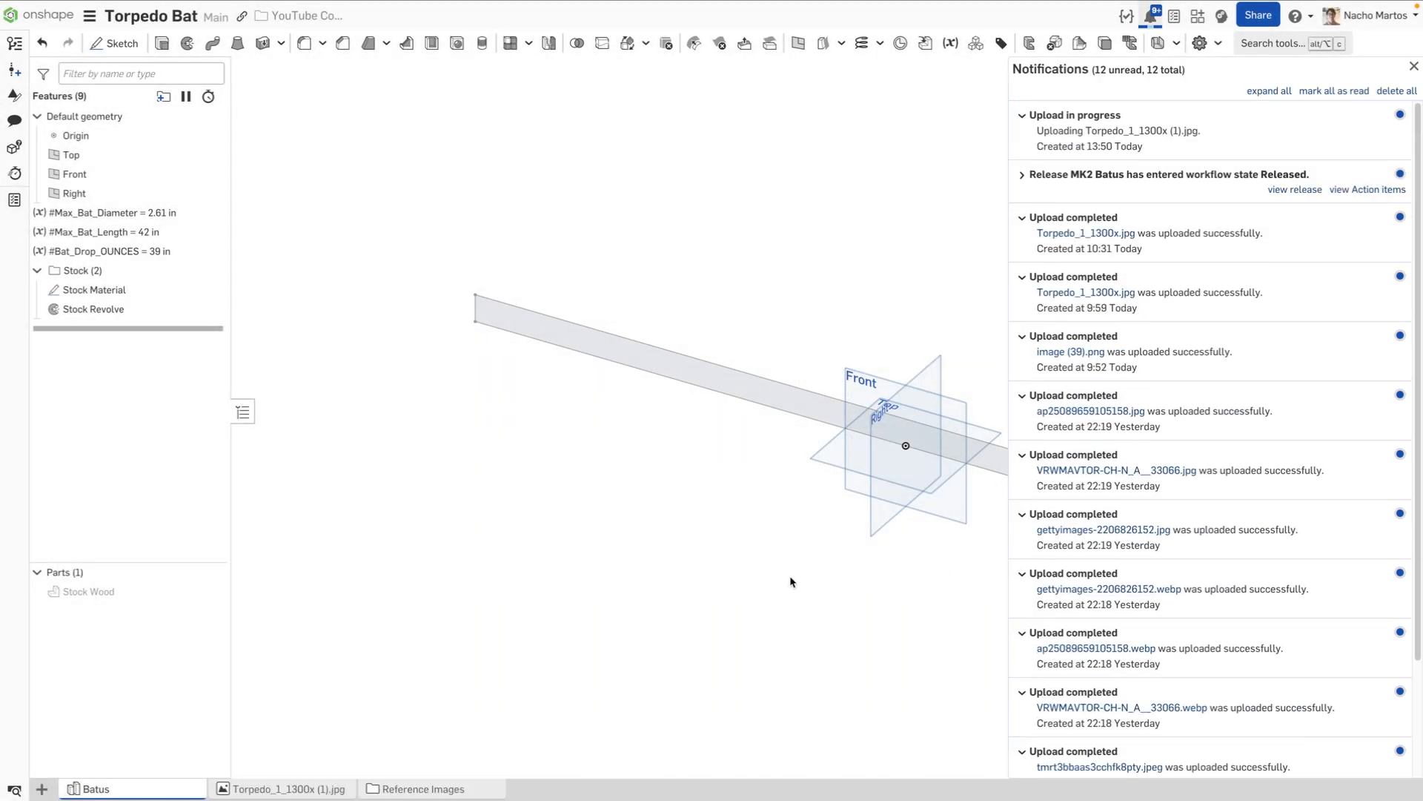
mouse_move(666, 610)
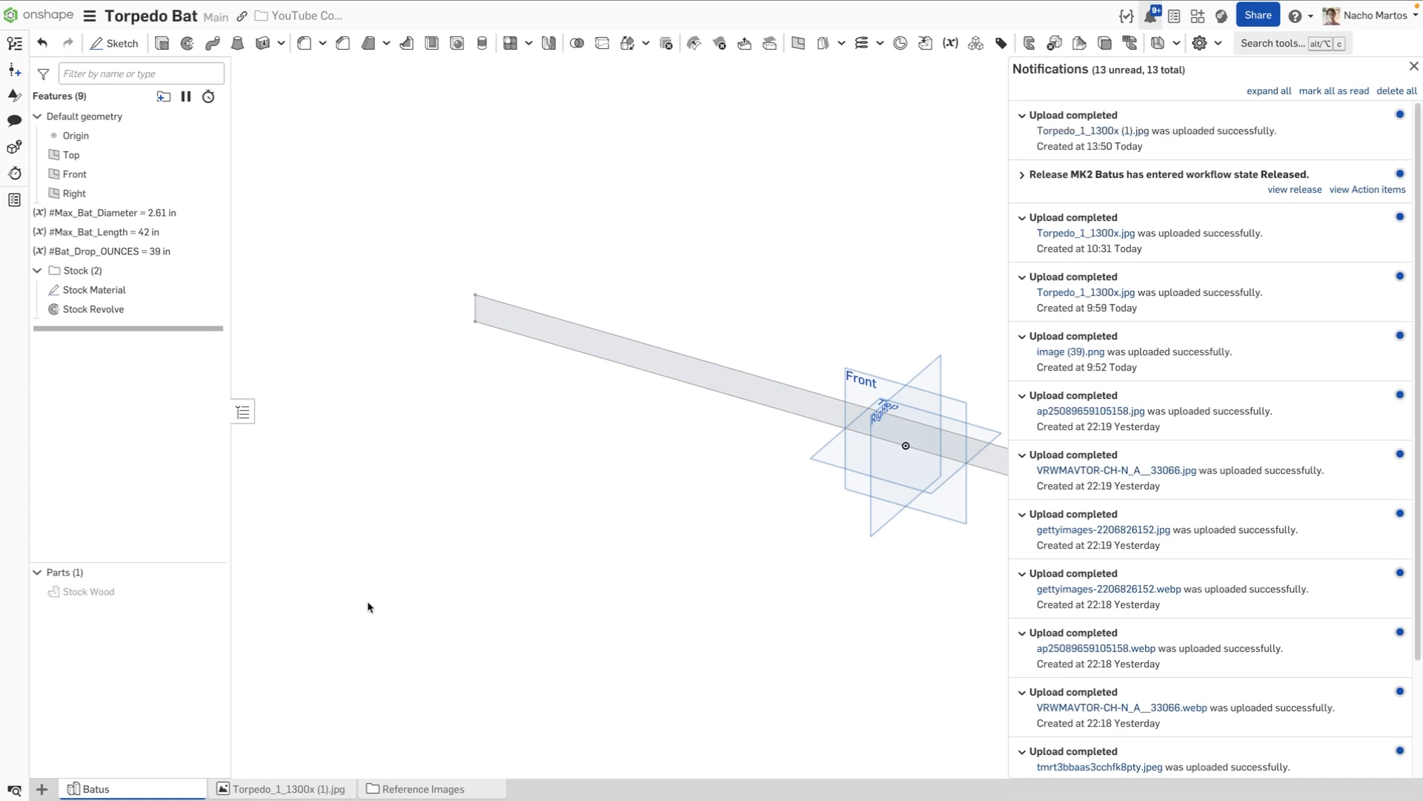
left_click(74, 173)
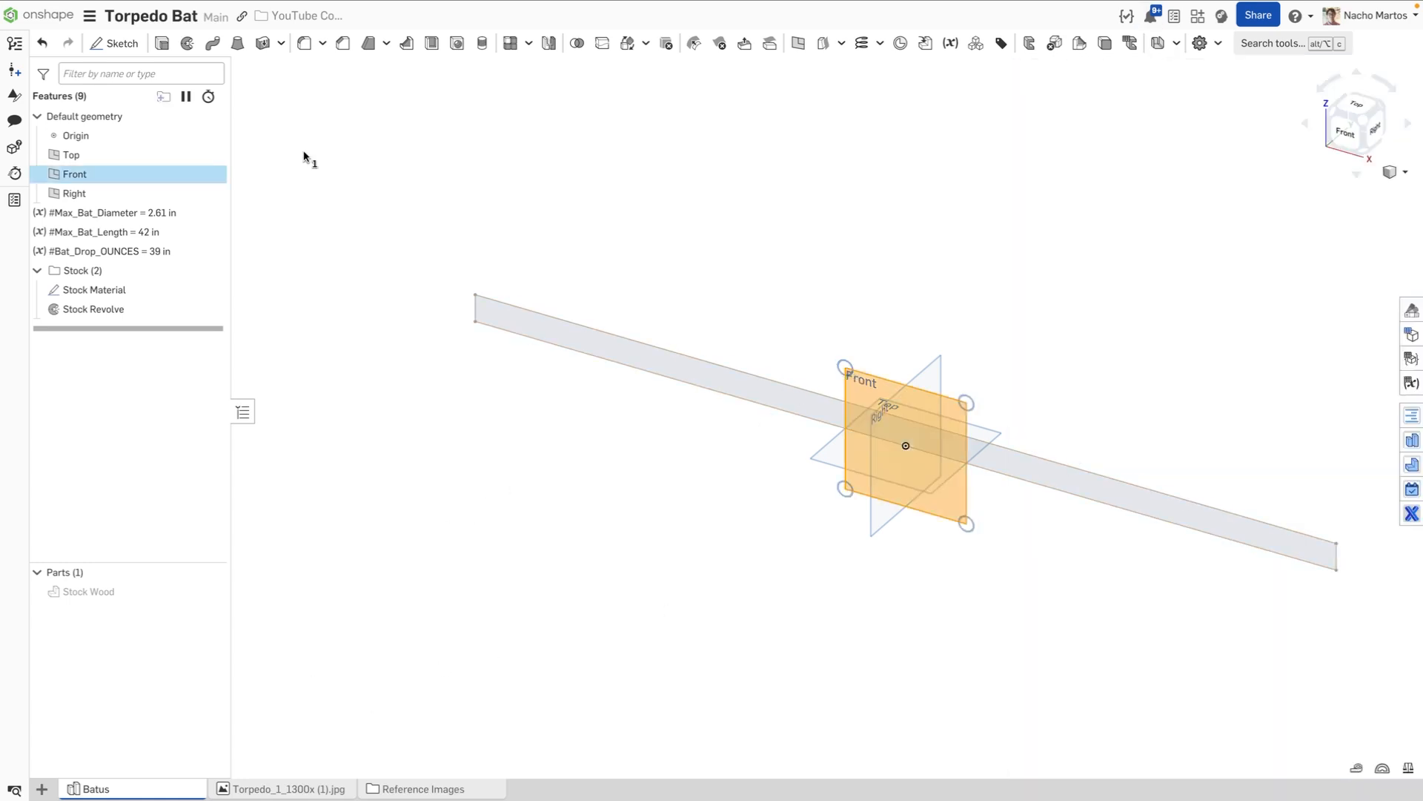
Step: Place the bat photo in a Front-plane sketch, scaled to the stock cylinder
left_click(114, 43)
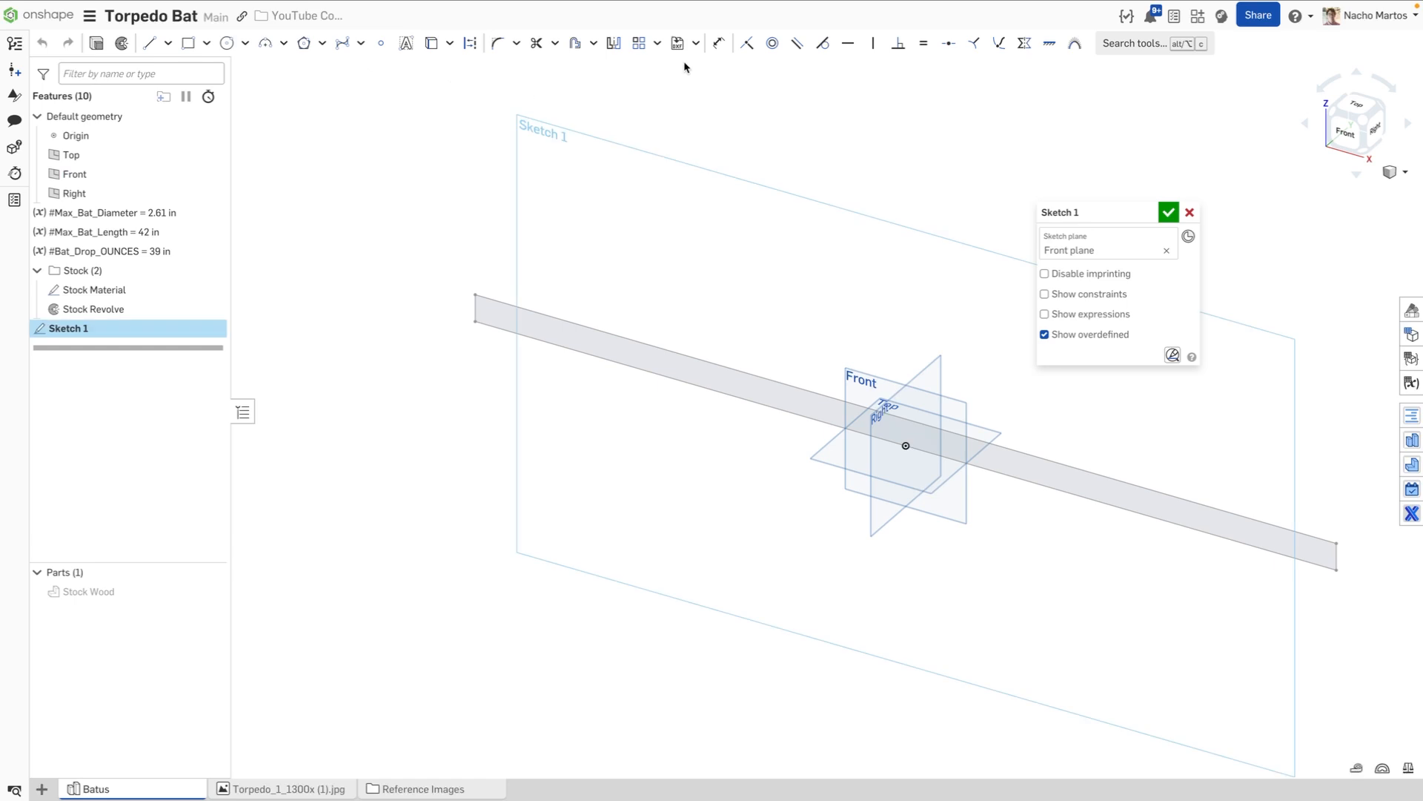
left_click(677, 43)
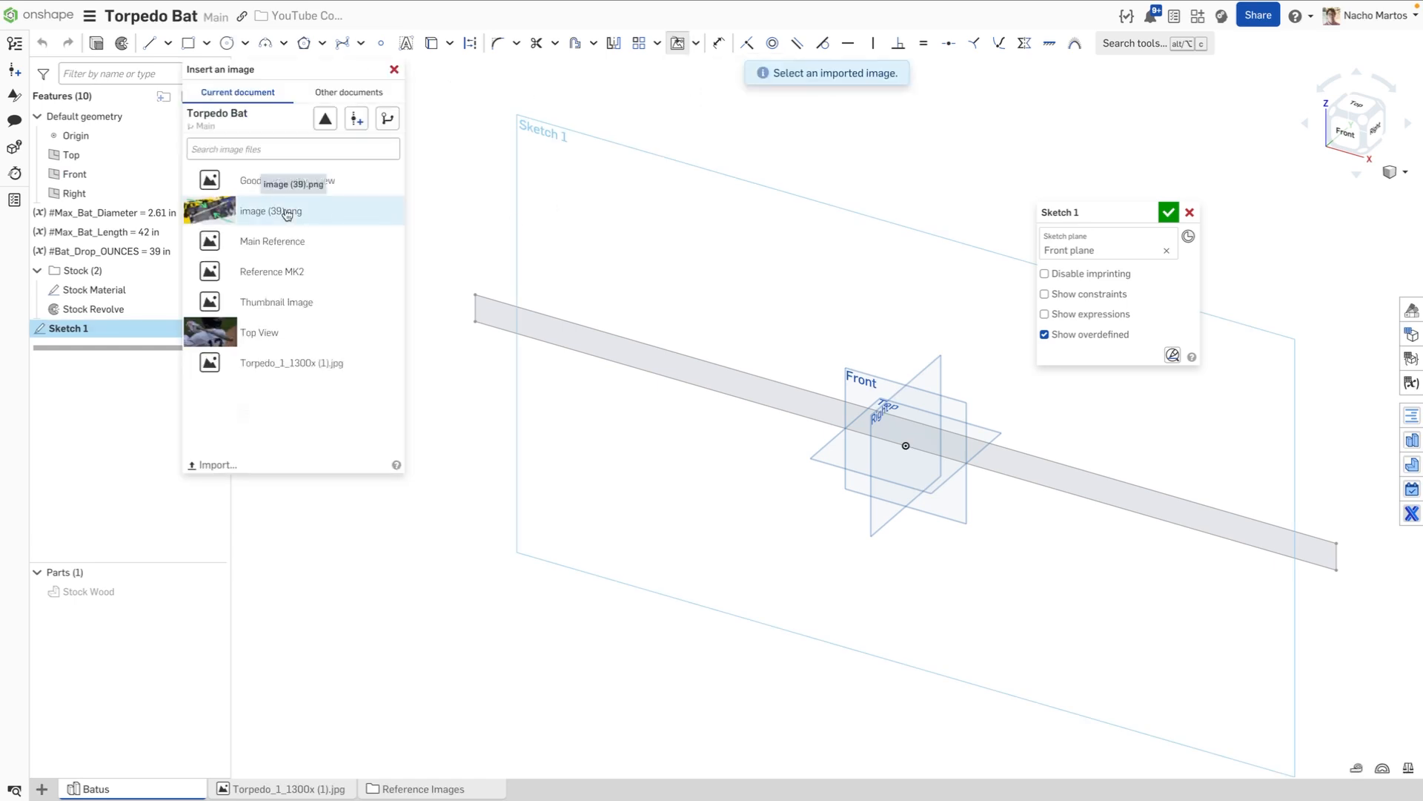
left_click(394, 70)
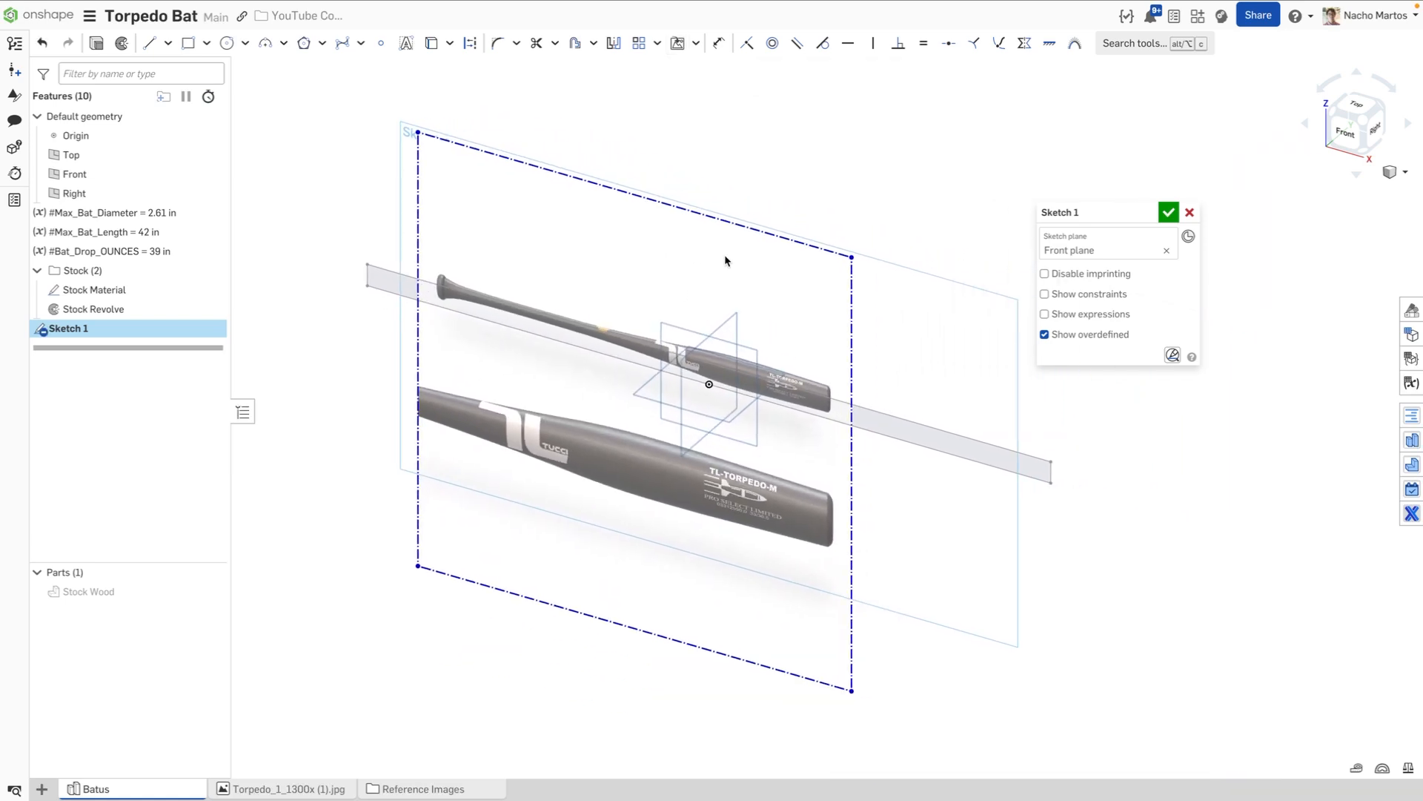
left_click(1356, 123)
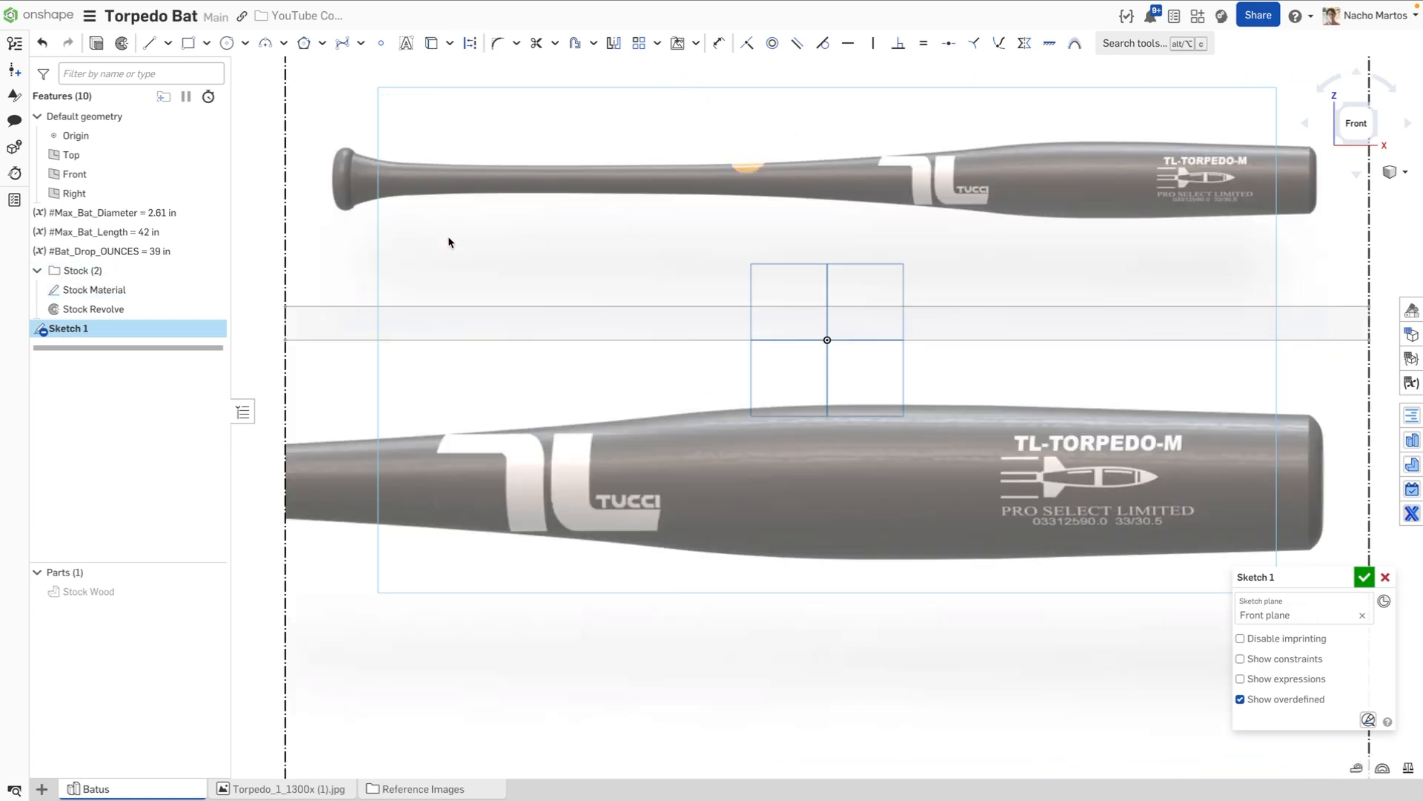
scroll("down", 3)
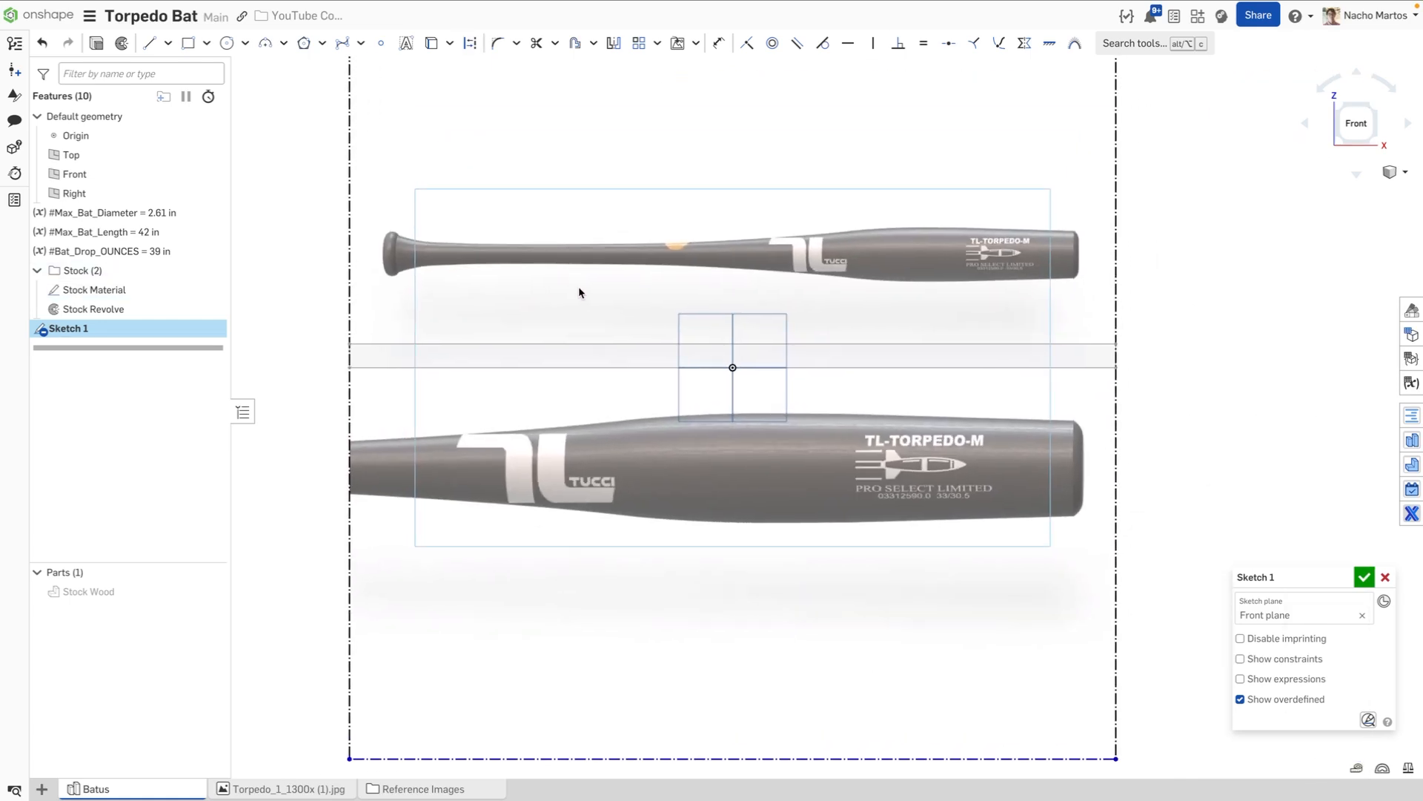
mouse_move(663, 299)
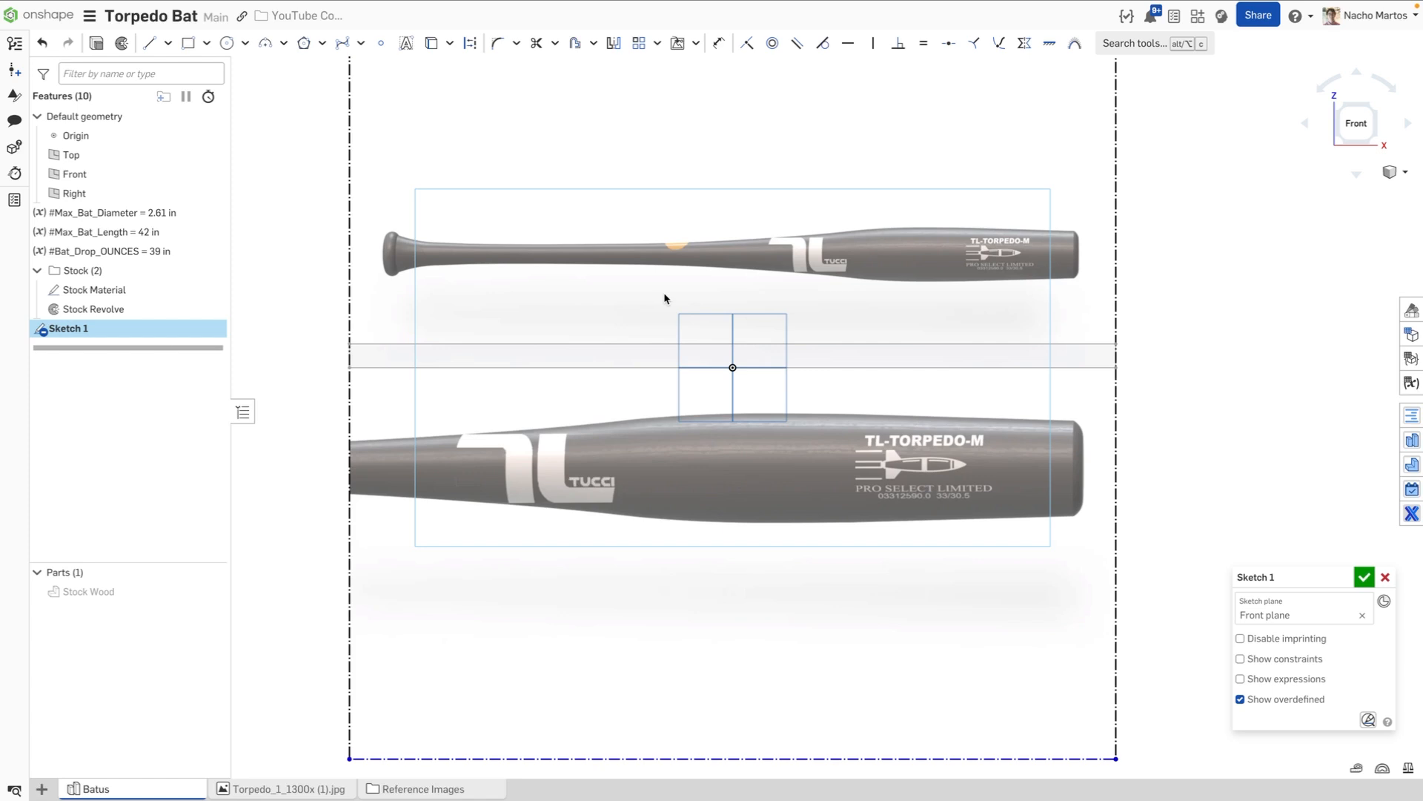
mouse_move(994, 302)
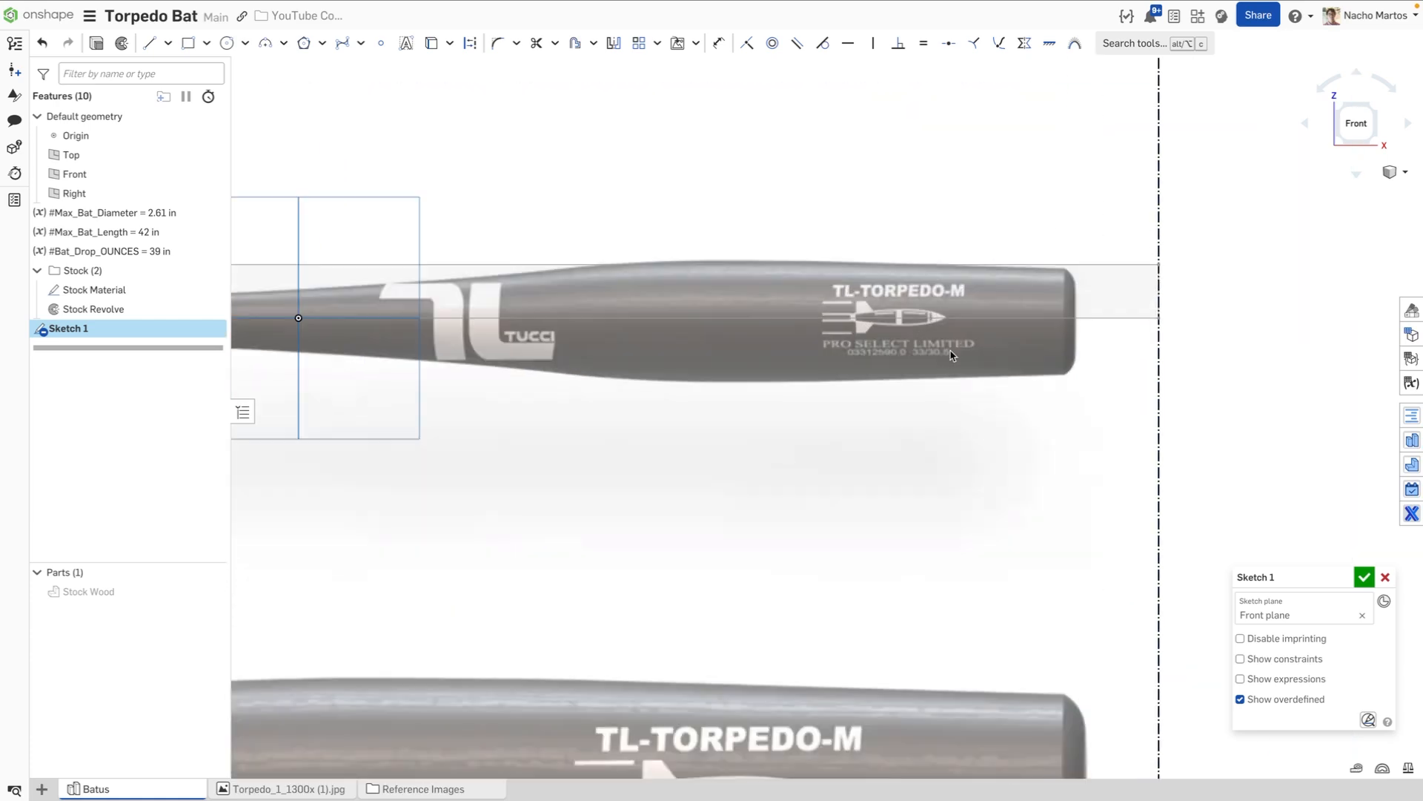
mouse_move(1007, 420)
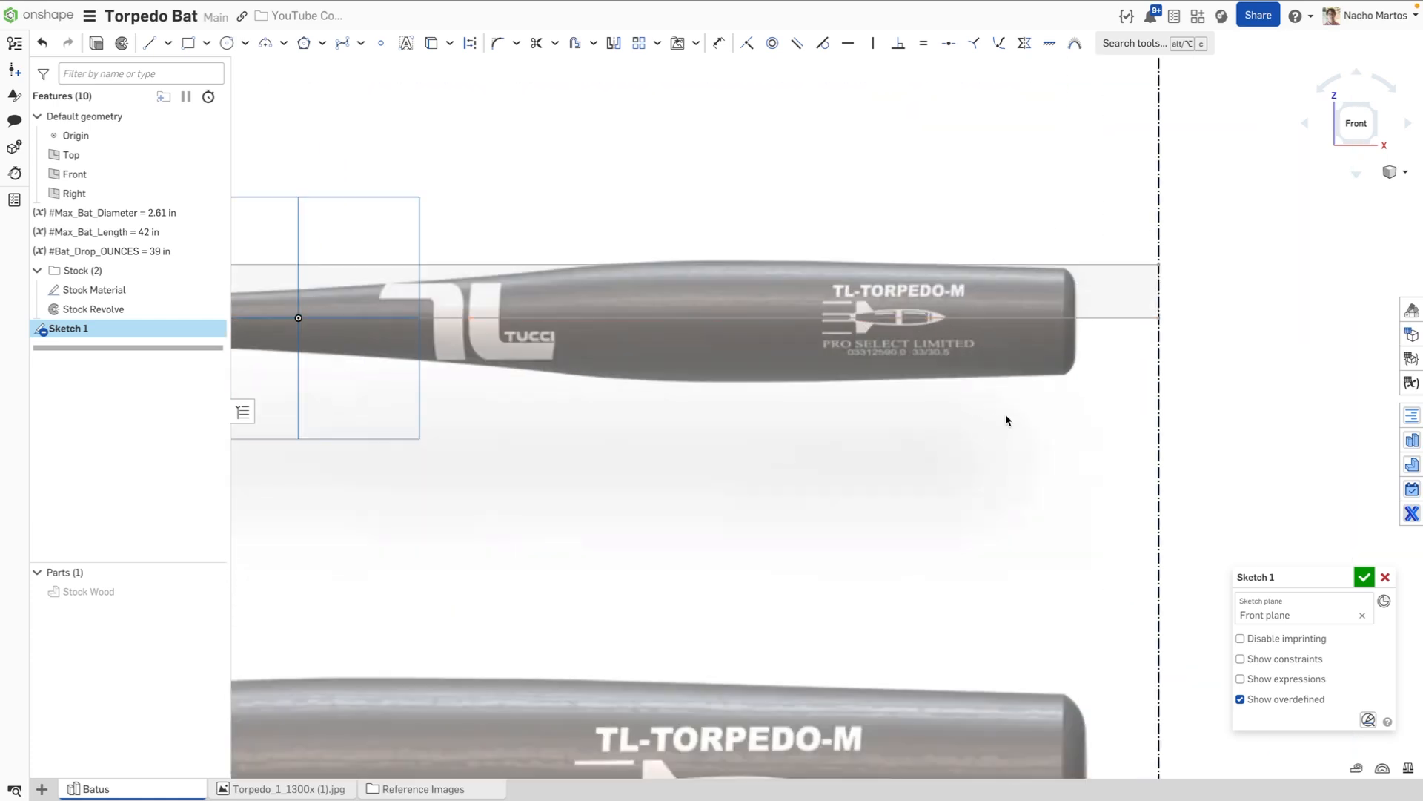
mouse_move(1006, 413)
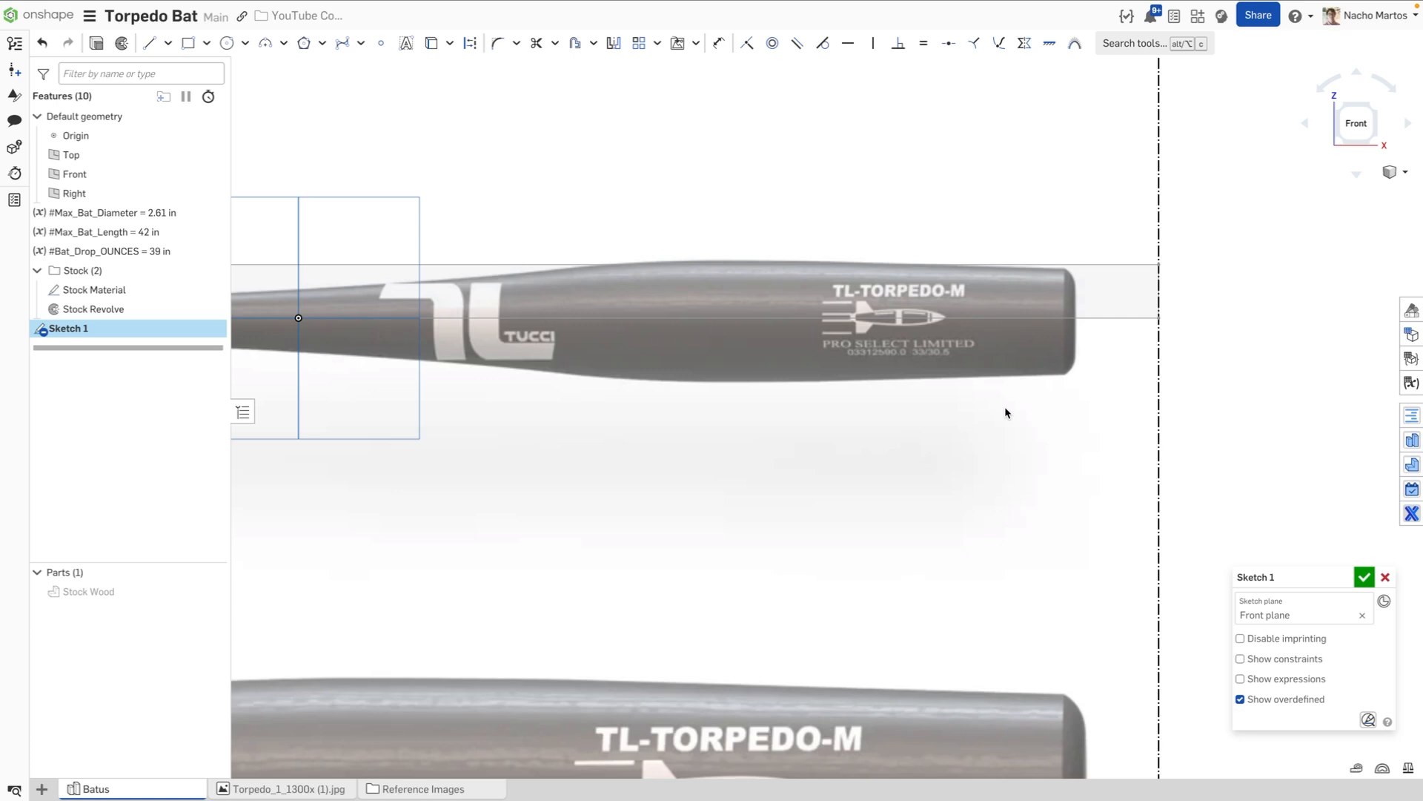
left_click(1364, 577)
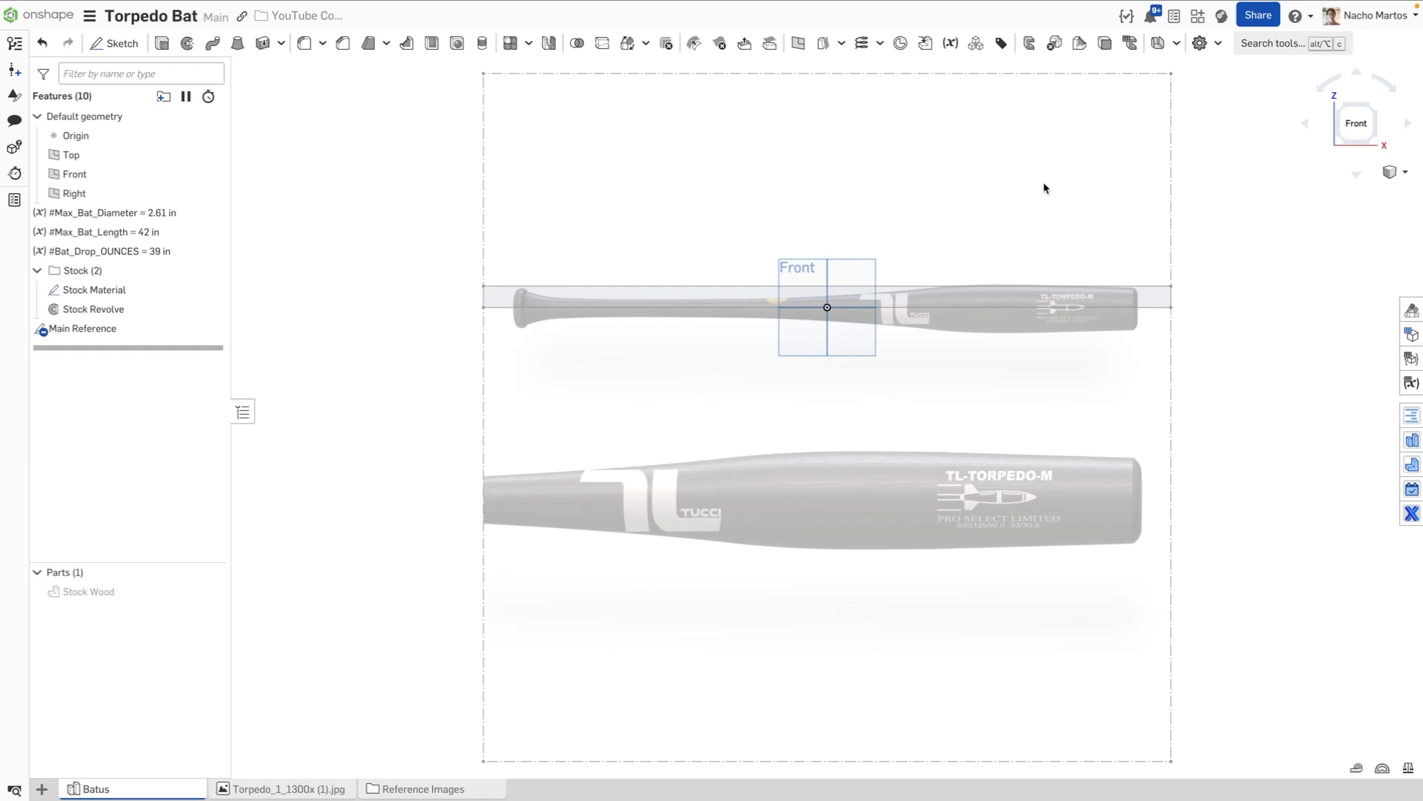
mouse_move(498, 164)
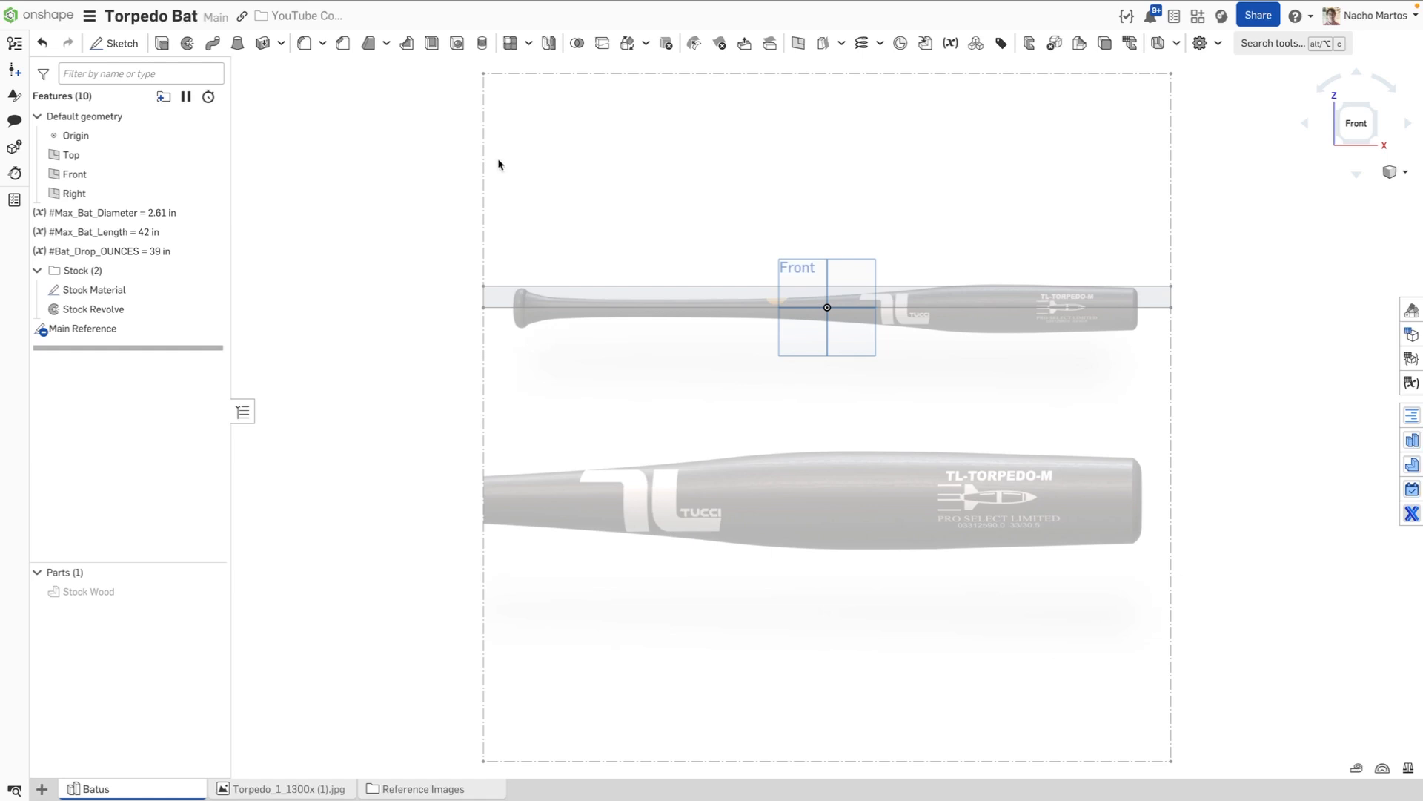
Step: Draw knob and barrel-end vertical lines, dimensioned 2.4 in and 2.3 in from the stock ends
left_click(114, 43)
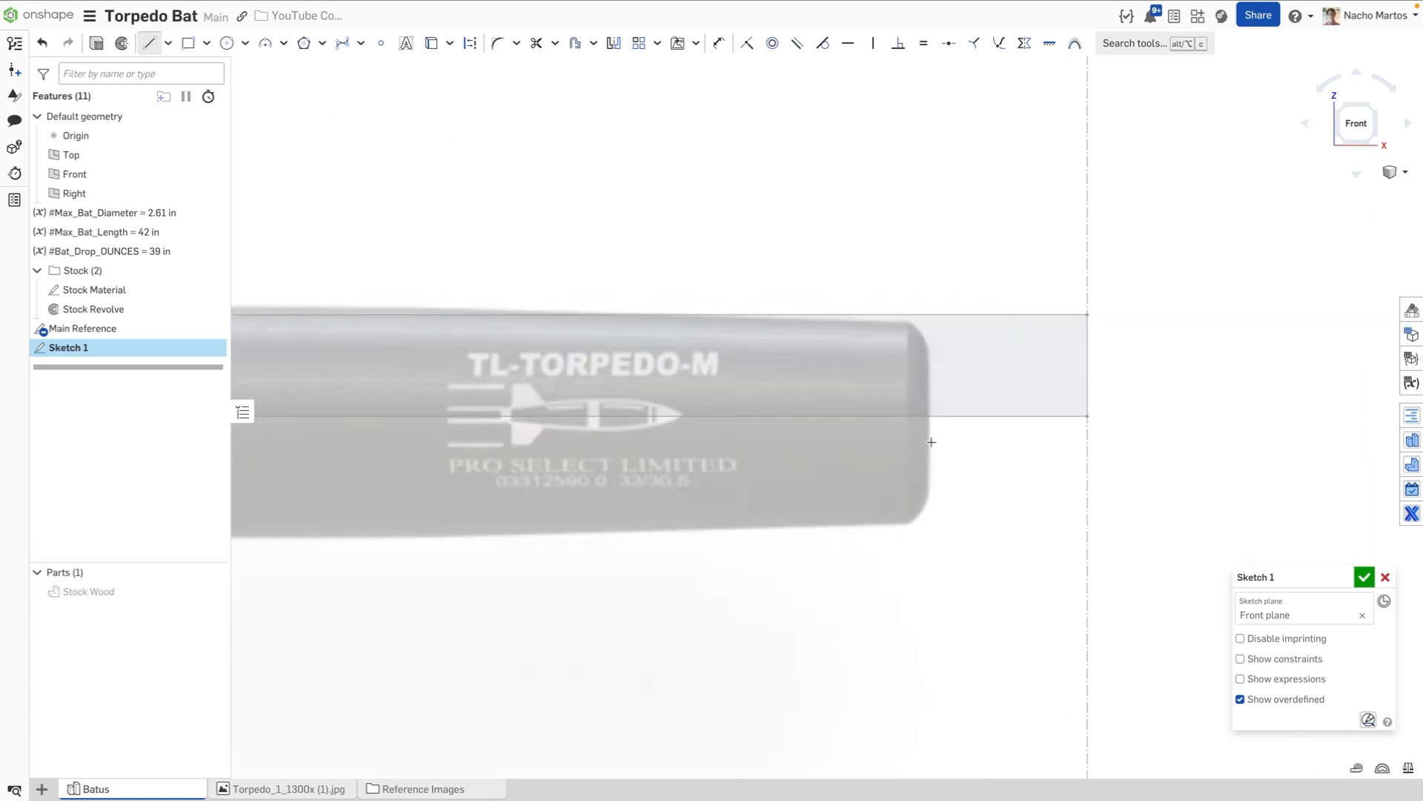
left_click(906, 416)
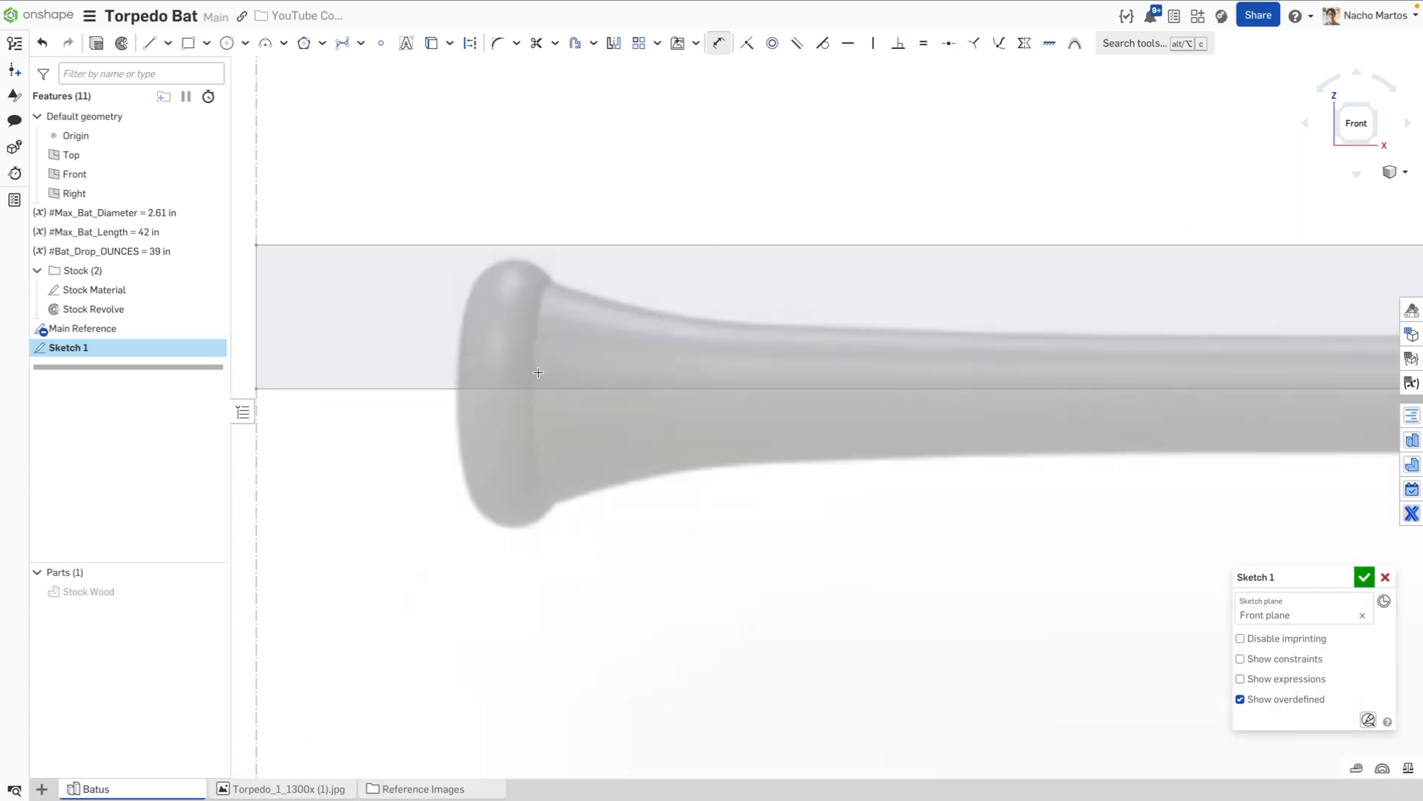
mouse_move(525, 291)
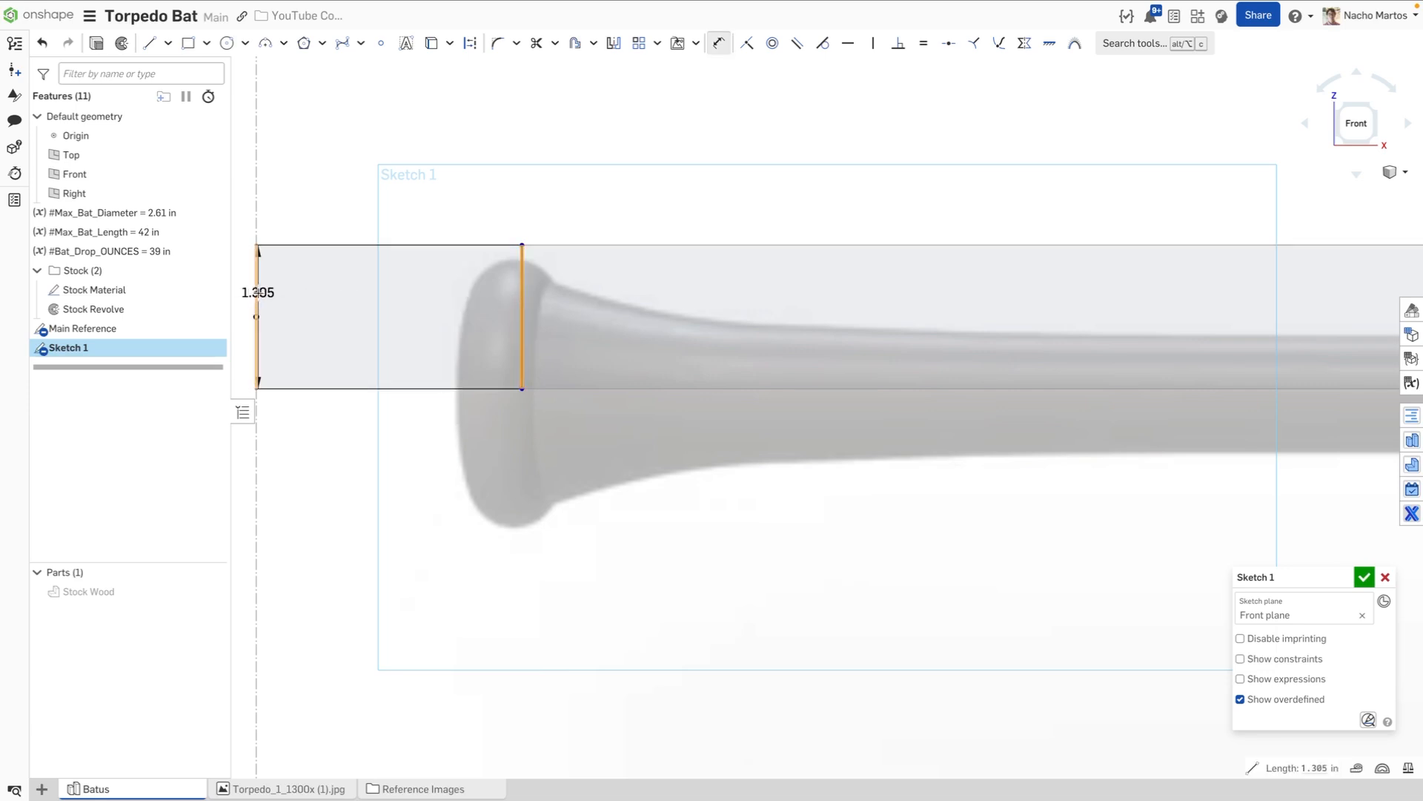
left_click(388, 223)
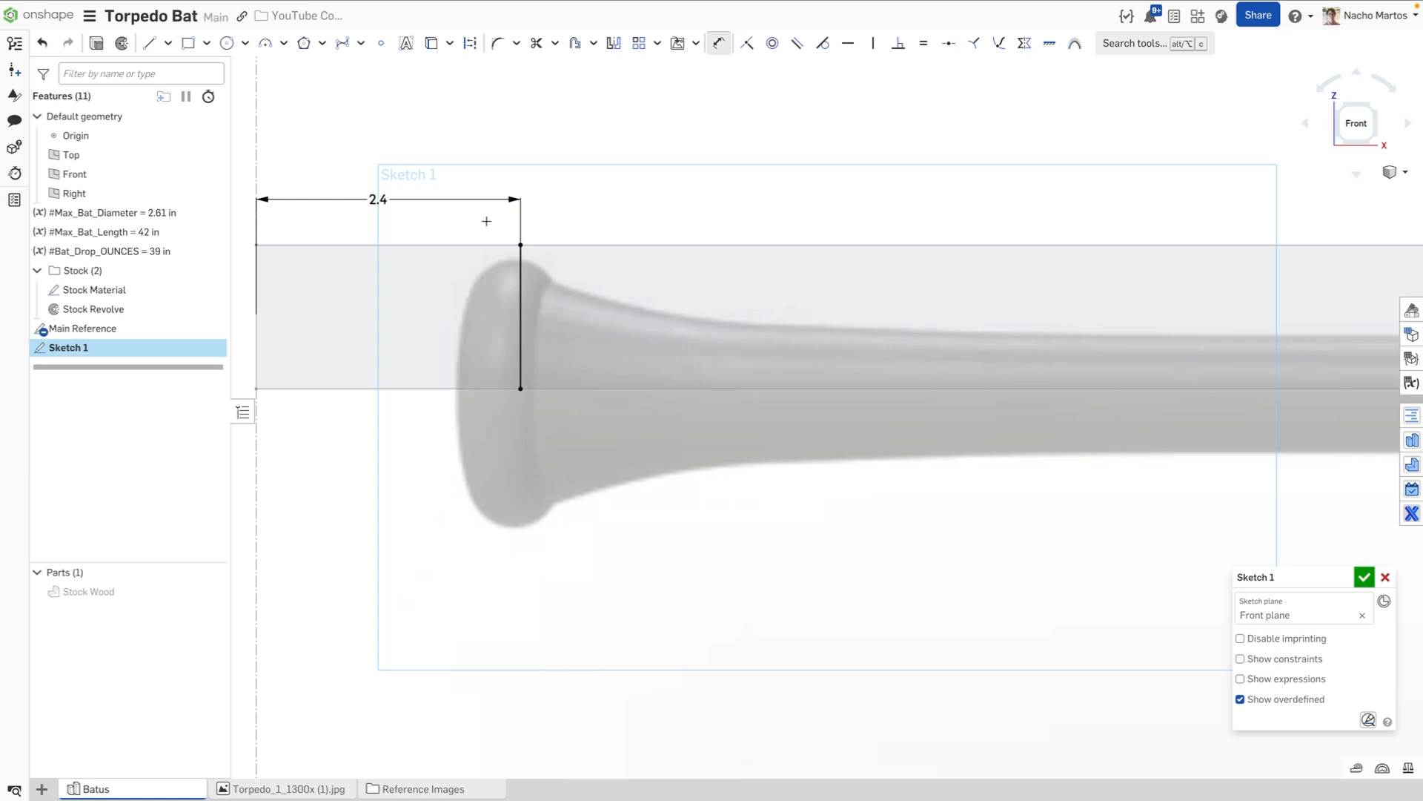
mouse_move(647, 213)
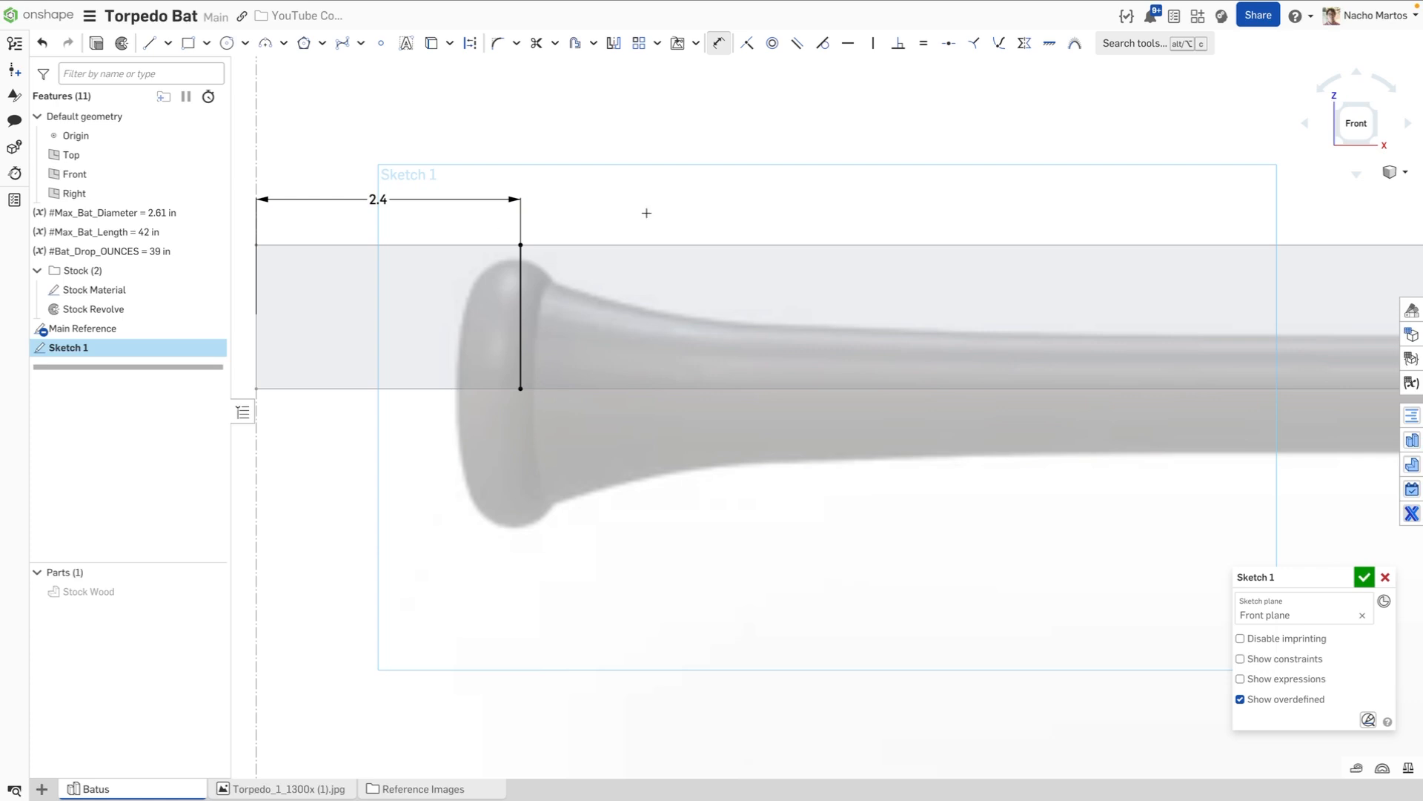
scroll("down", 3)
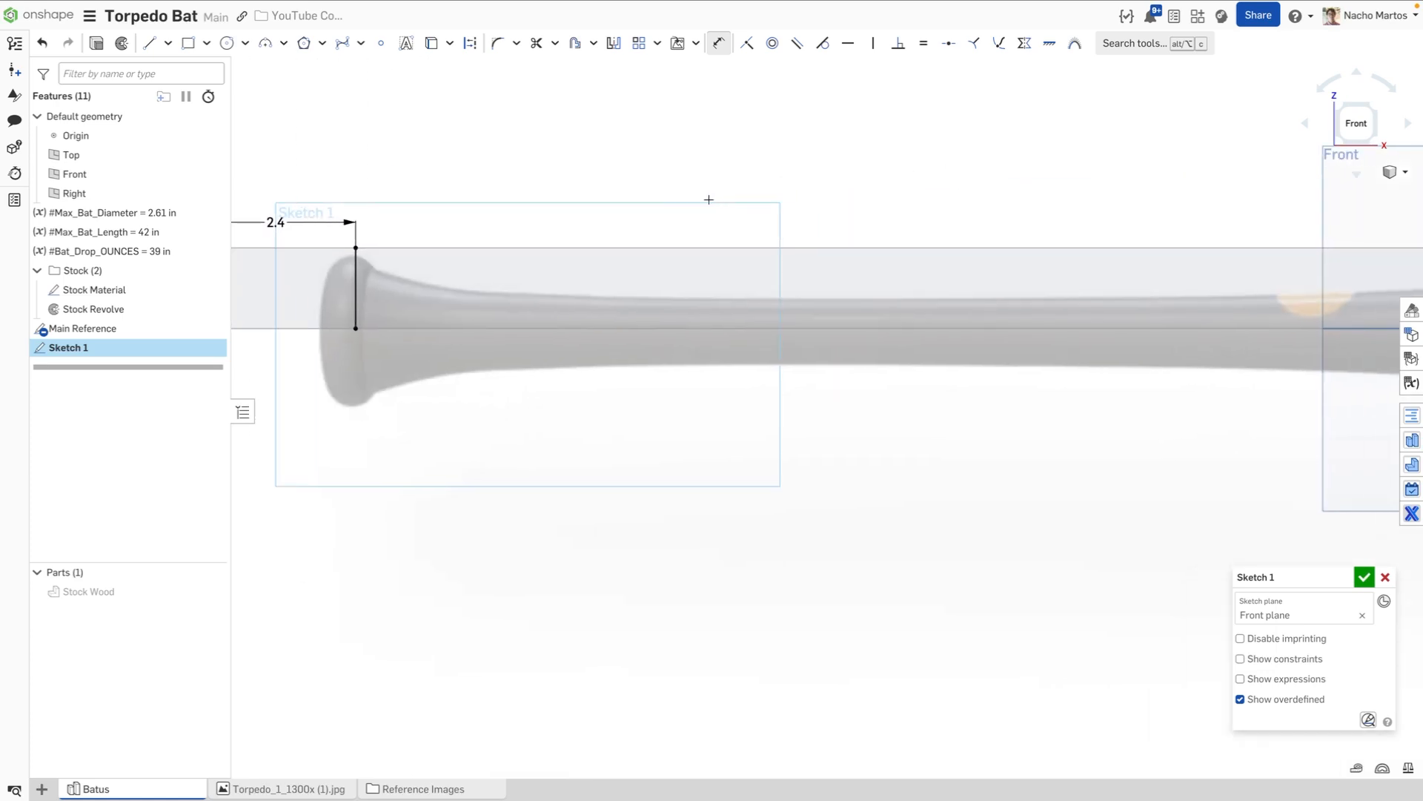
left_click(355, 282)
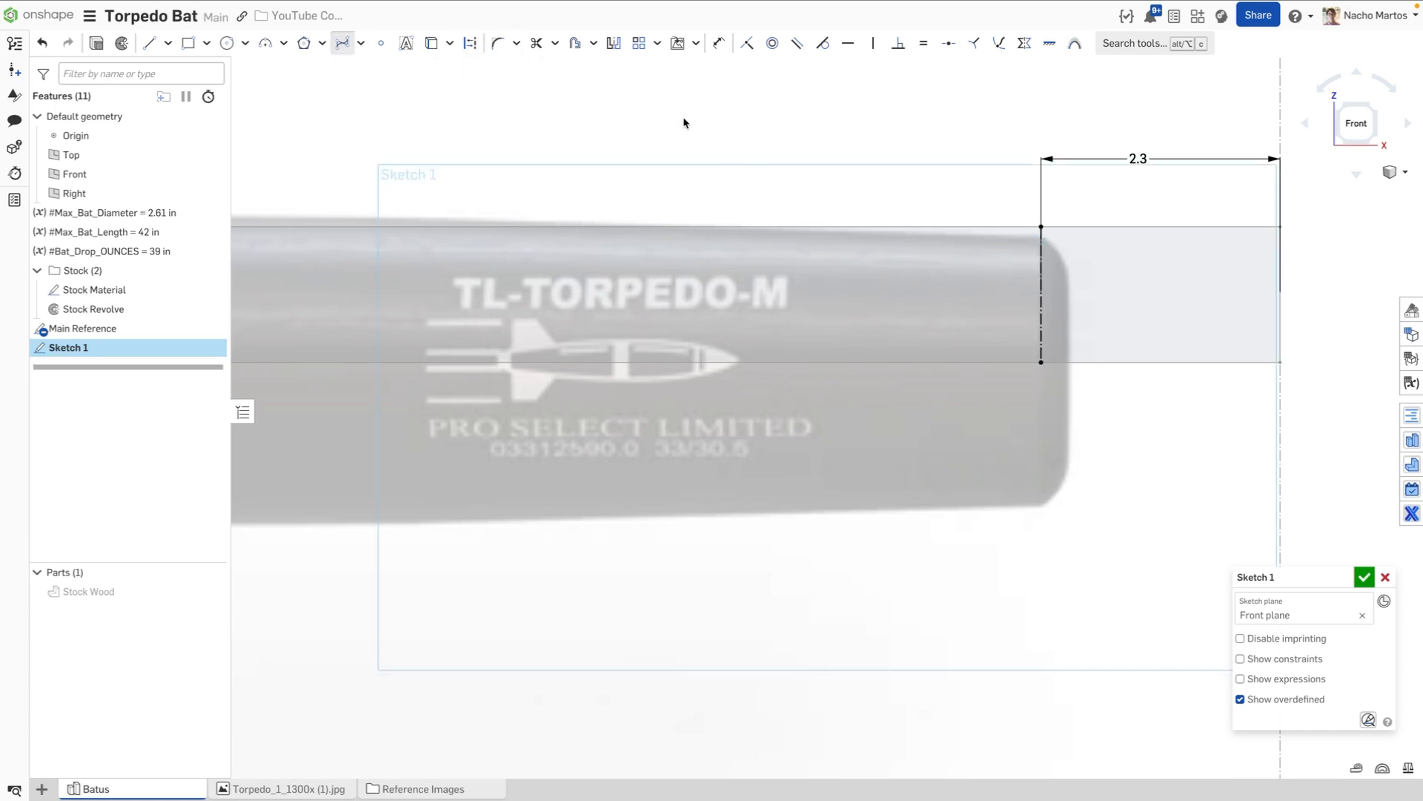
left_click(1041, 290)
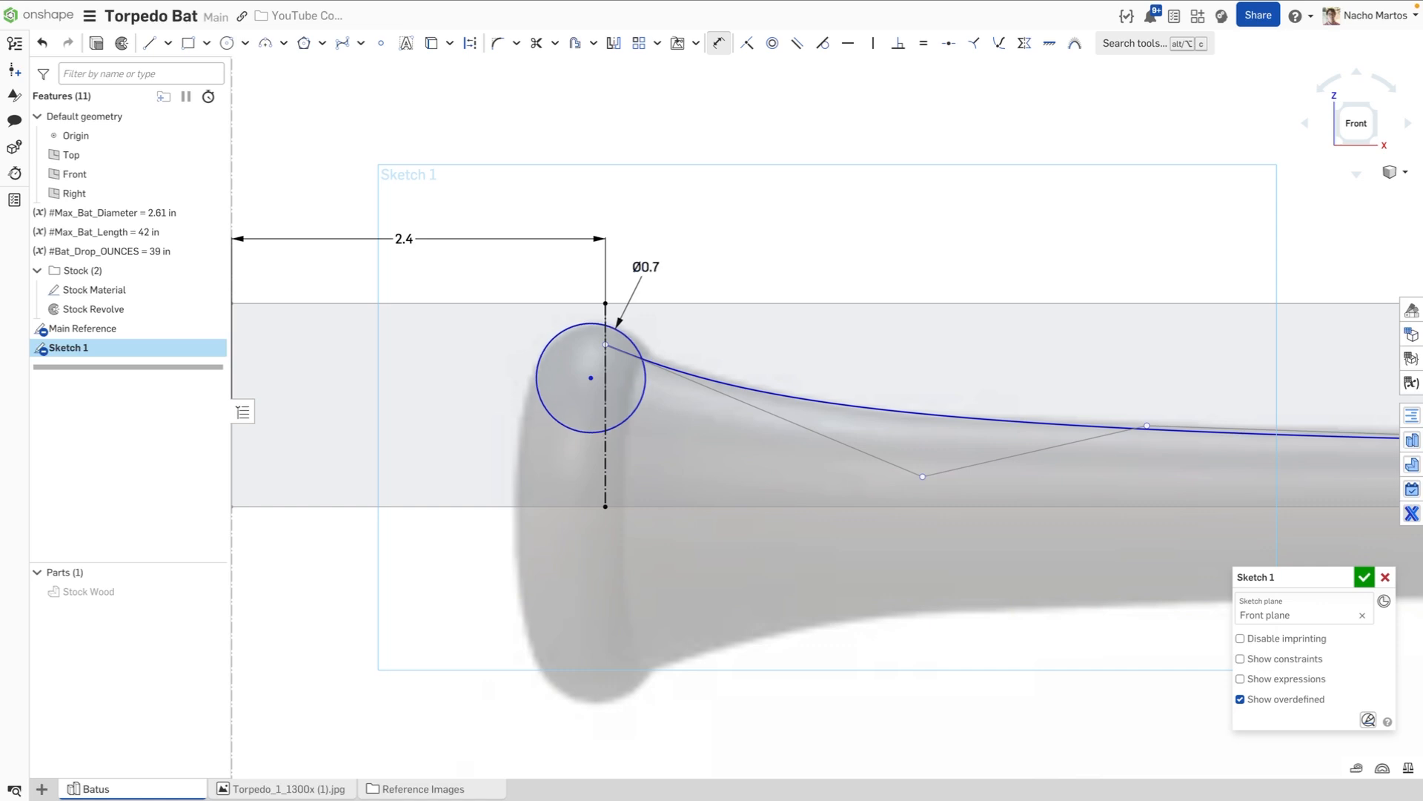
mouse_move(716, 251)
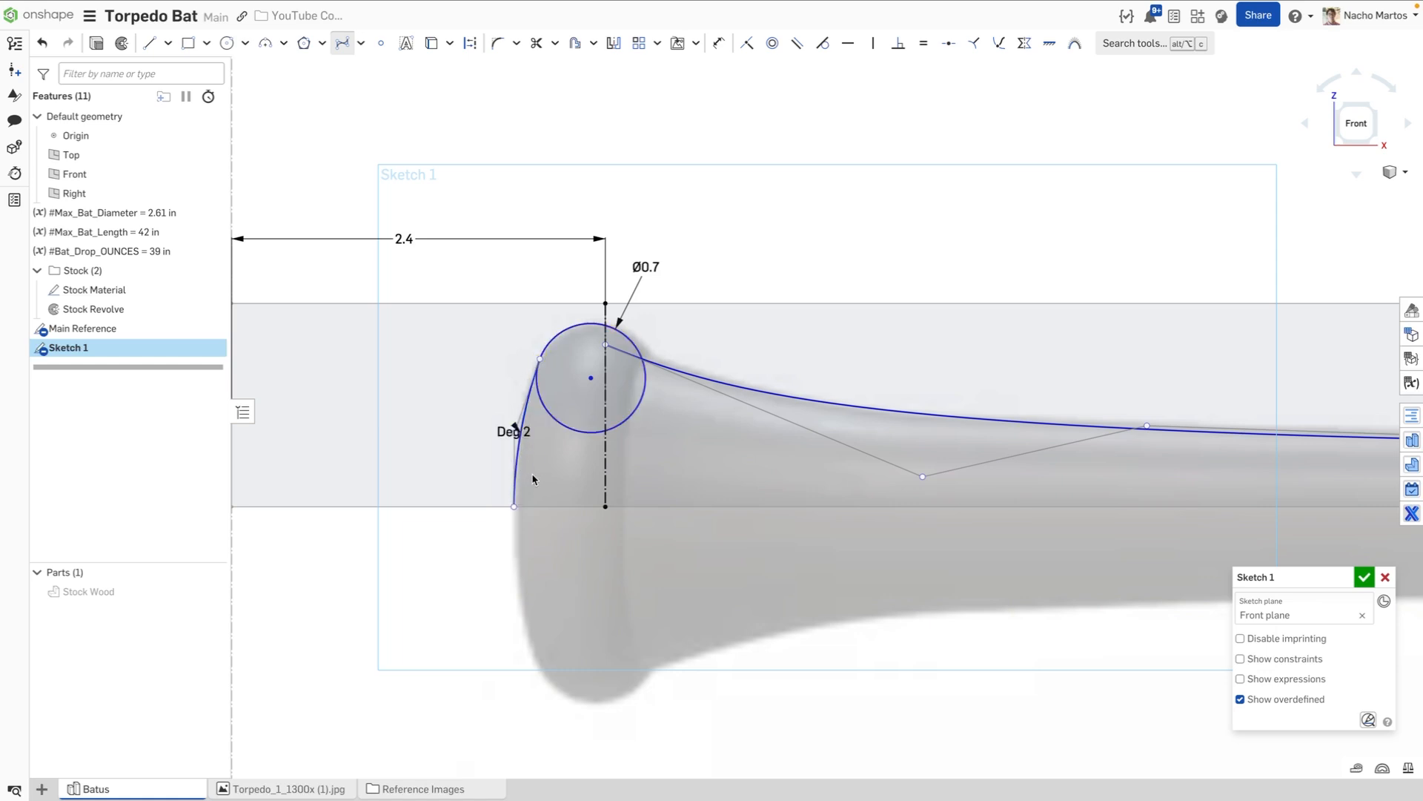
mouse_move(538, 360)
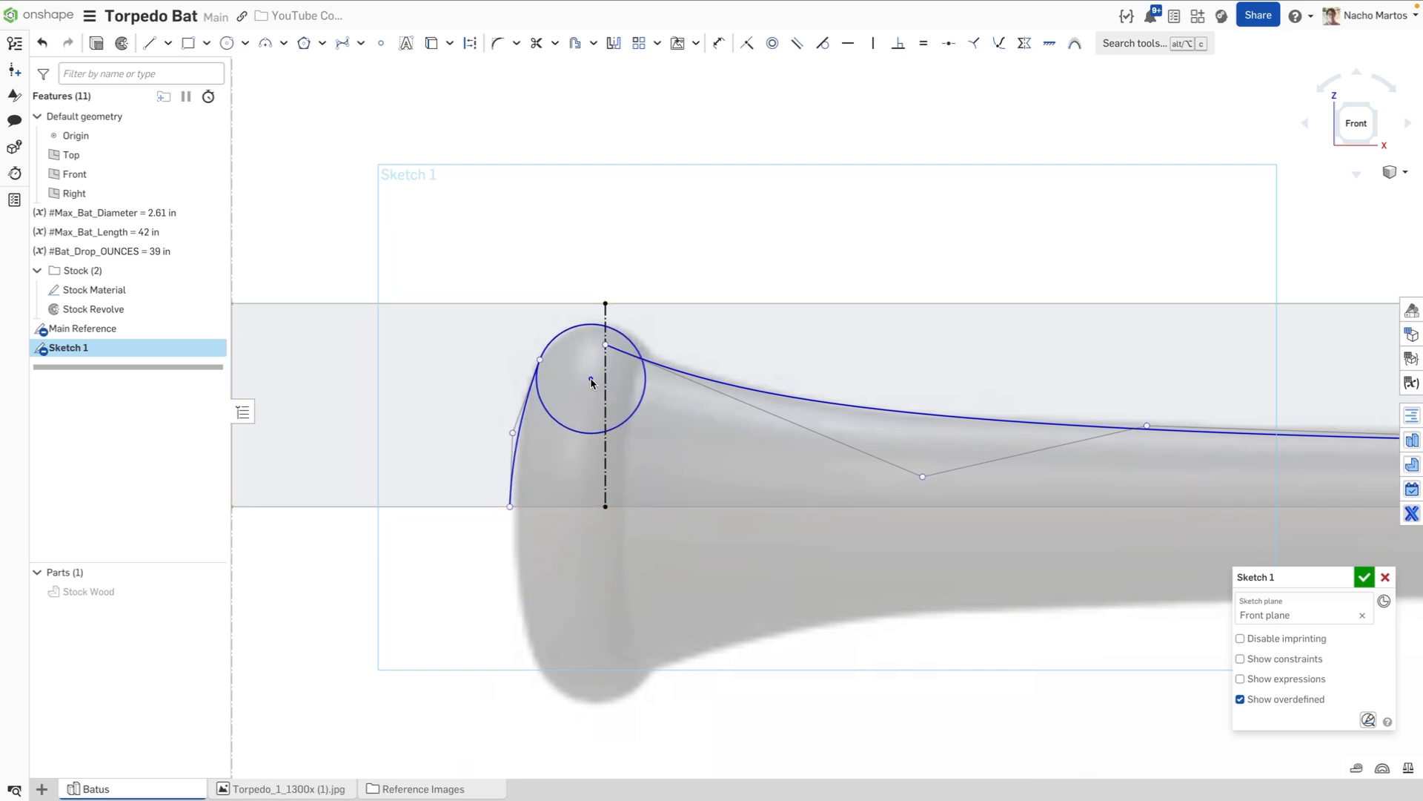
Step: Draw a spline from the knob circle to the centre line with a 0.05 in dimension
left_click(590, 381)
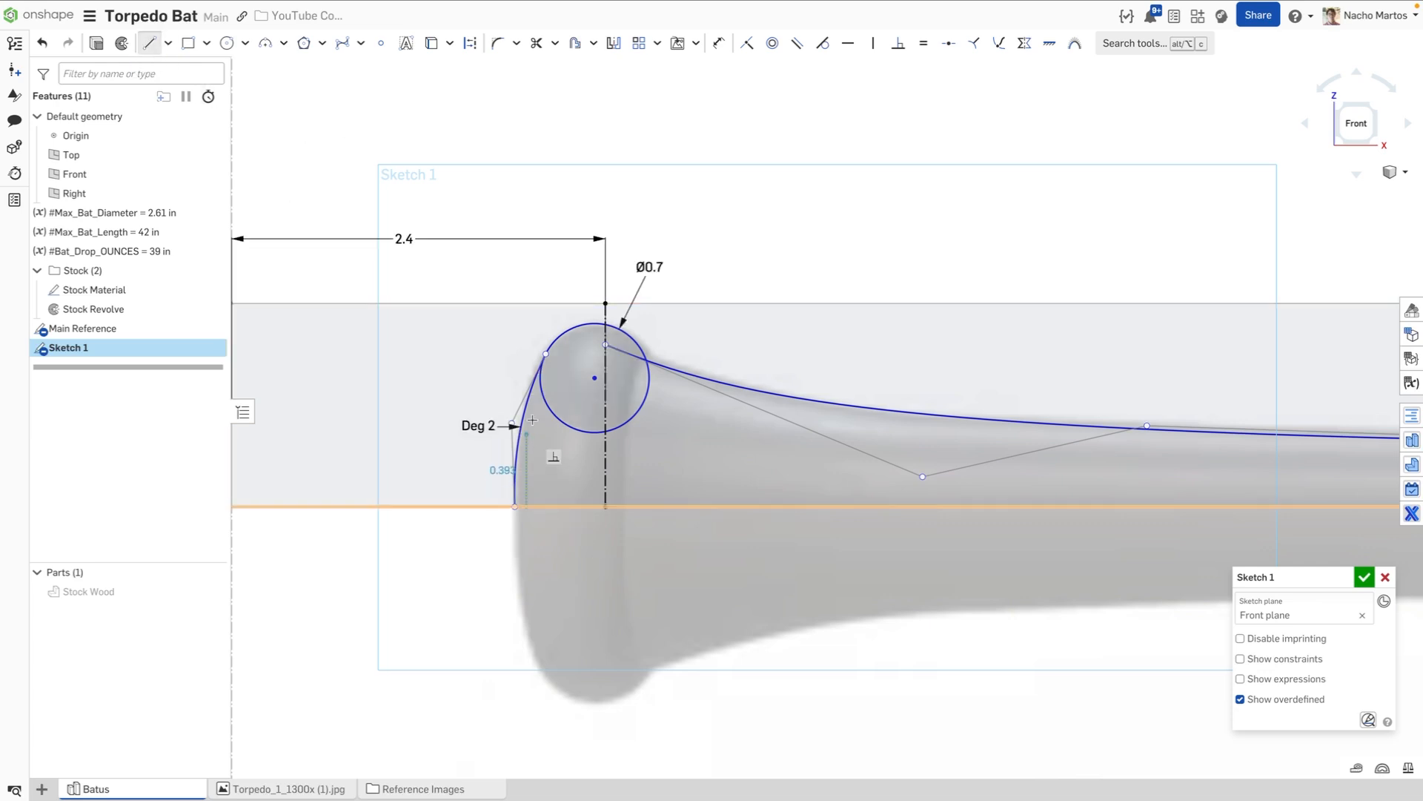
scroll("up", 3)
type("0.05")
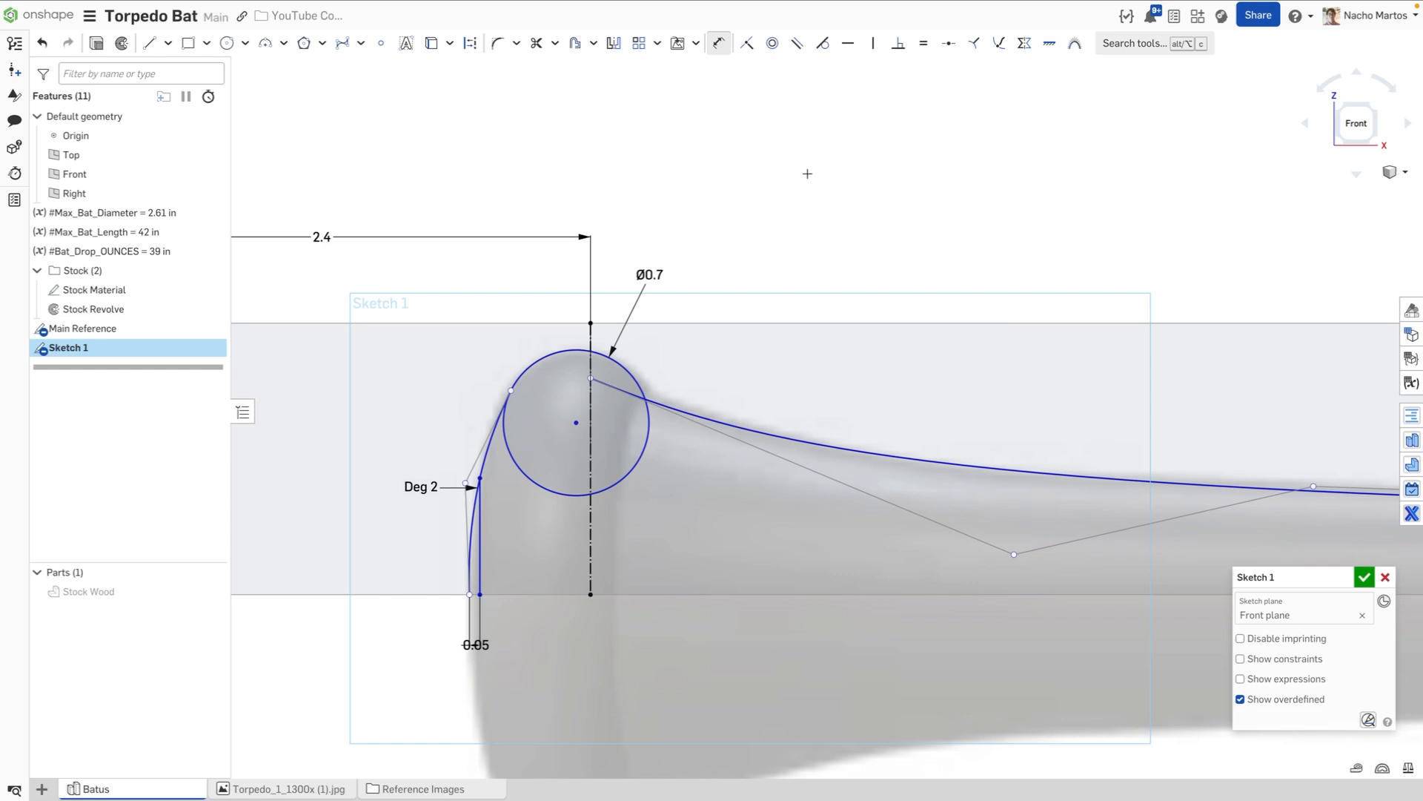
mouse_move(536, 43)
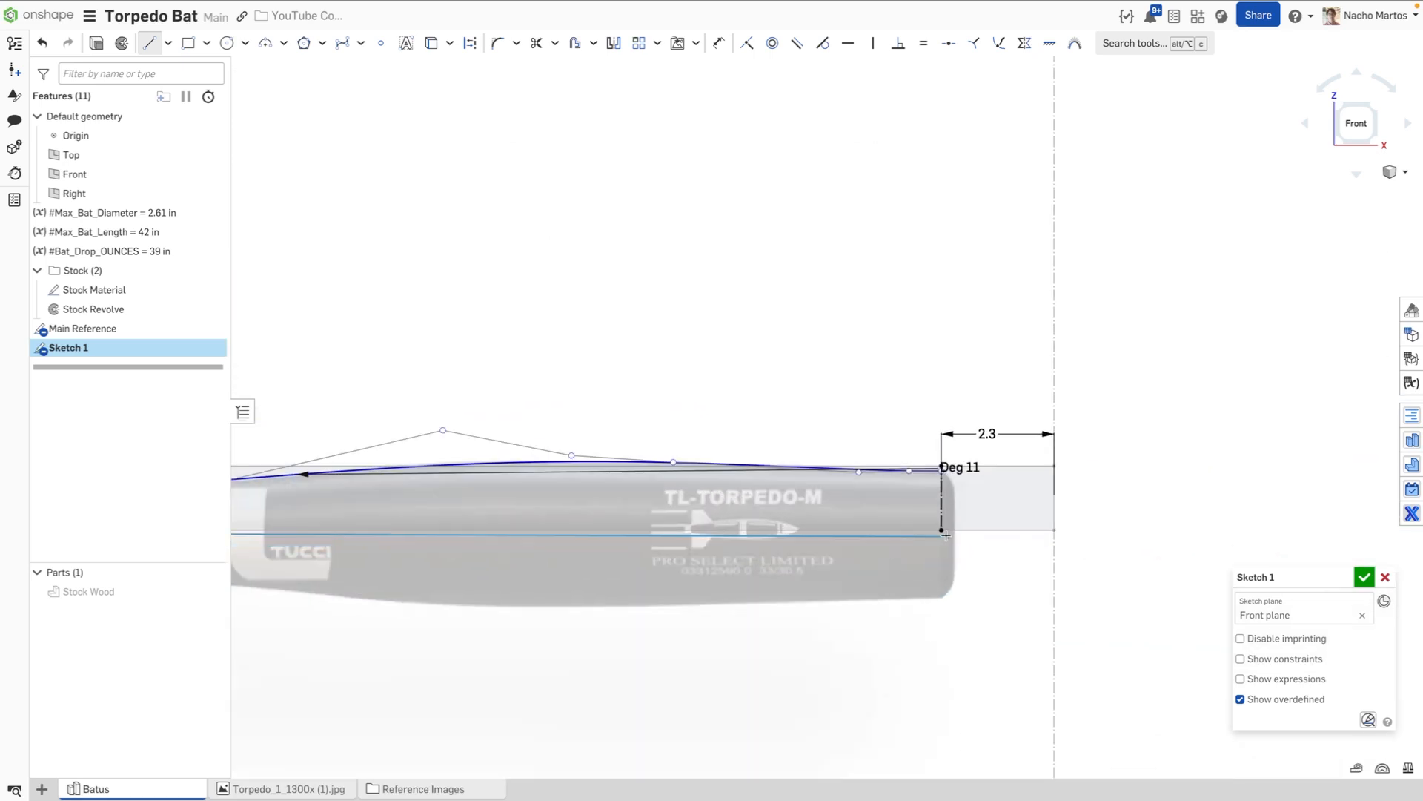
Step: Draw the barrel end line, dimensioned 0.25 in from the 2.3 reference
left_click(635, 534)
type("0.25")
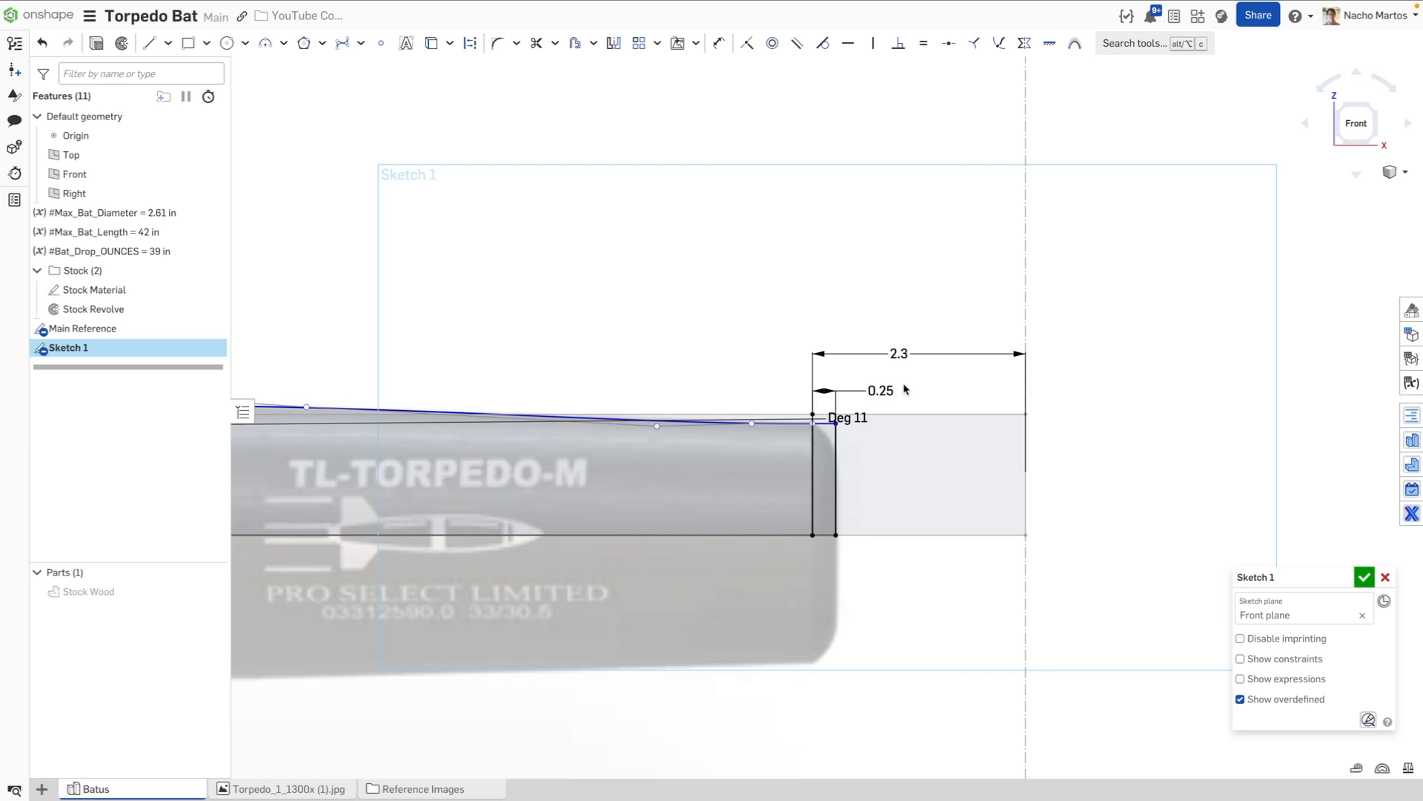
mouse_move(942, 381)
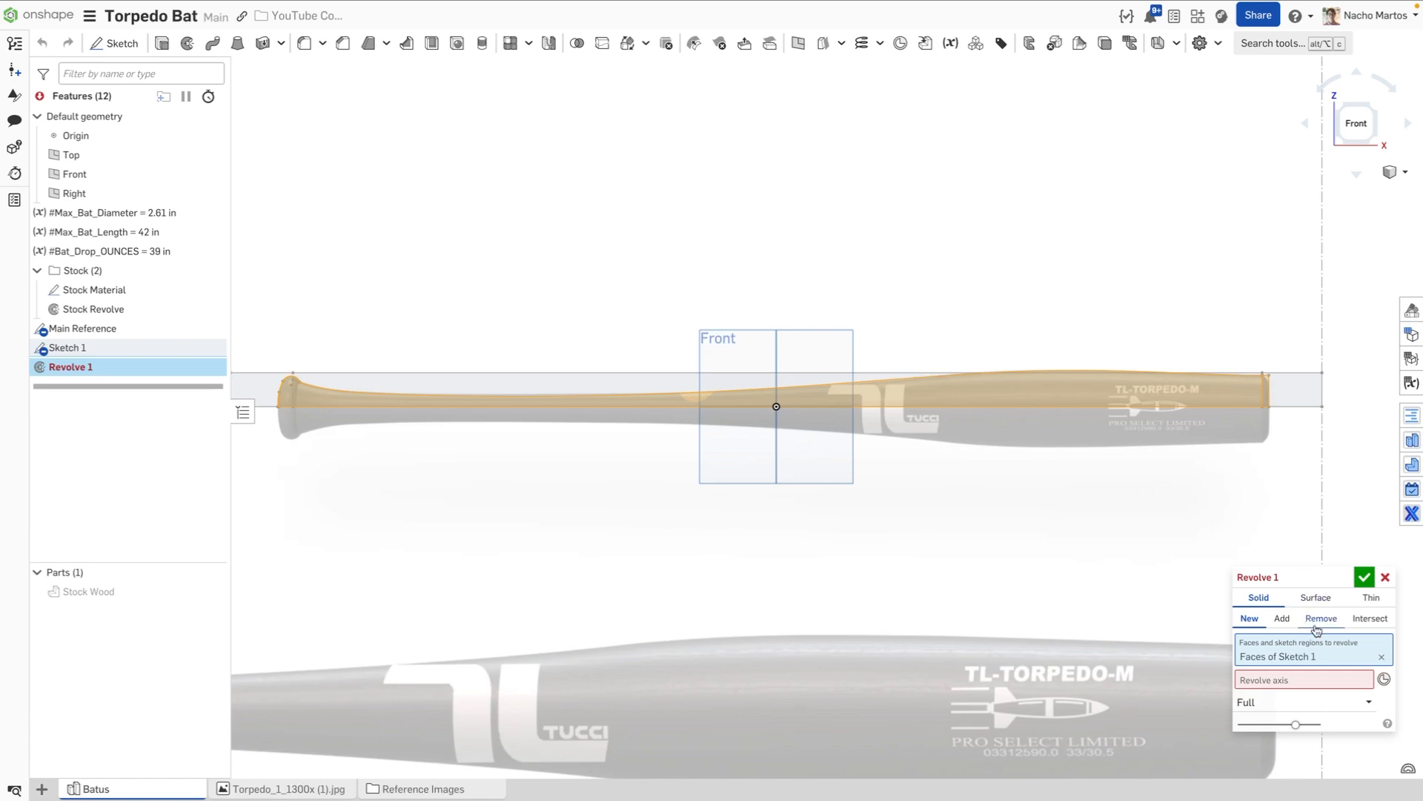
Step: Revolve the bat profile a full turn about its centre line into Revolve 1
left_click(777, 406)
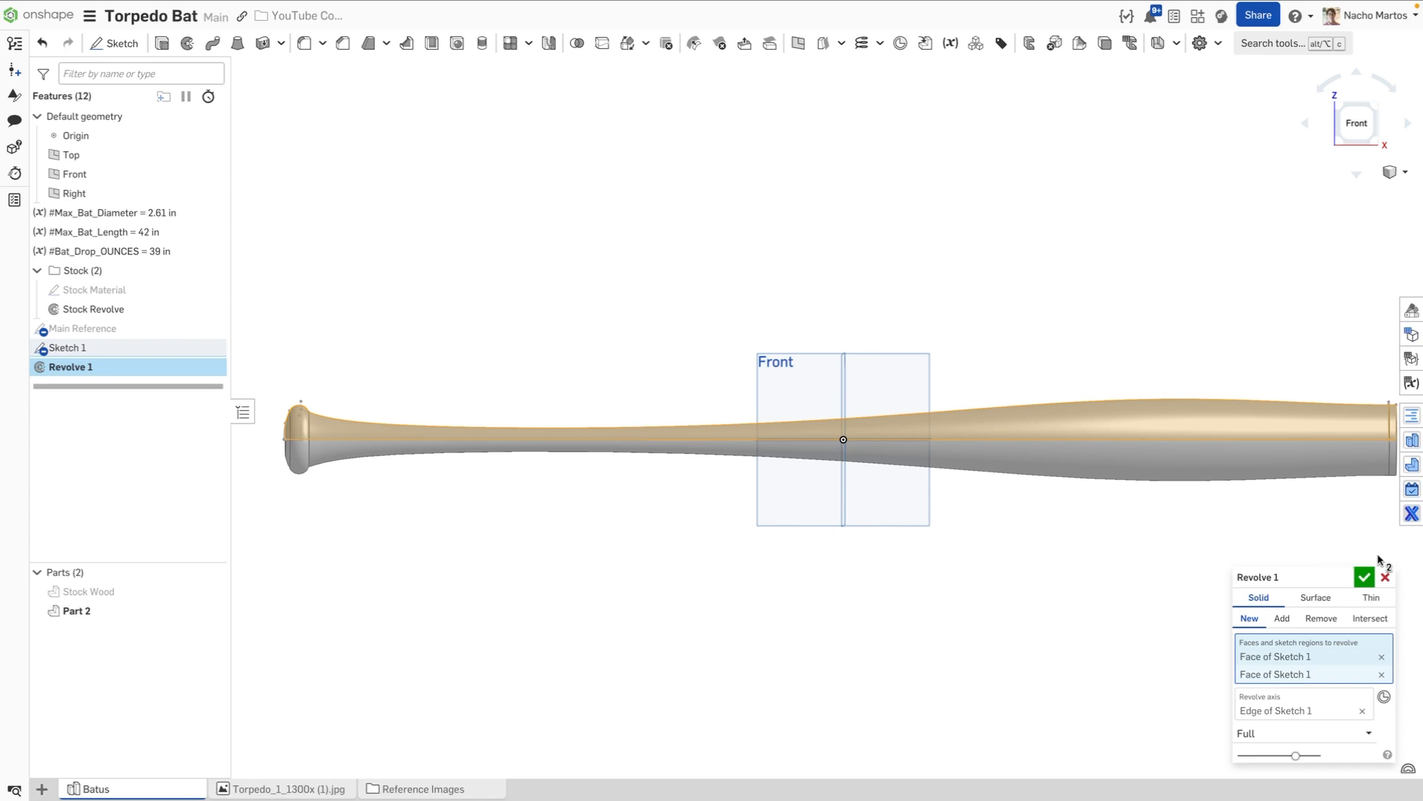
left_click(1363, 577)
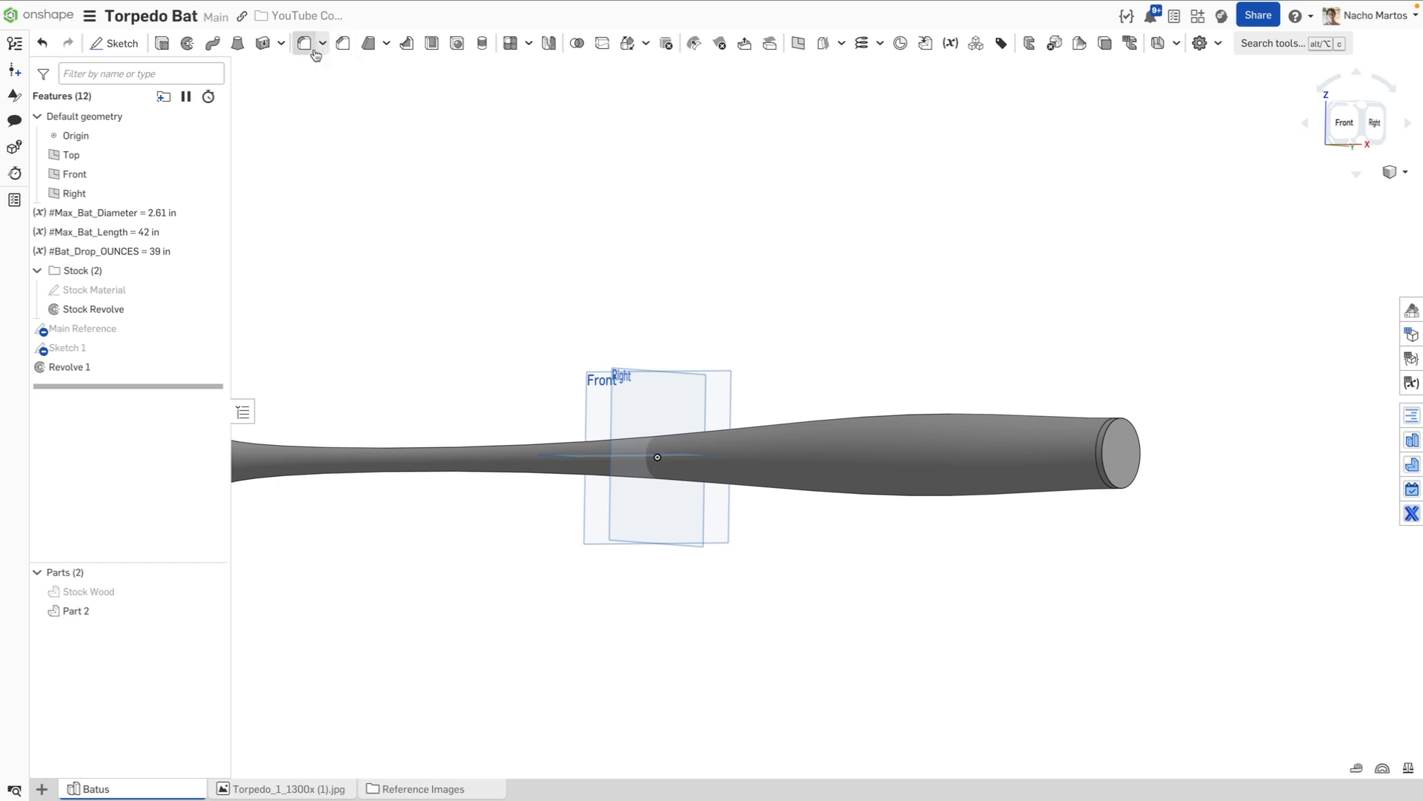
Step: Add Fillet 1 with a 0.25 in radius on the barrel end edge
left_click(306, 43)
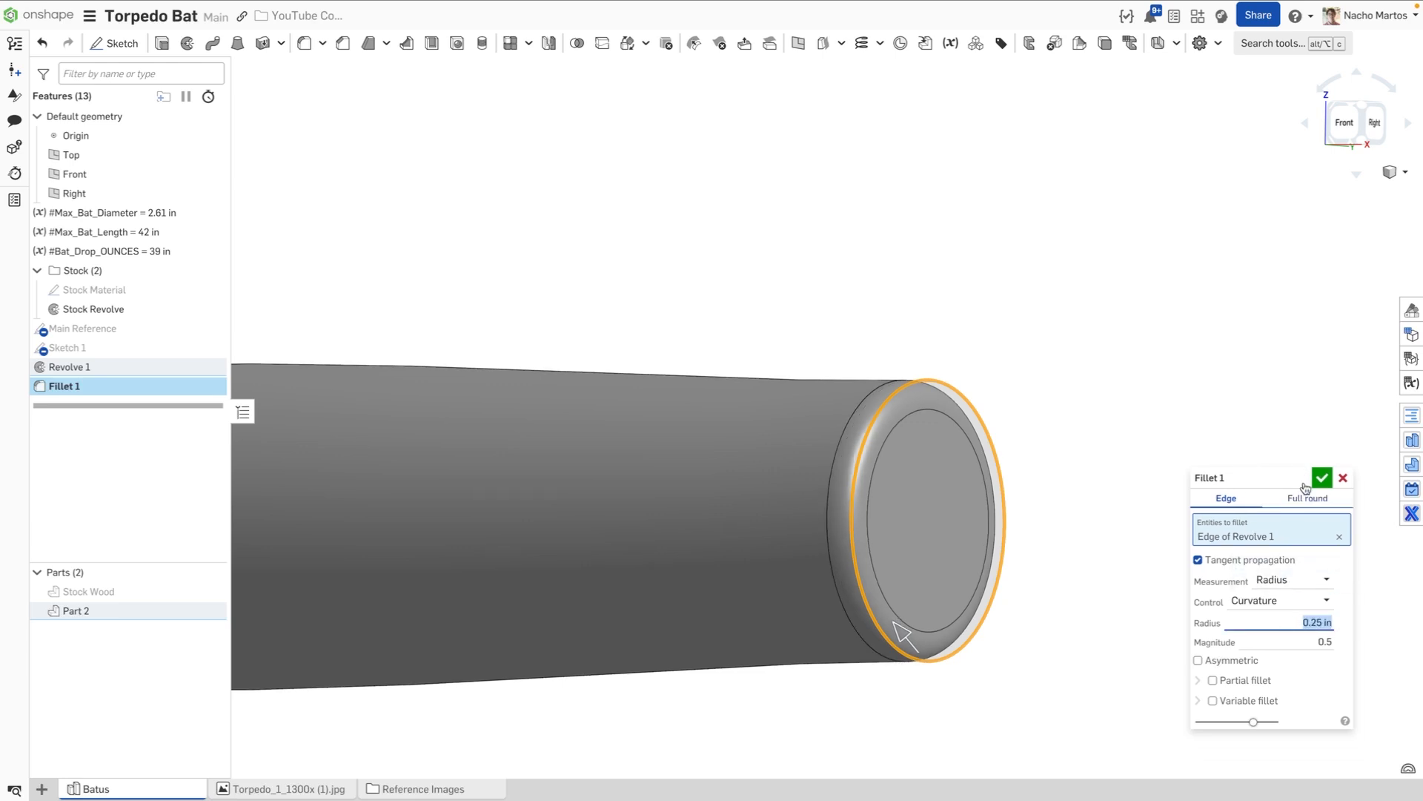
left_click(1322, 478)
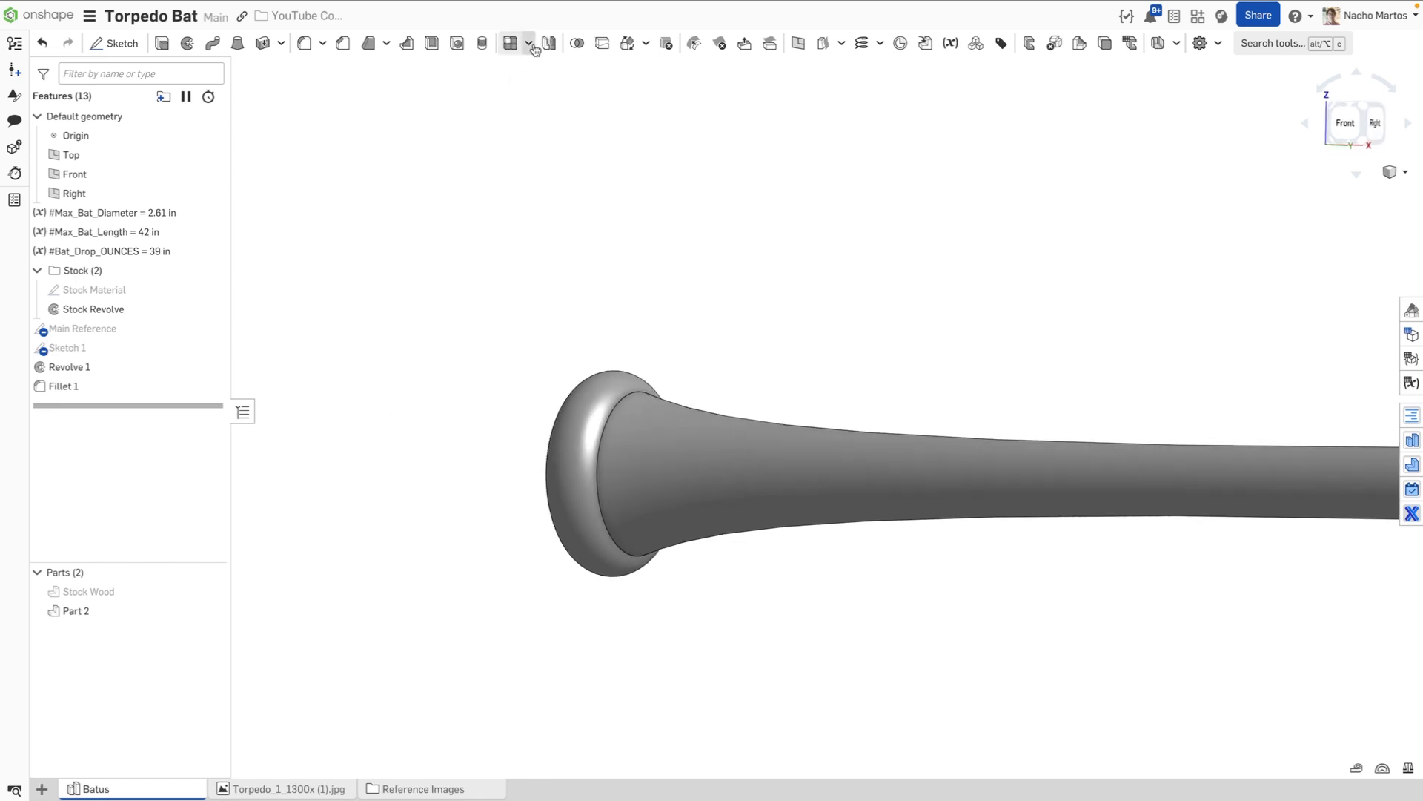
Step: Add Fillet 2, a 0.25 in round on the knob-to-handle edge
left_click(510, 43)
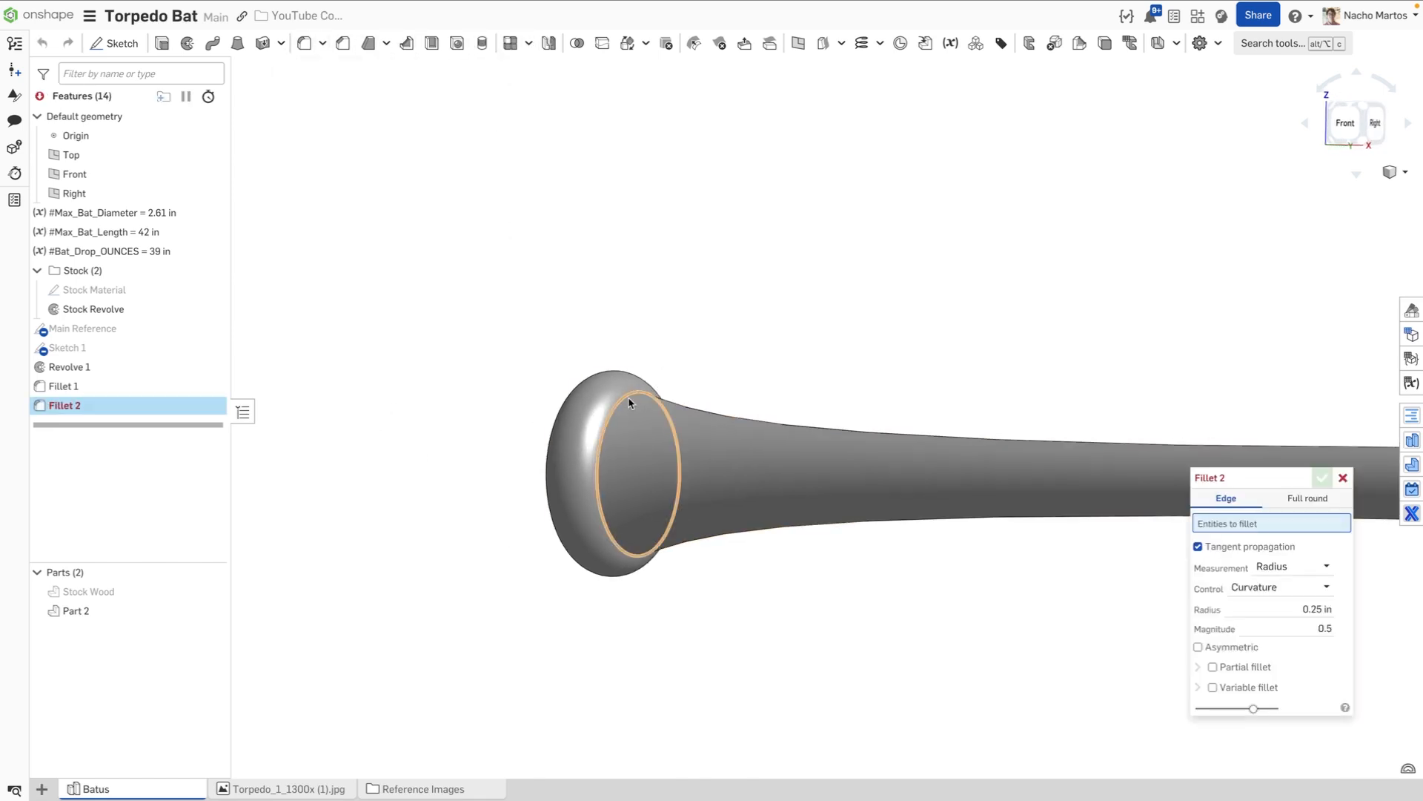
left_click(630, 404)
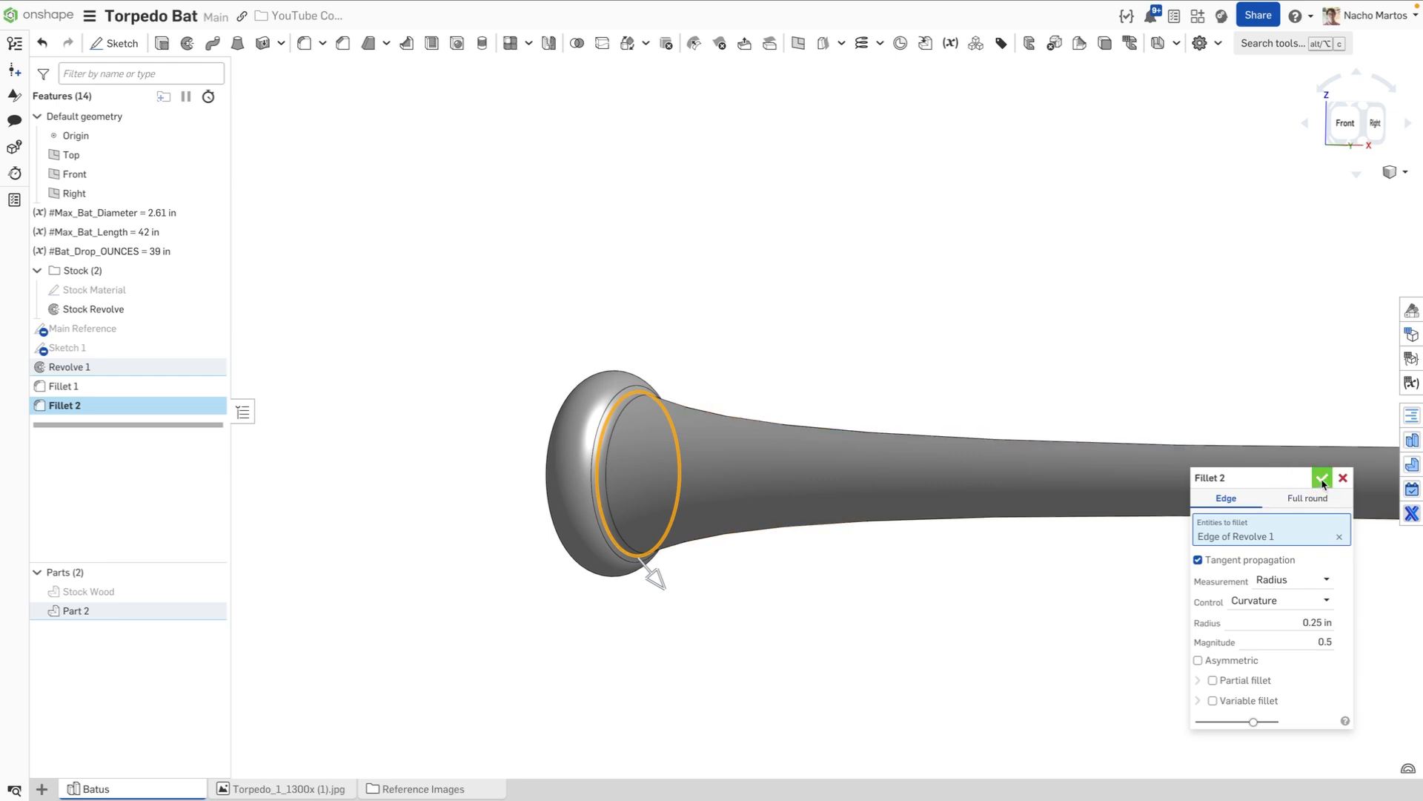
left_click(1322, 477)
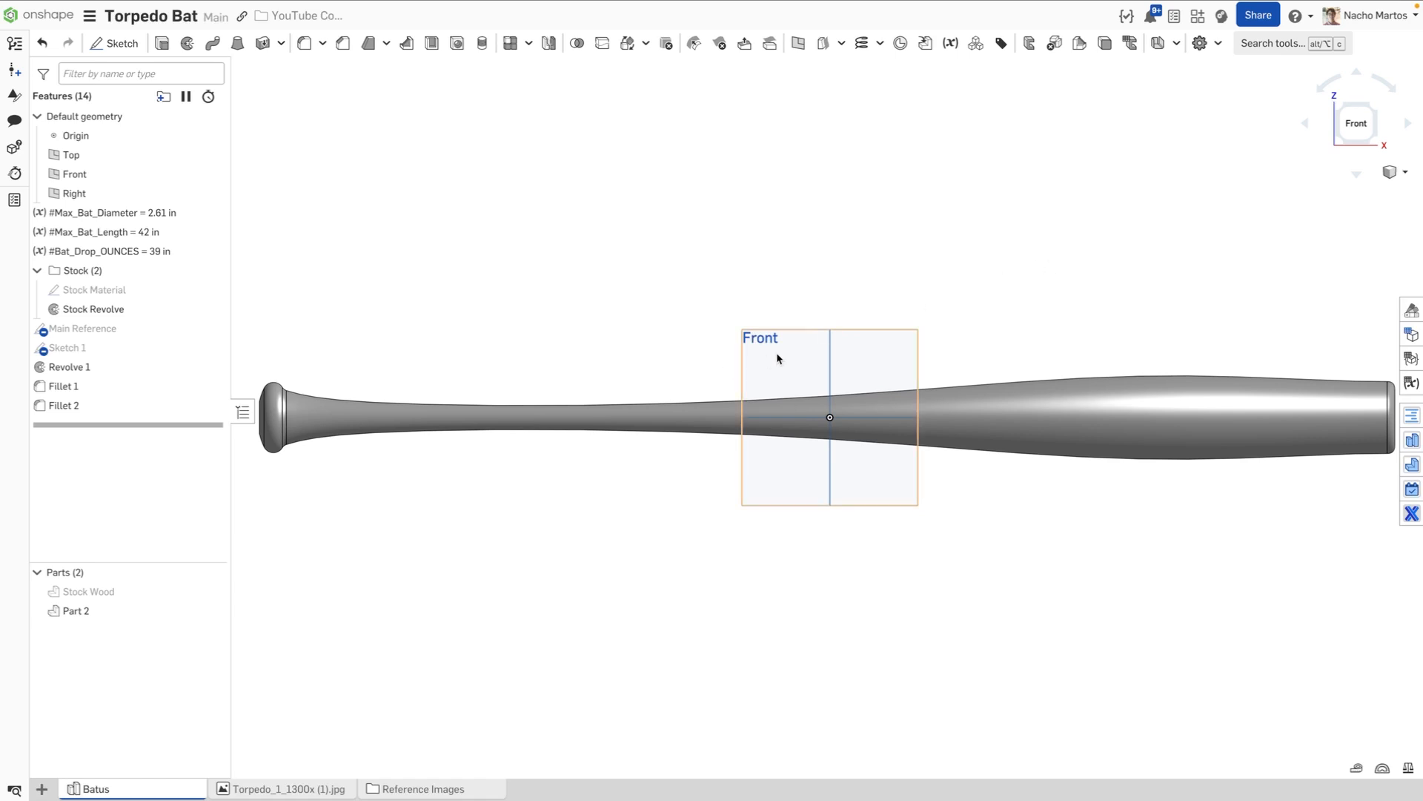
Step: Create Sketch 2 on the Front plane
left_click(113, 43)
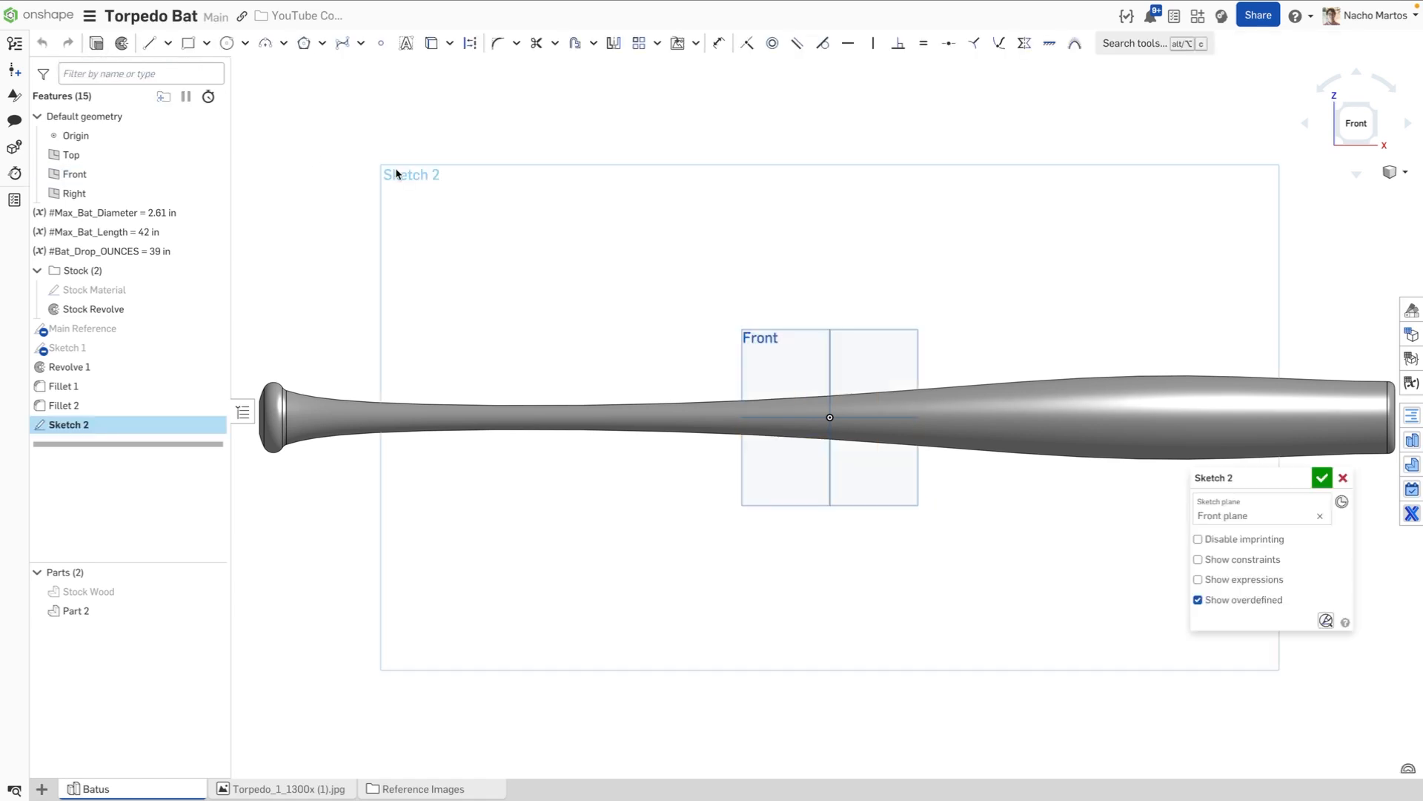
mouse_move(273, 98)
type("Batu")
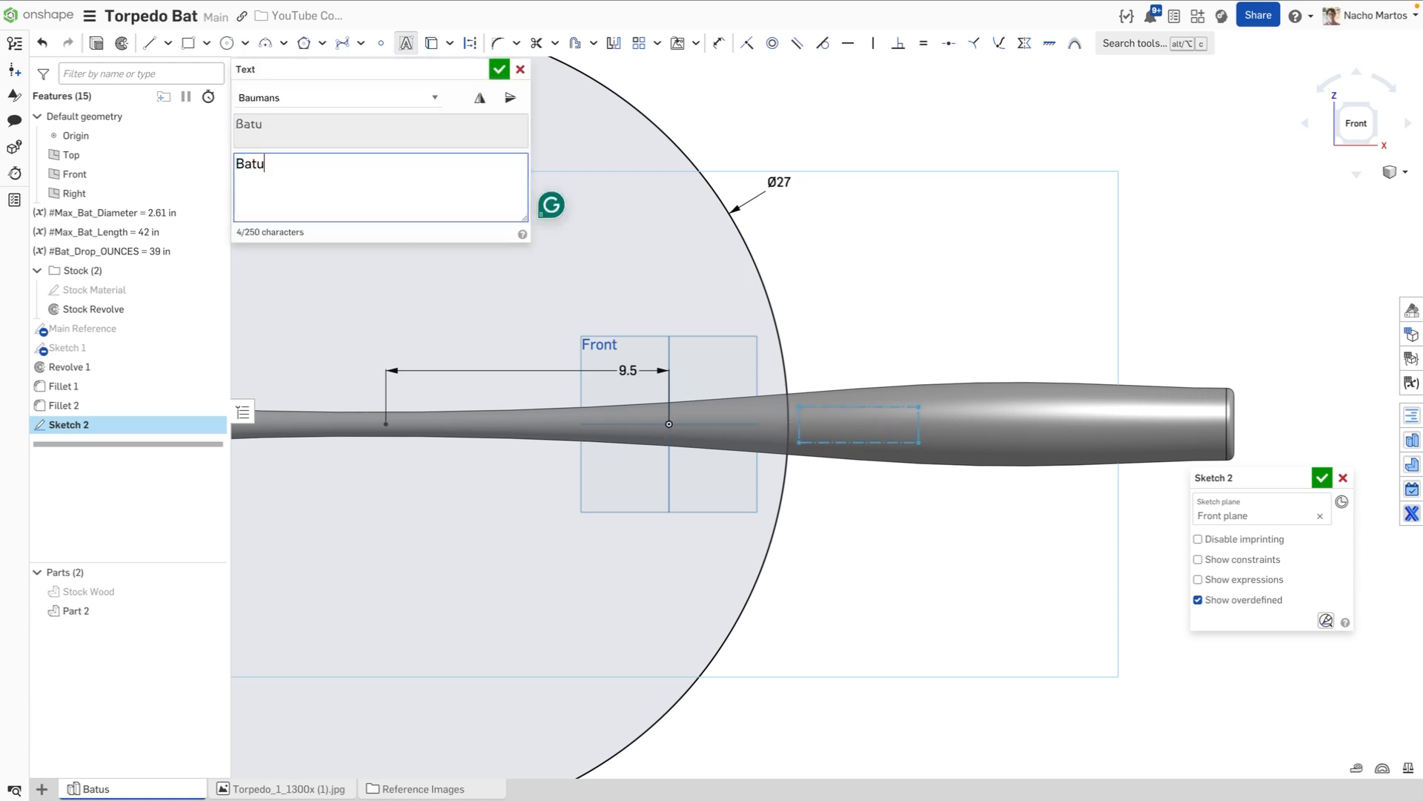
Step: Place 'Batus' text in Baumans font on the barrel, dimensioned 4 long
type("s")
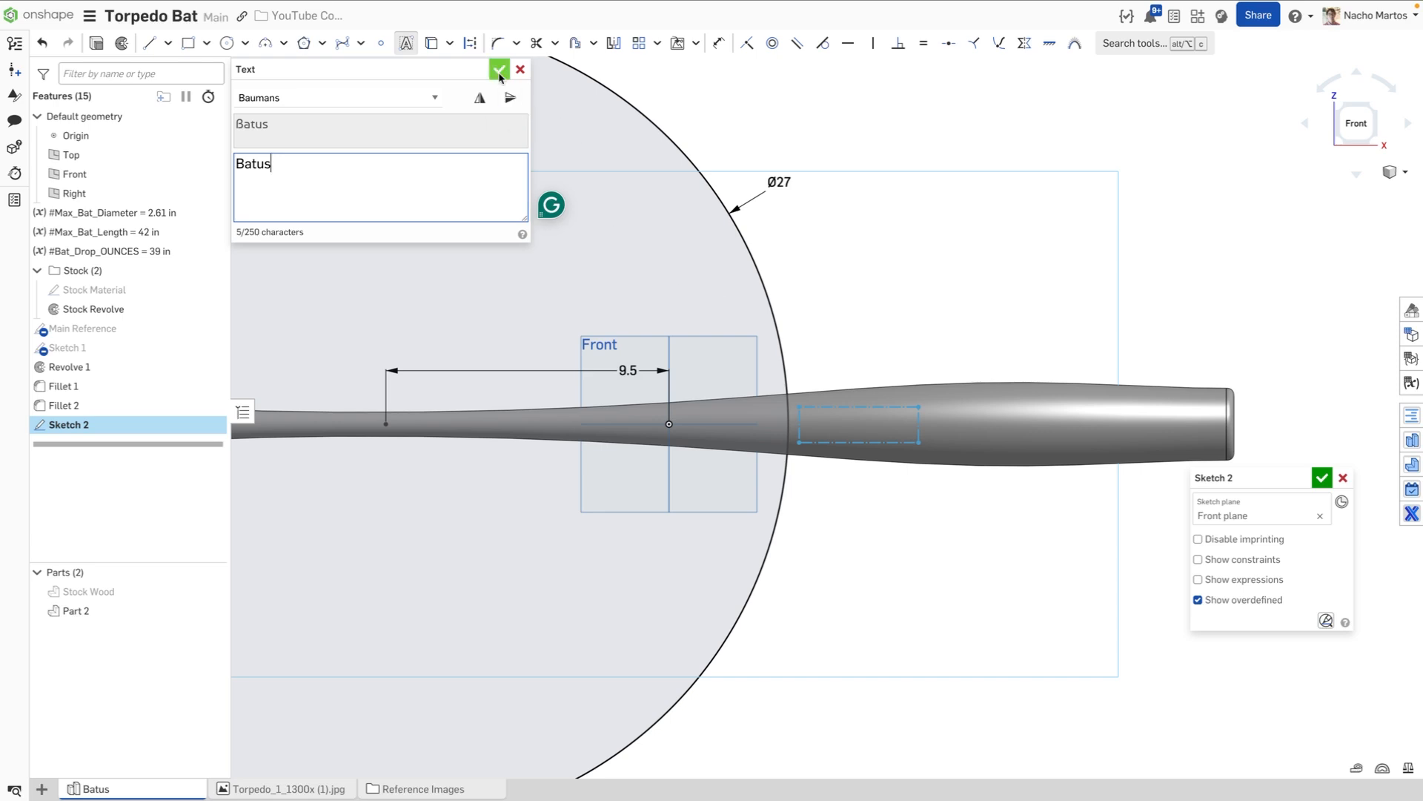
left_click(499, 70)
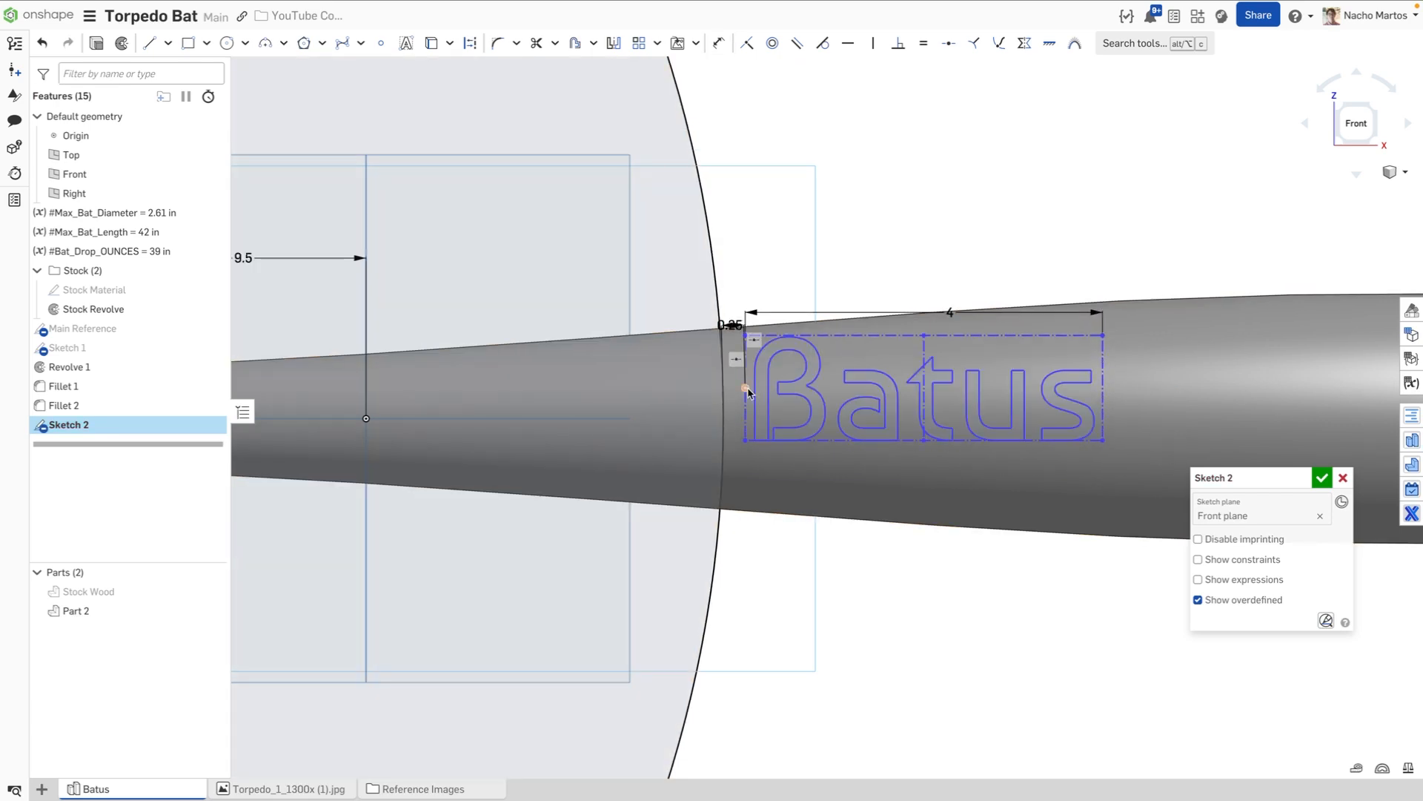
left_click(365, 418)
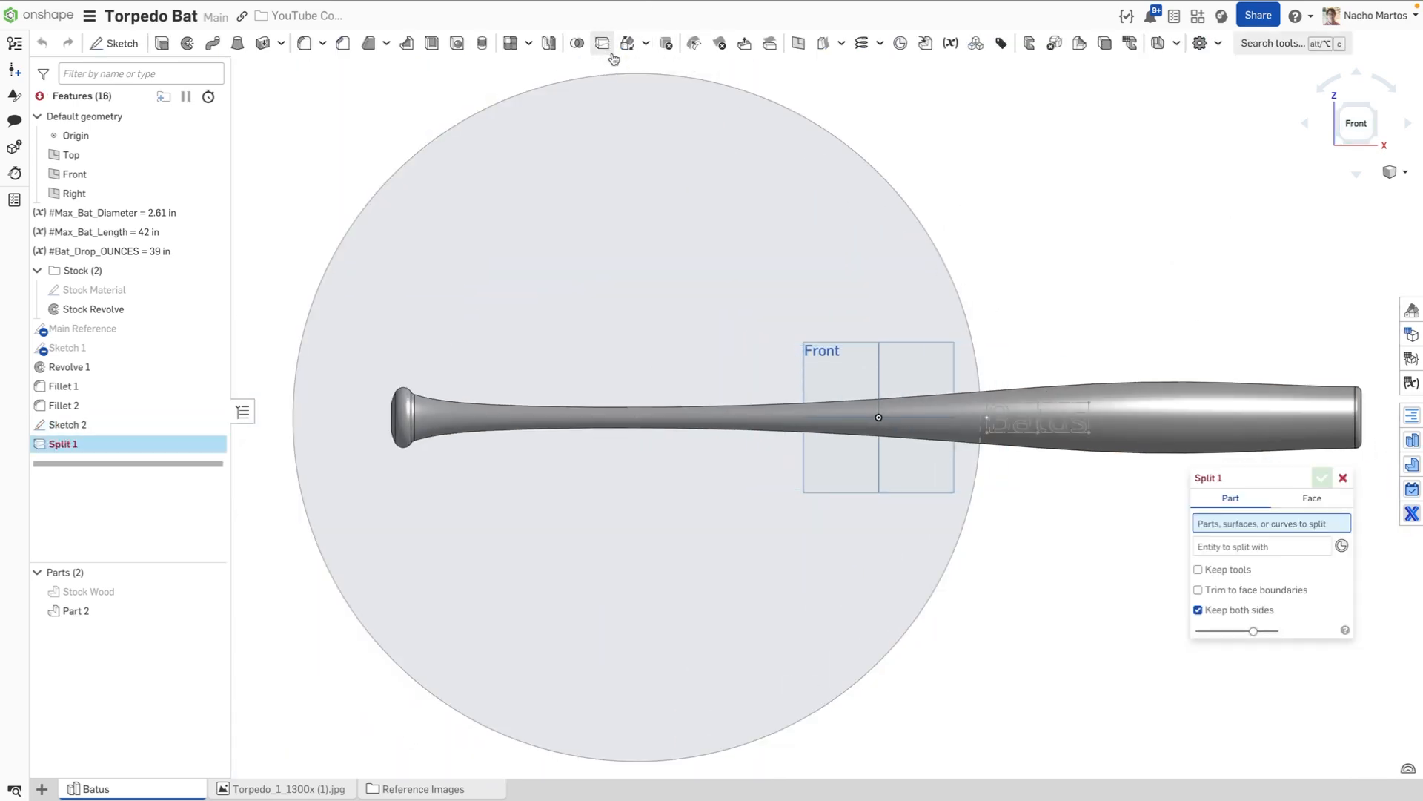
Step: Face-split the revolve face with Sketch 2's Batus edges and rename the part Batus 003
left_click(1311, 498)
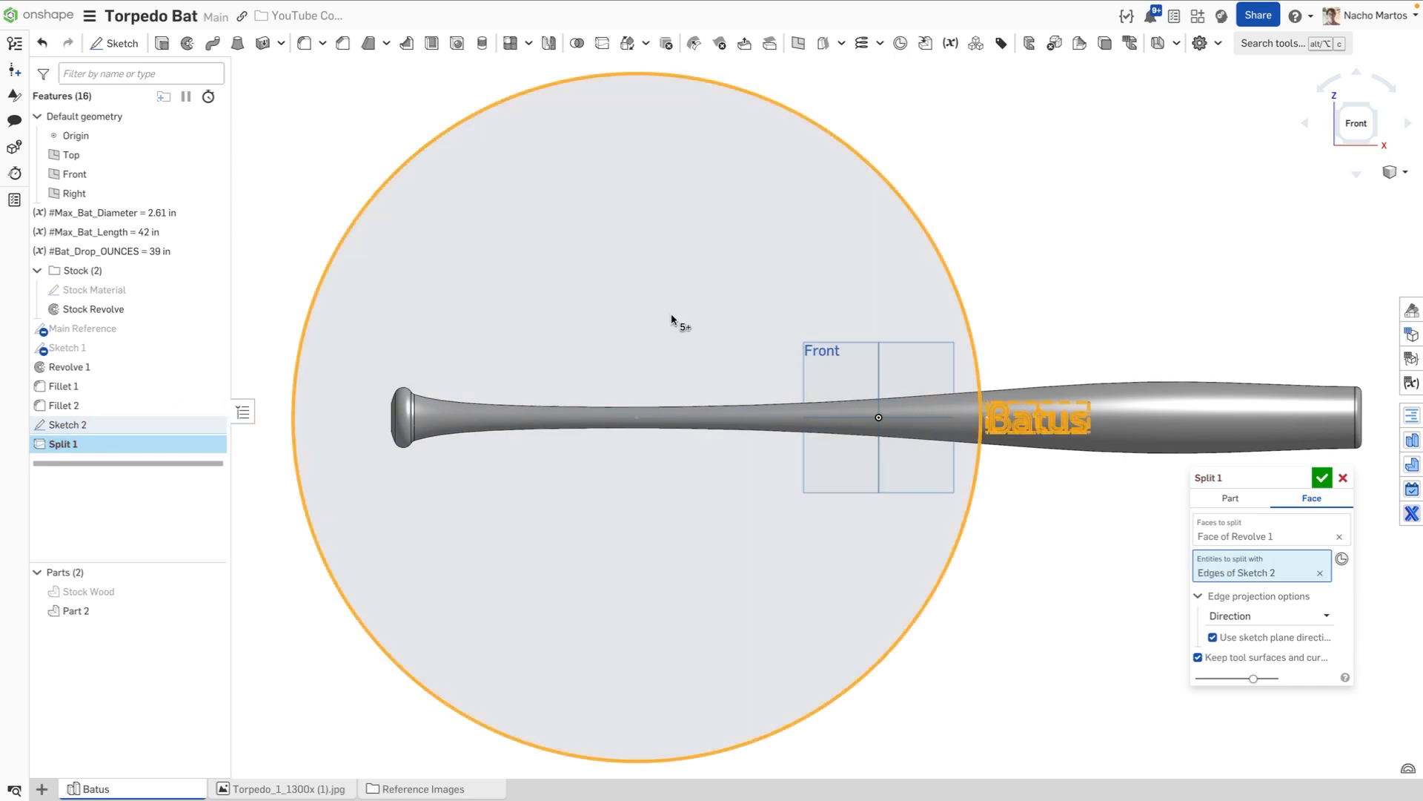
left_click(1323, 478)
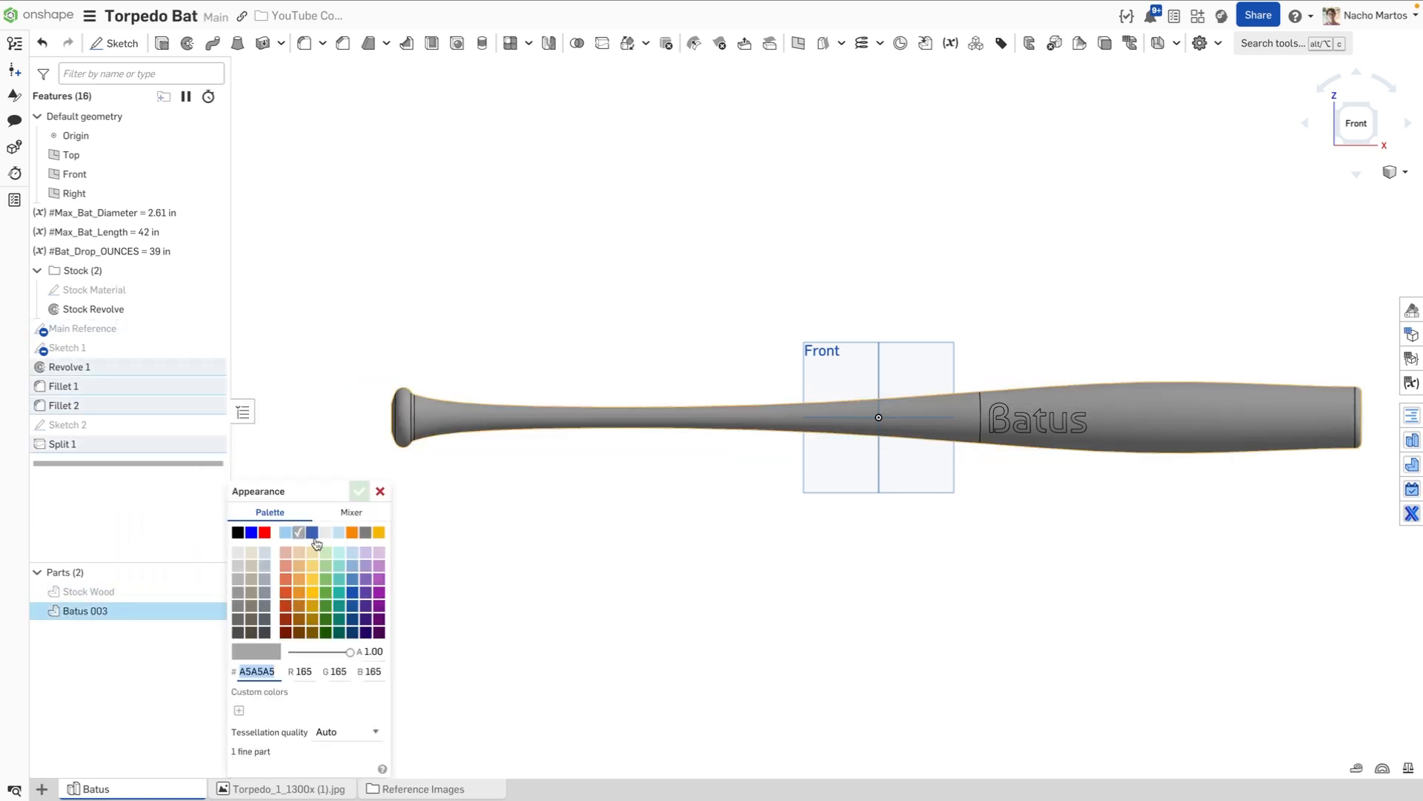
Step: Give Batus 003 light grey colour, Maple, Hard material, EAEAEA face appearance; view Front
left_click(238, 562)
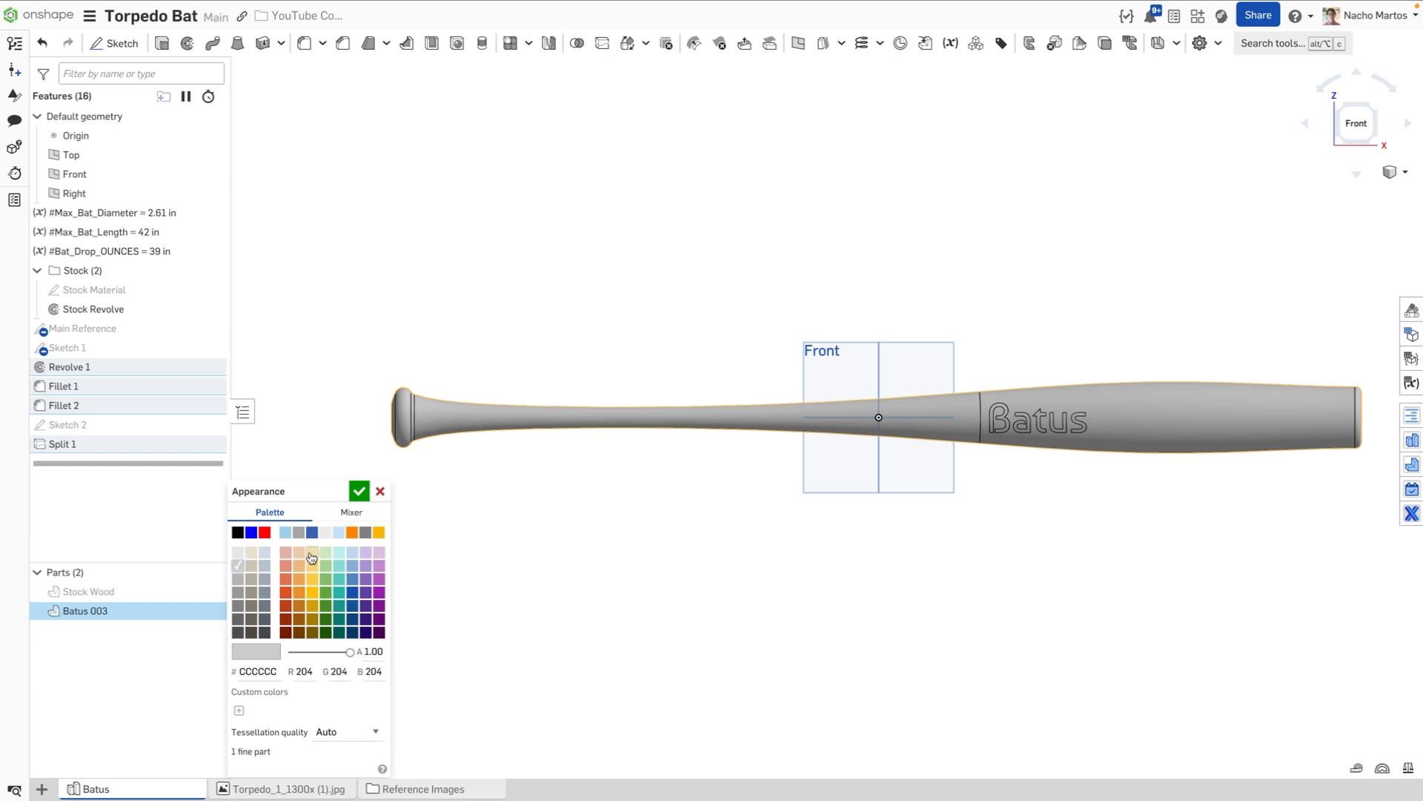
left_click(359, 490)
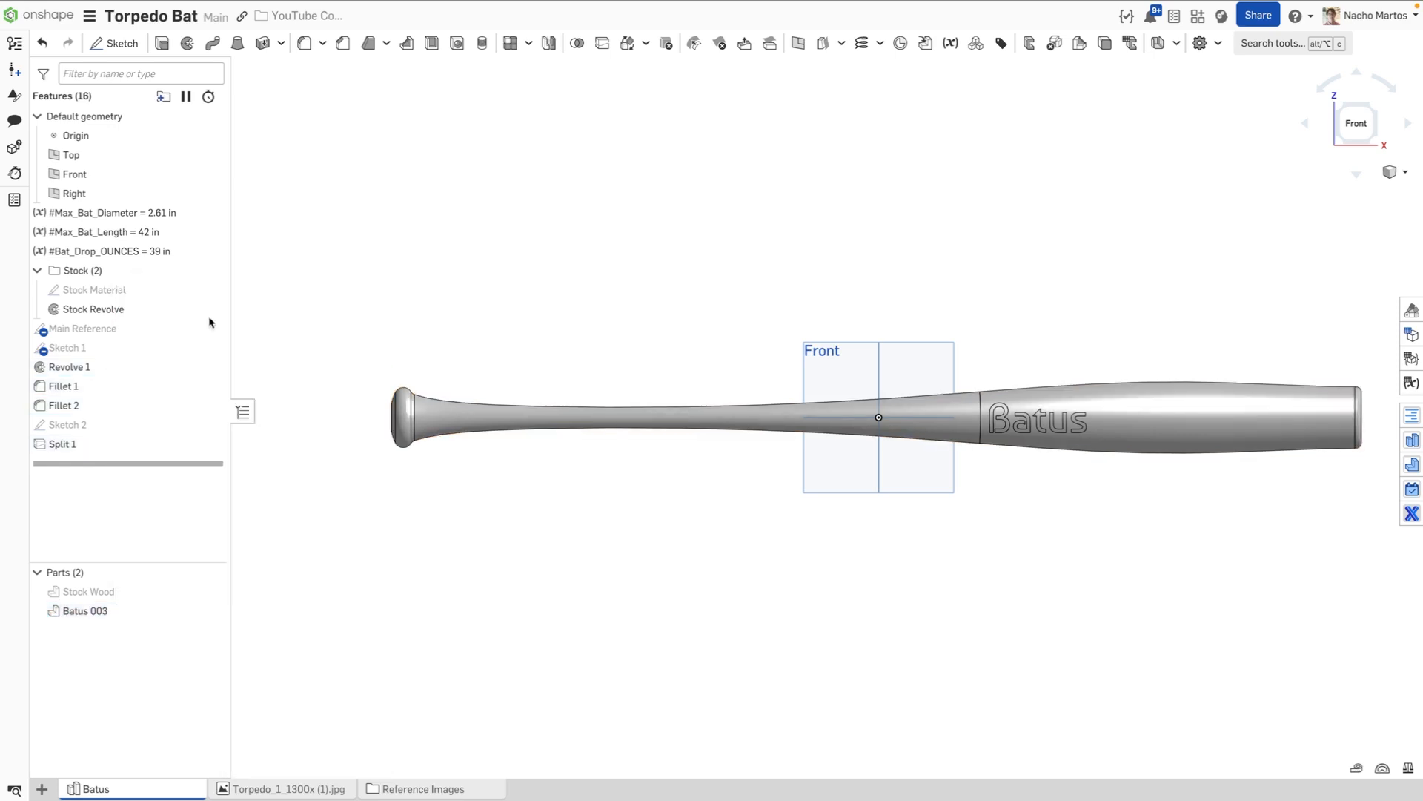
left_click(94, 290)
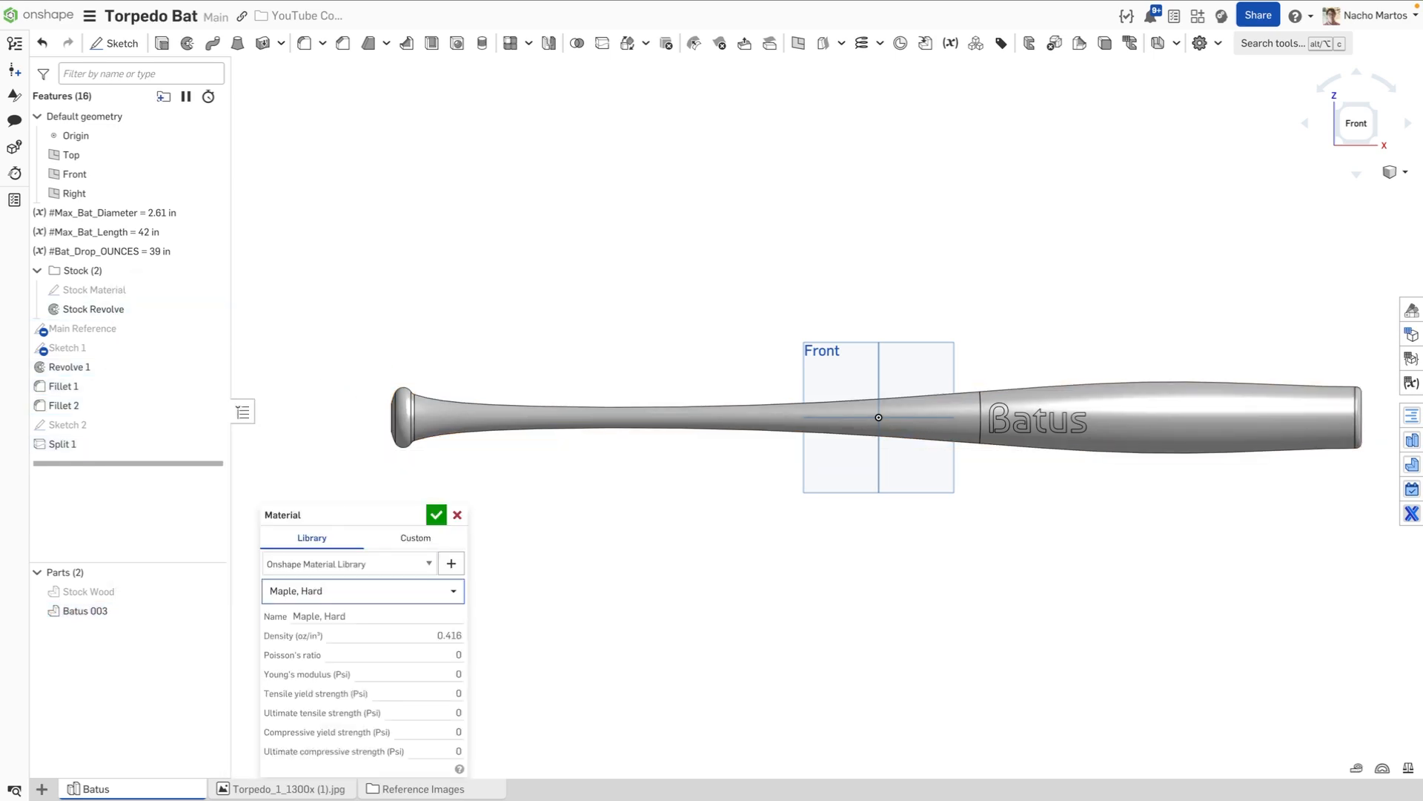
left_click(436, 514)
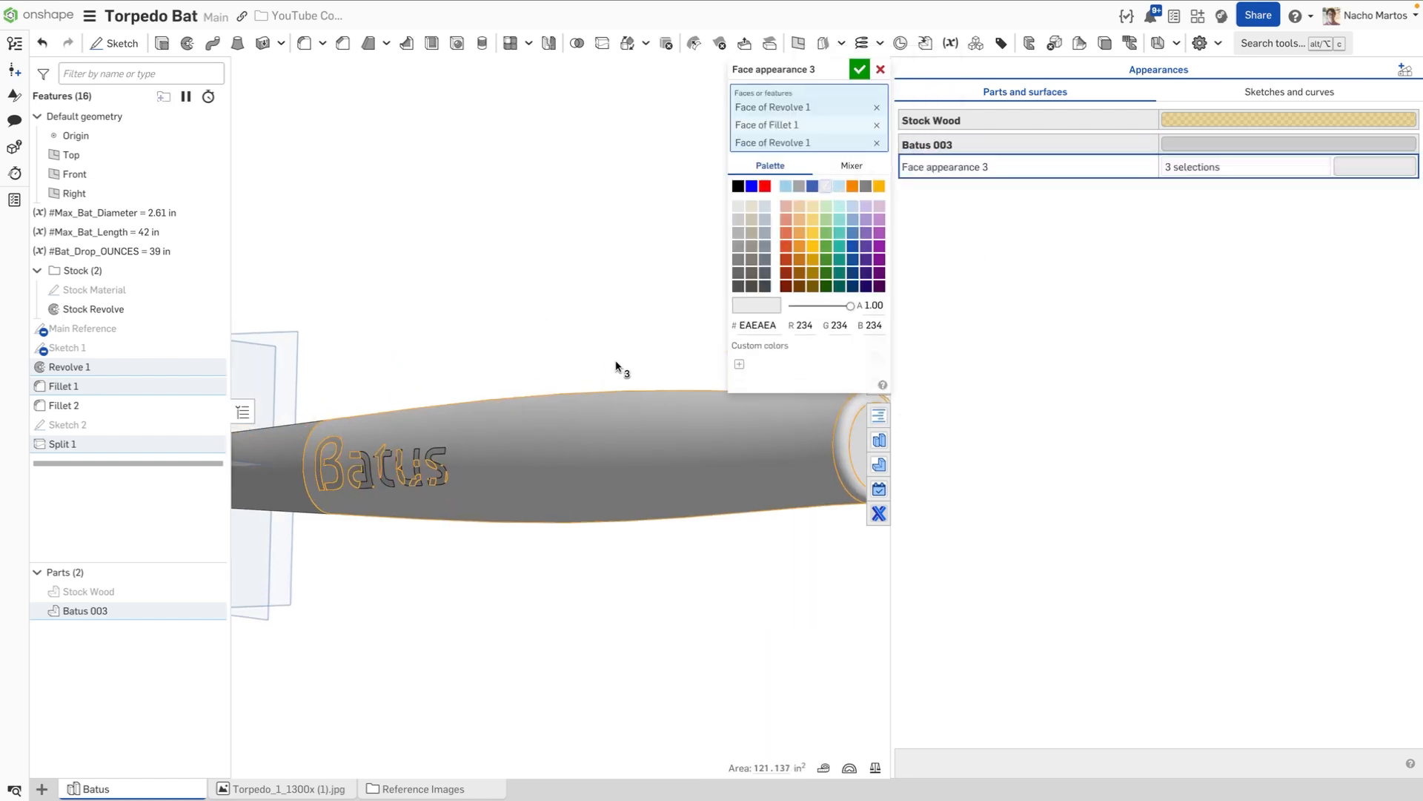
left_click(858, 69)
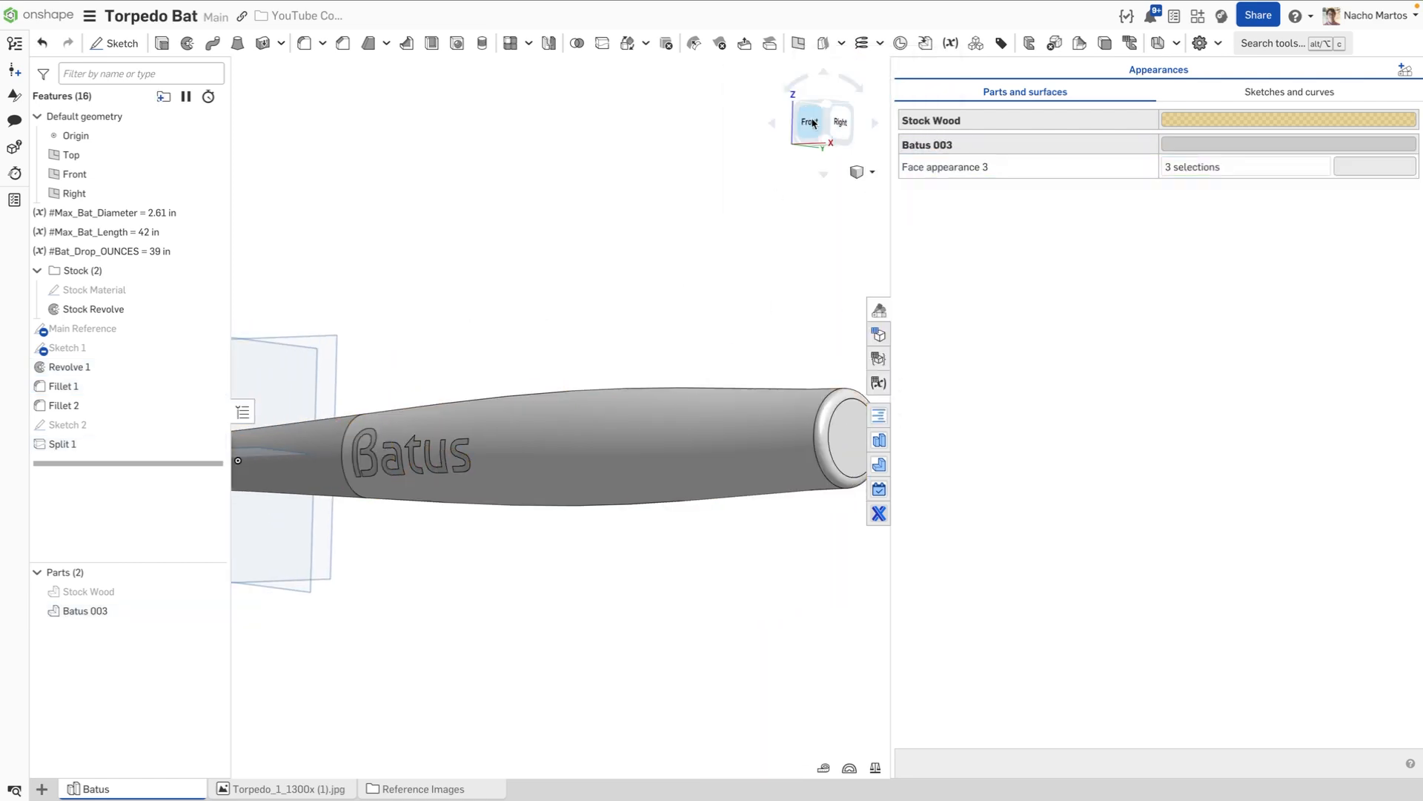
left_click(807, 121)
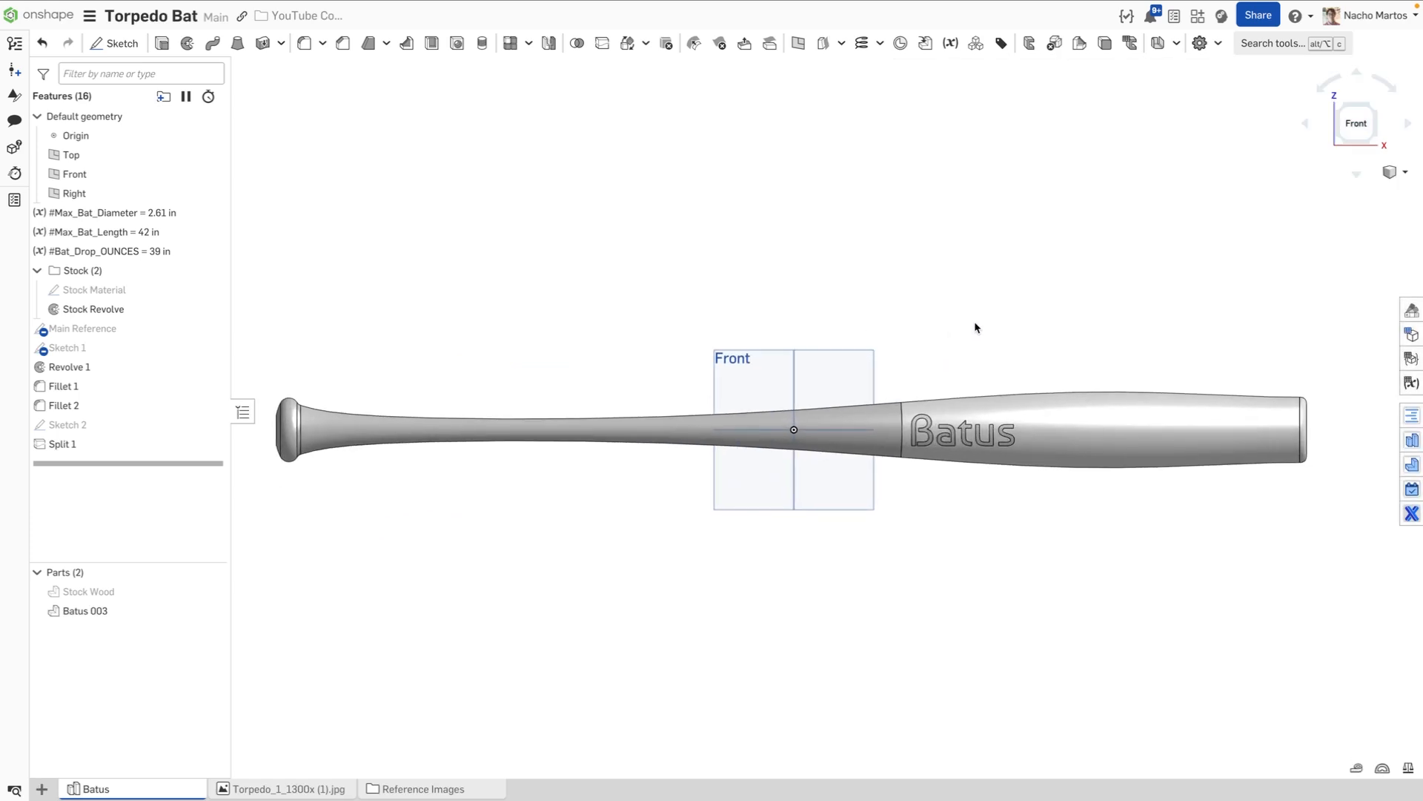
mouse_move(517, 605)
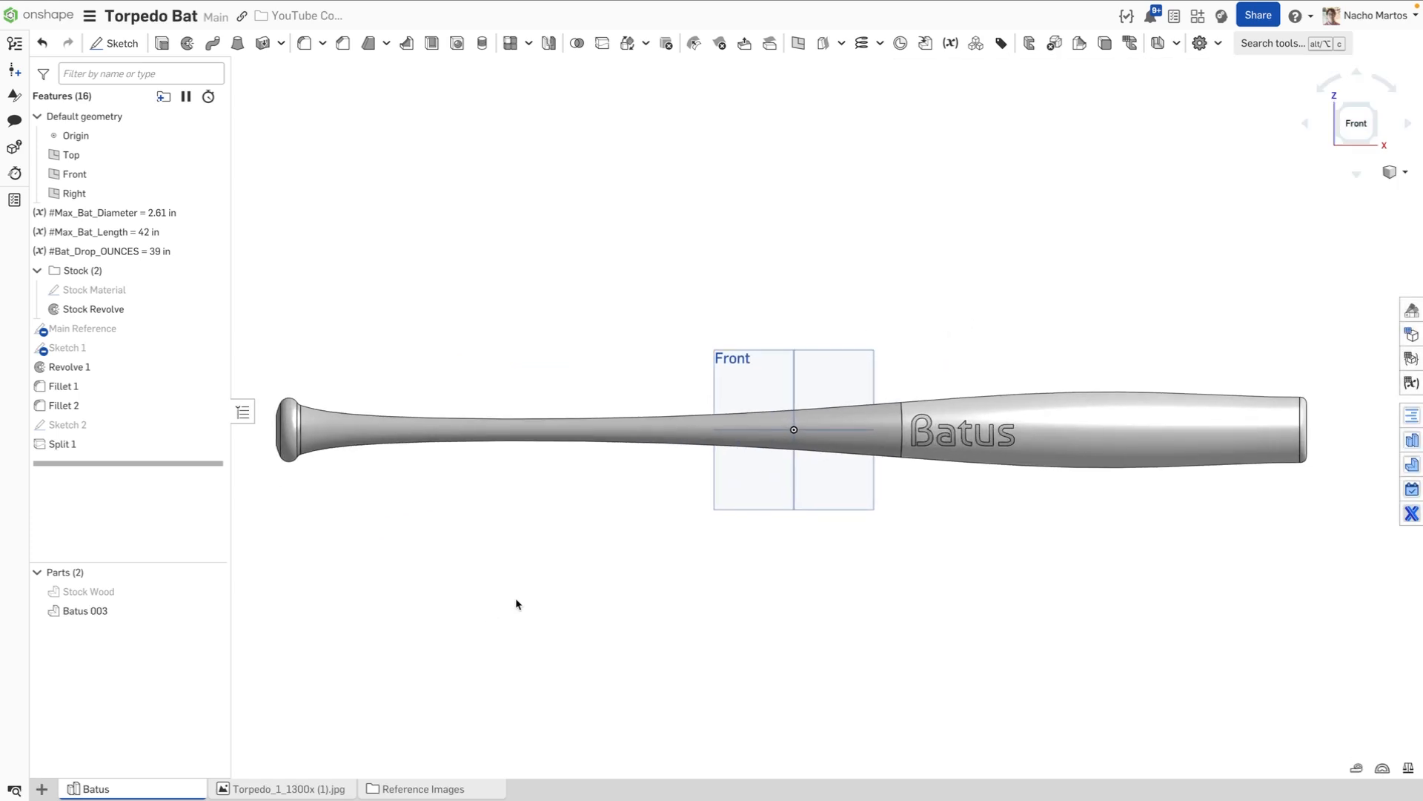
left_click(213, 591)
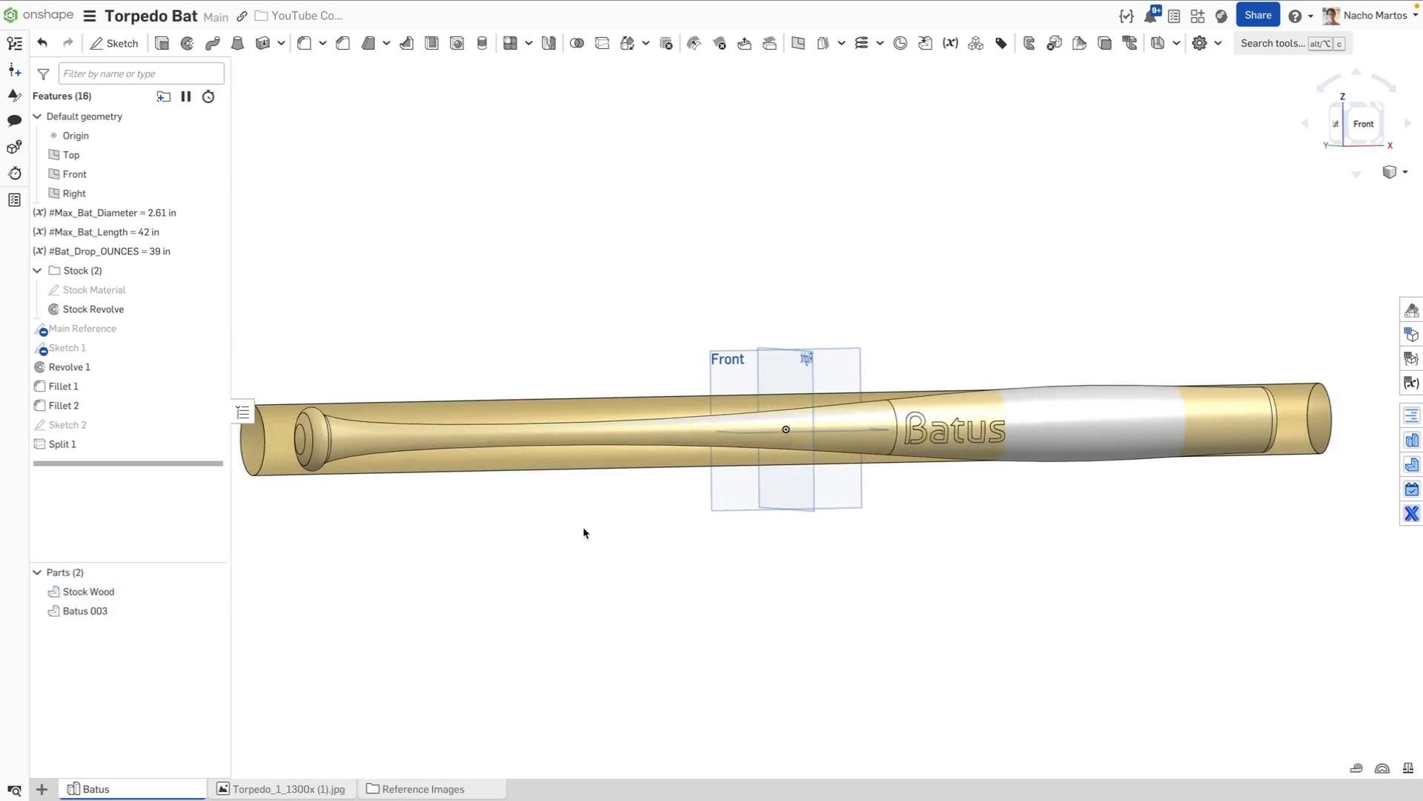
mouse_move(1149, 380)
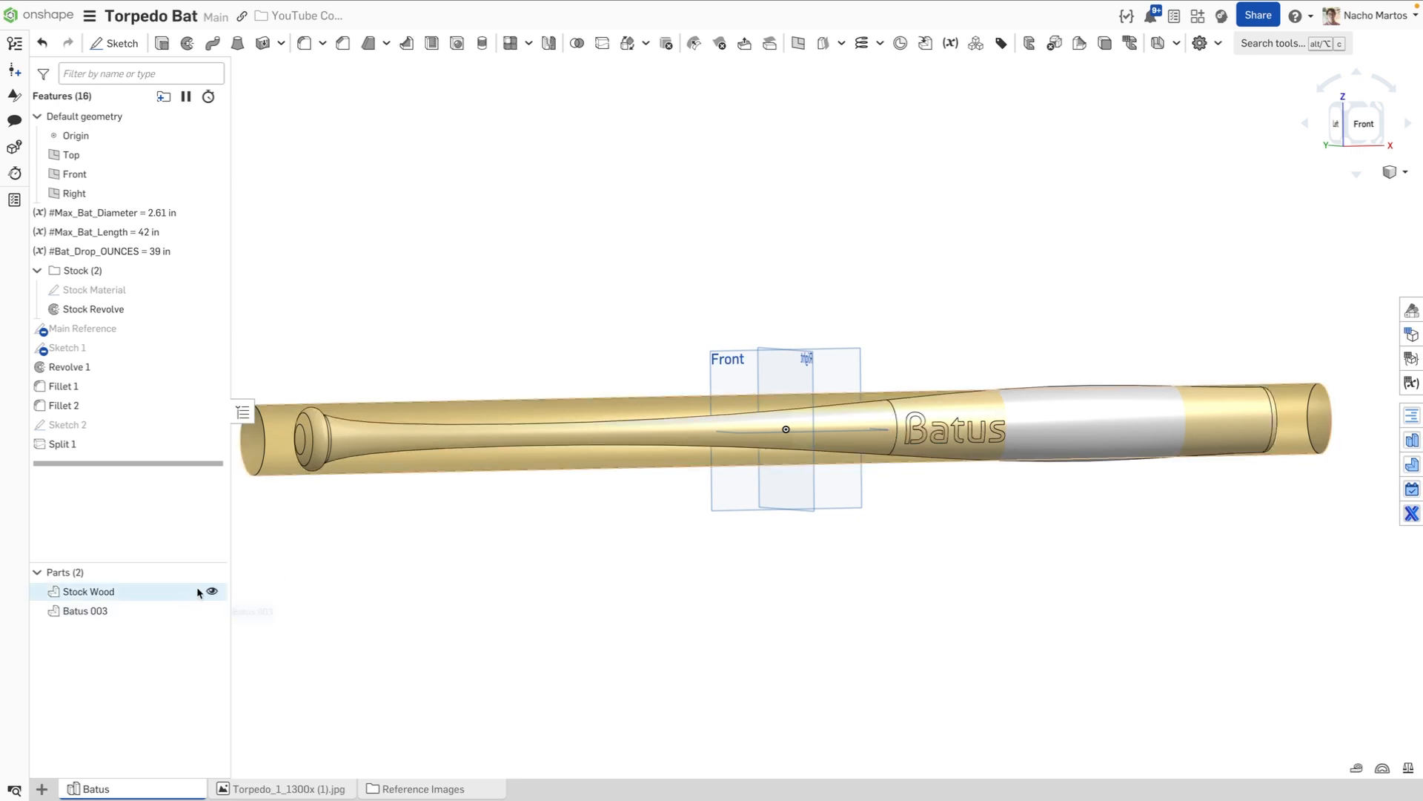
left_click(210, 591)
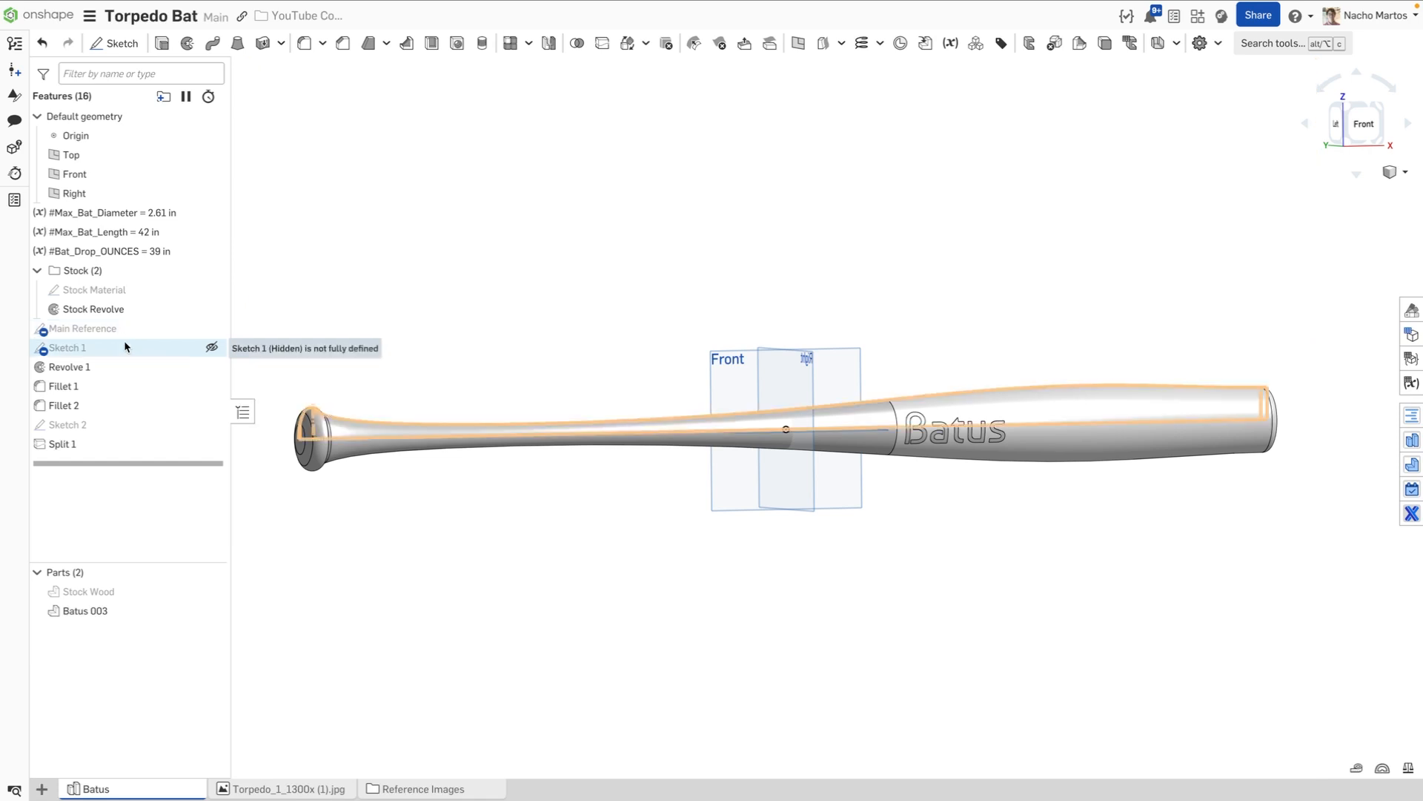
Step: Inspect Sketch 1 without changes, then hide the Stock Wood part
double_click(68, 348)
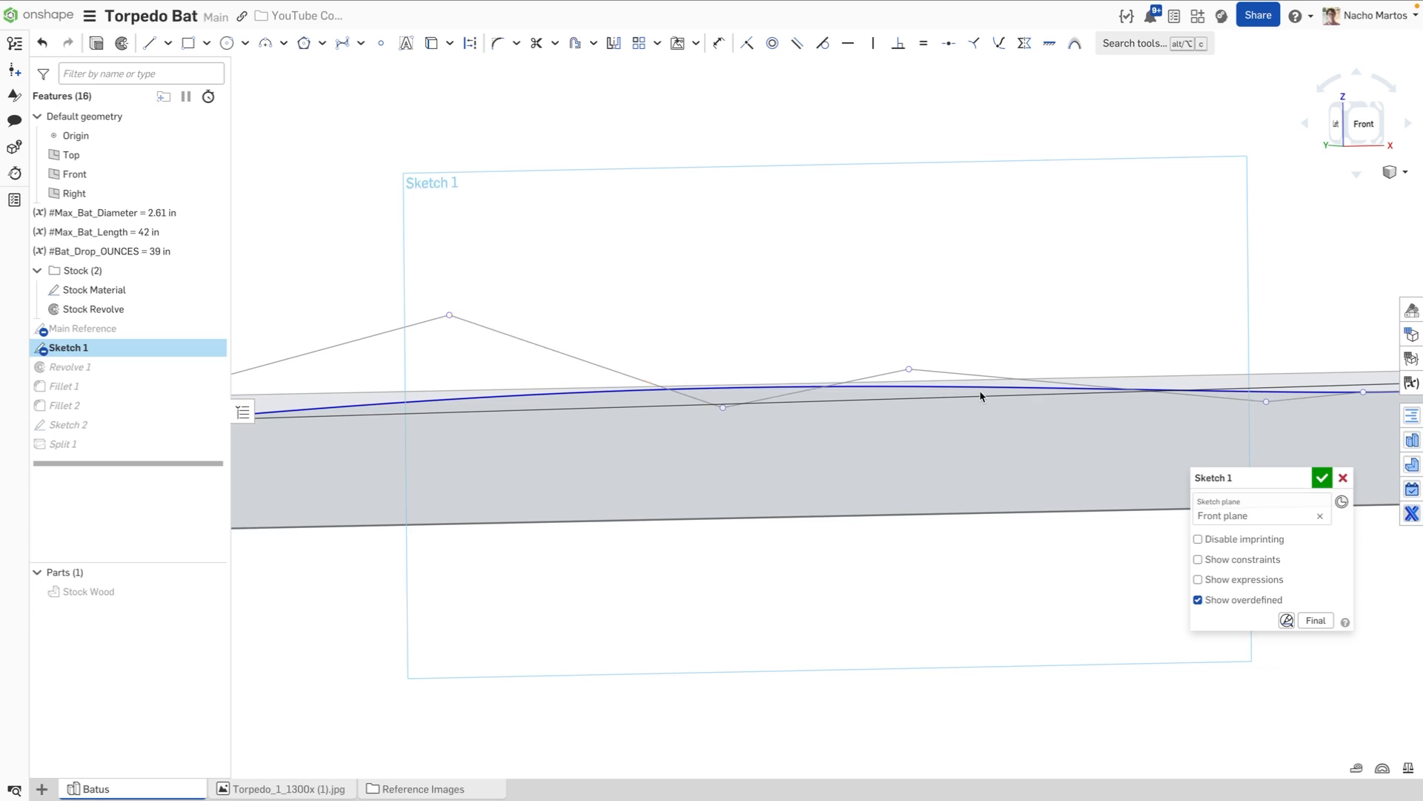
left_click(1322, 477)
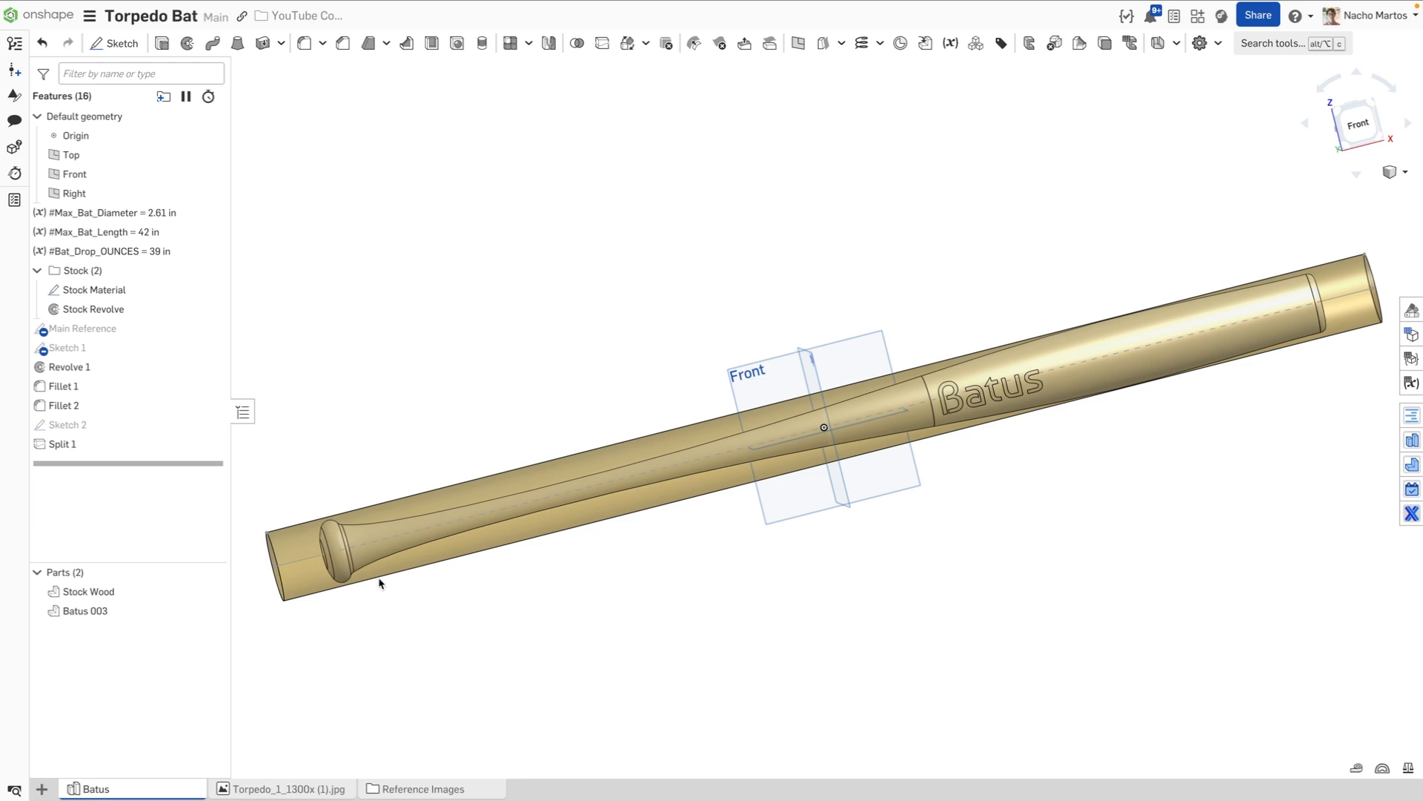
left_click(88, 591)
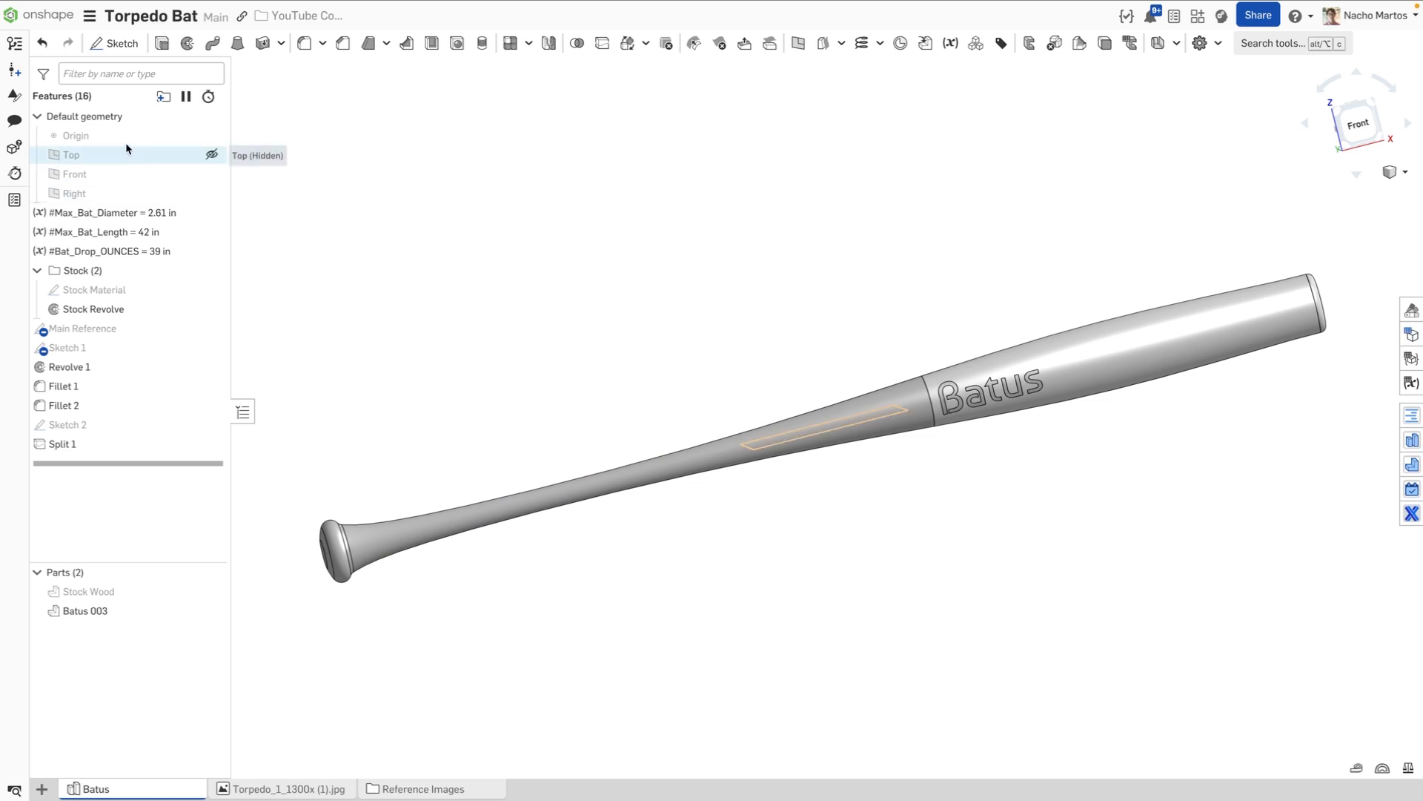
Step: Compare the Main workspace with version MK1.1 in version history, then exit the comparison
left_click(13, 43)
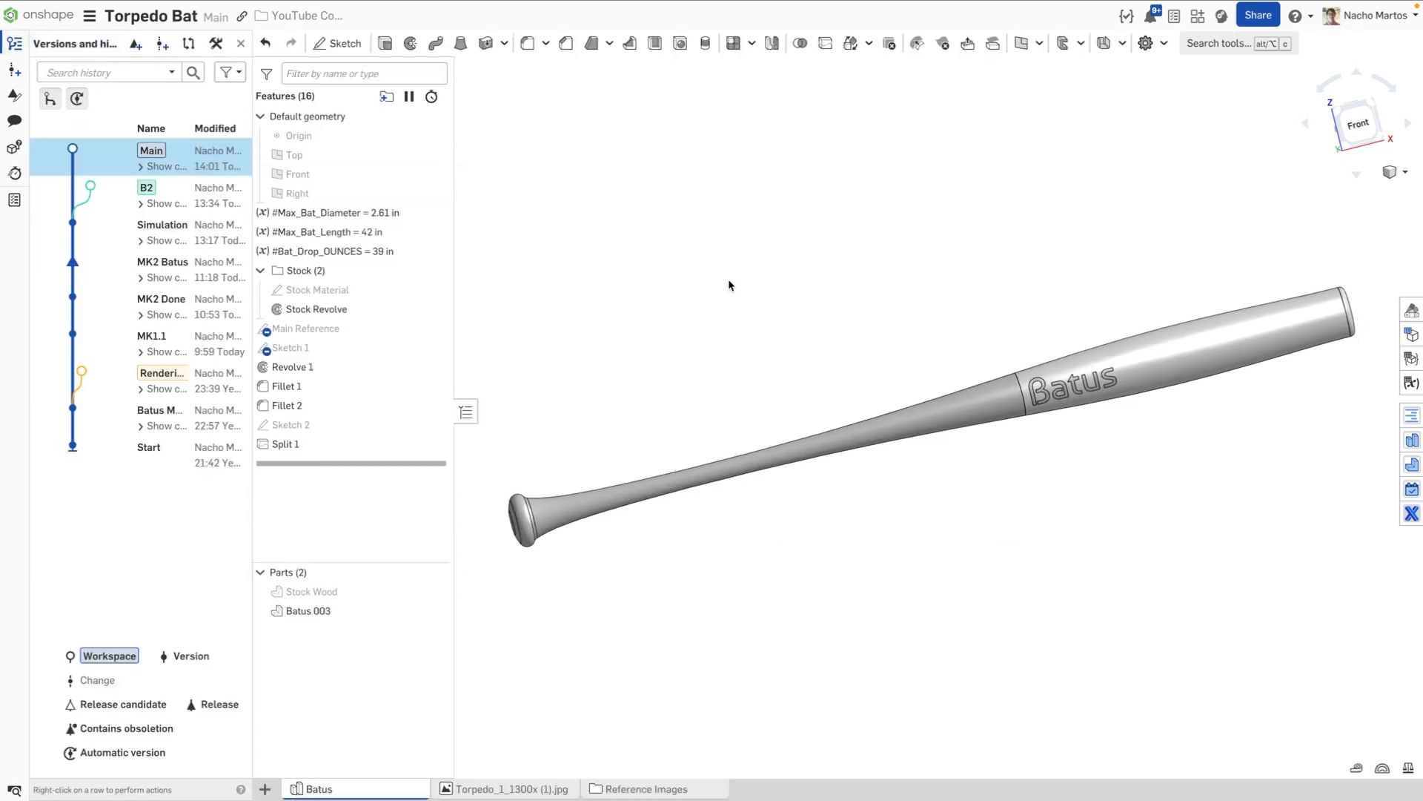
left_click(187, 43)
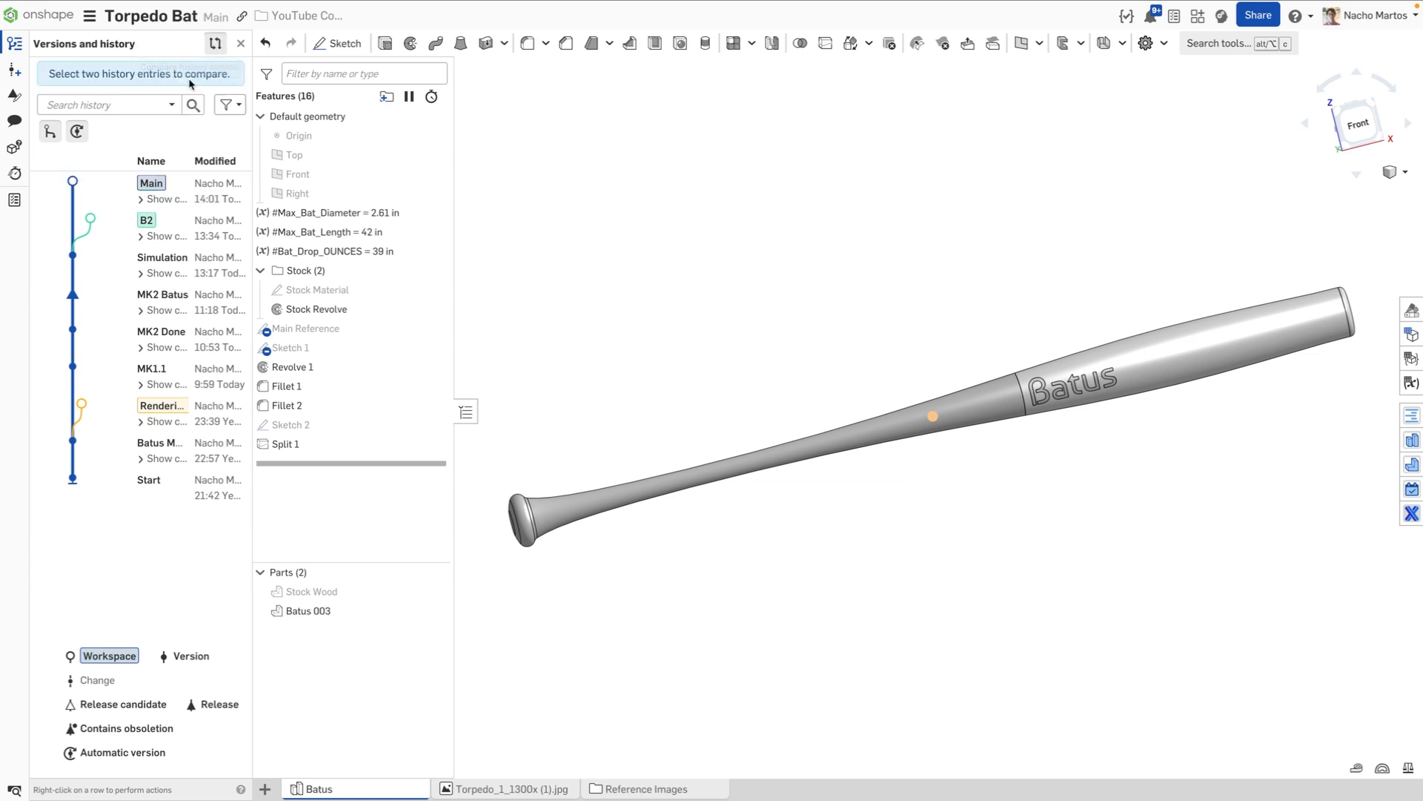
mouse_move(204, 384)
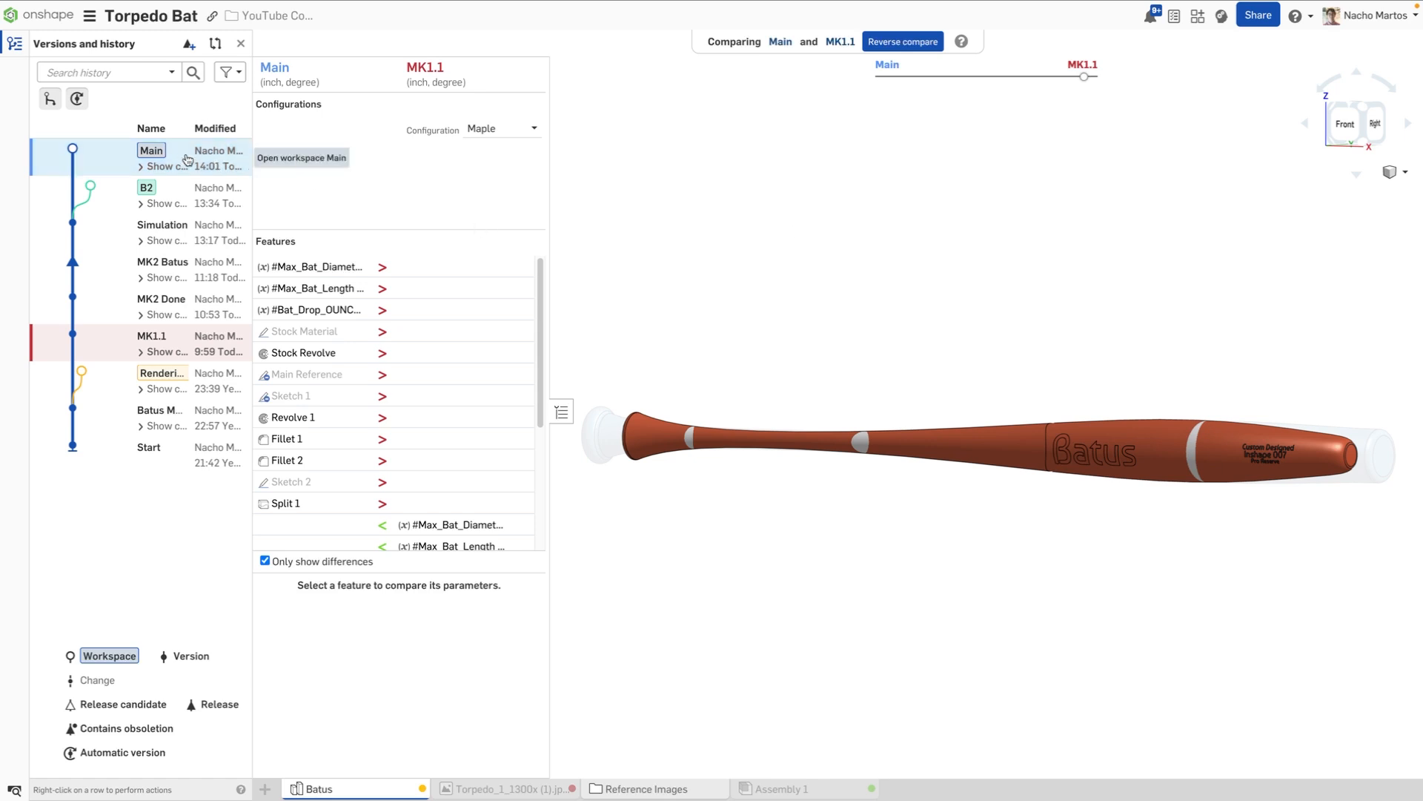
left_click(300, 157)
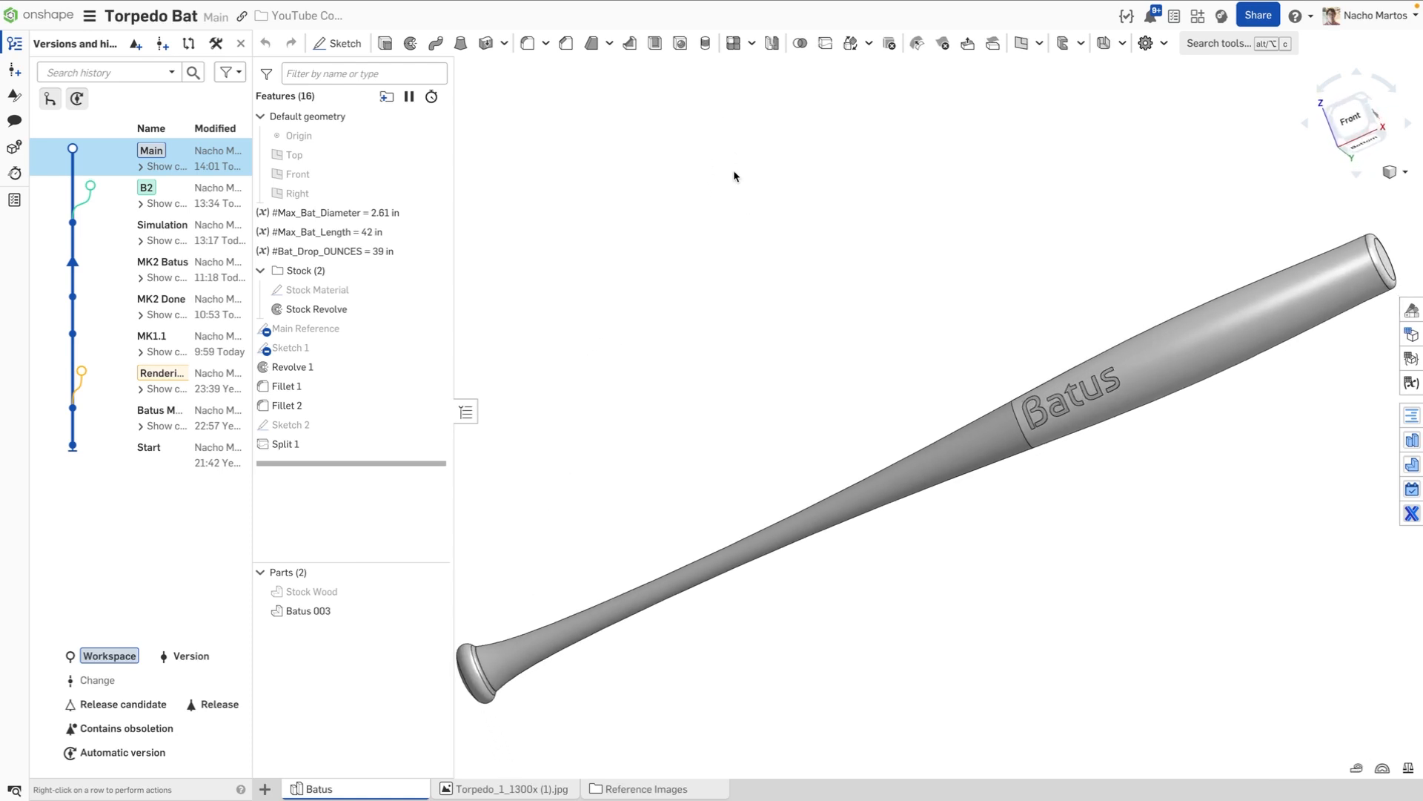
Step: Open the Simulation version and show its von Mises stress results
left_click(162, 224)
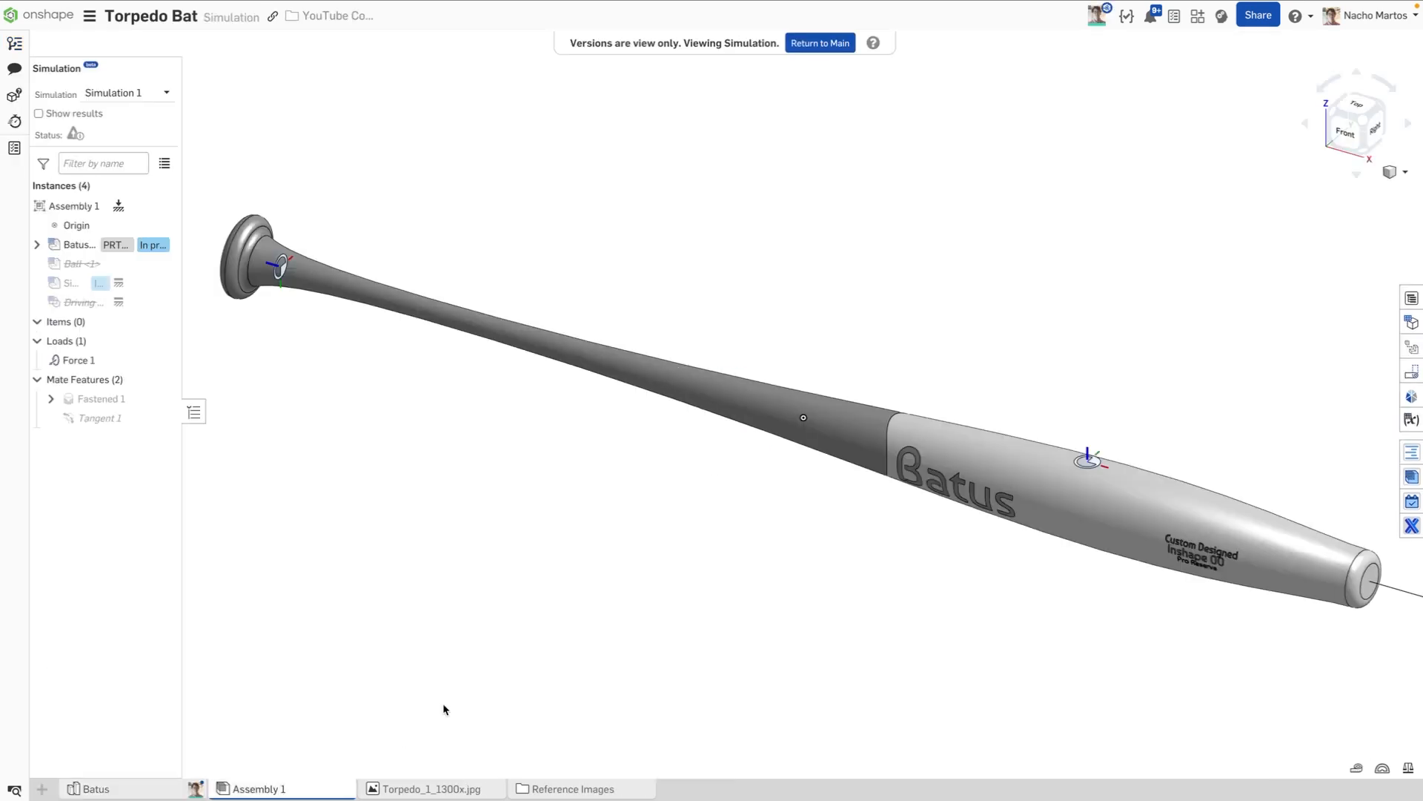
mouse_move(542, 557)
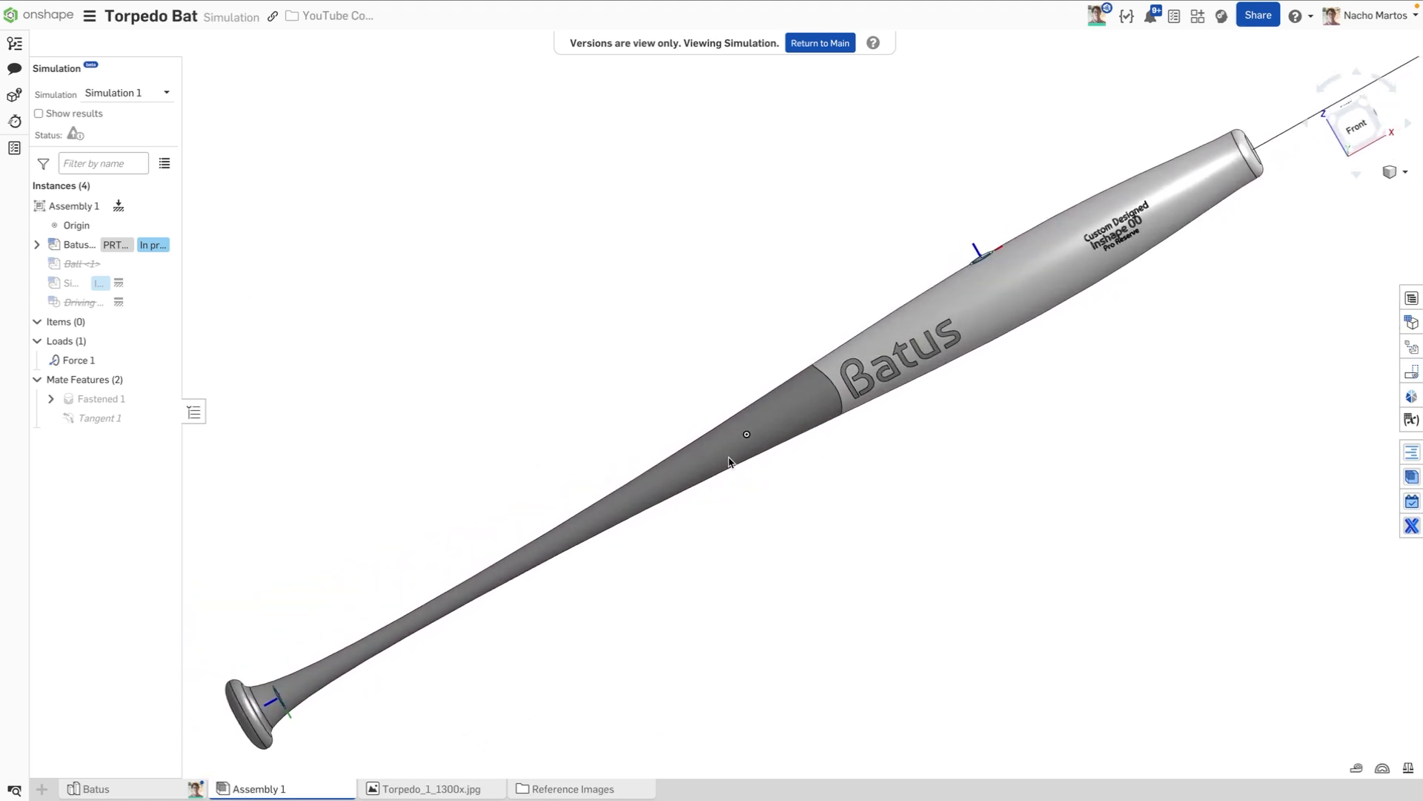
left_click(38, 114)
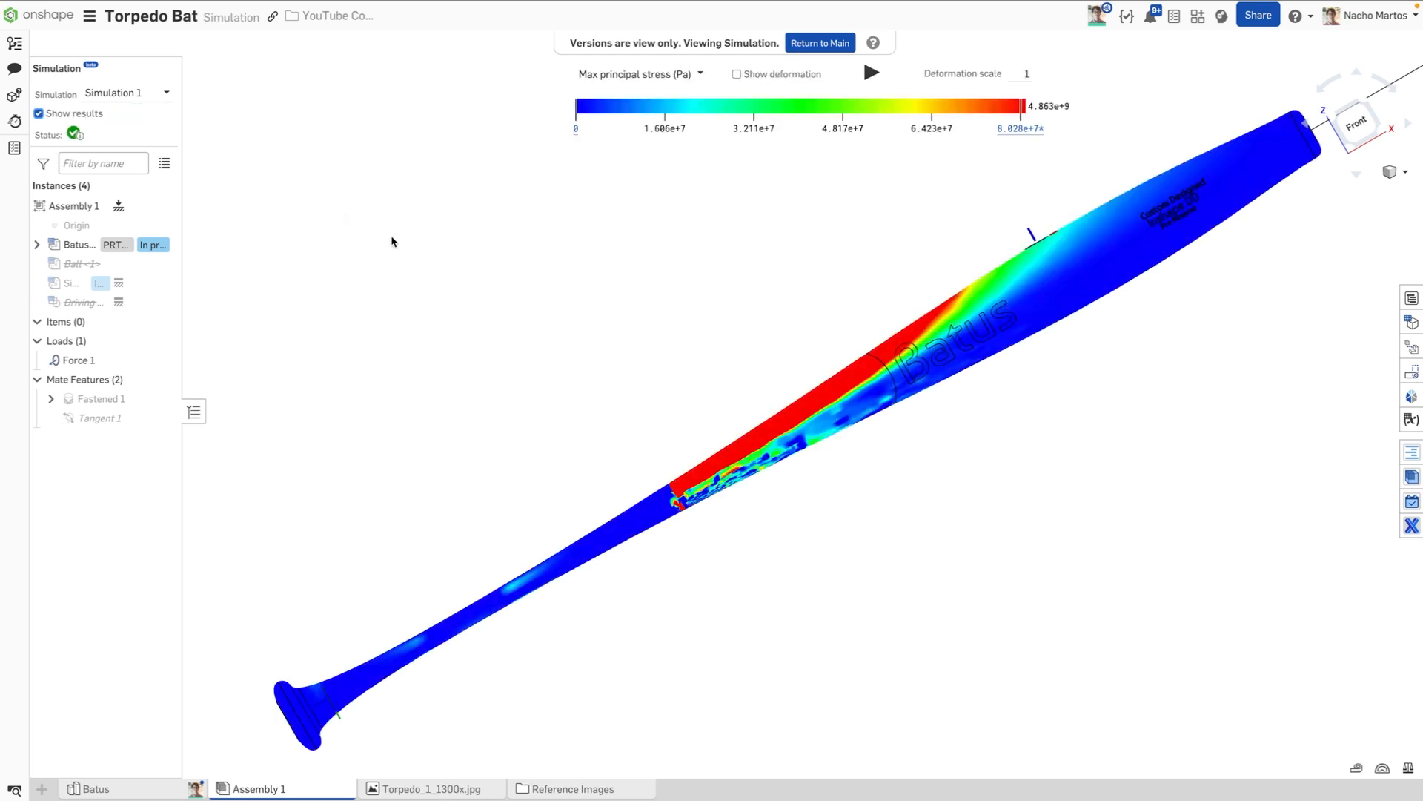
mouse_move(540, 275)
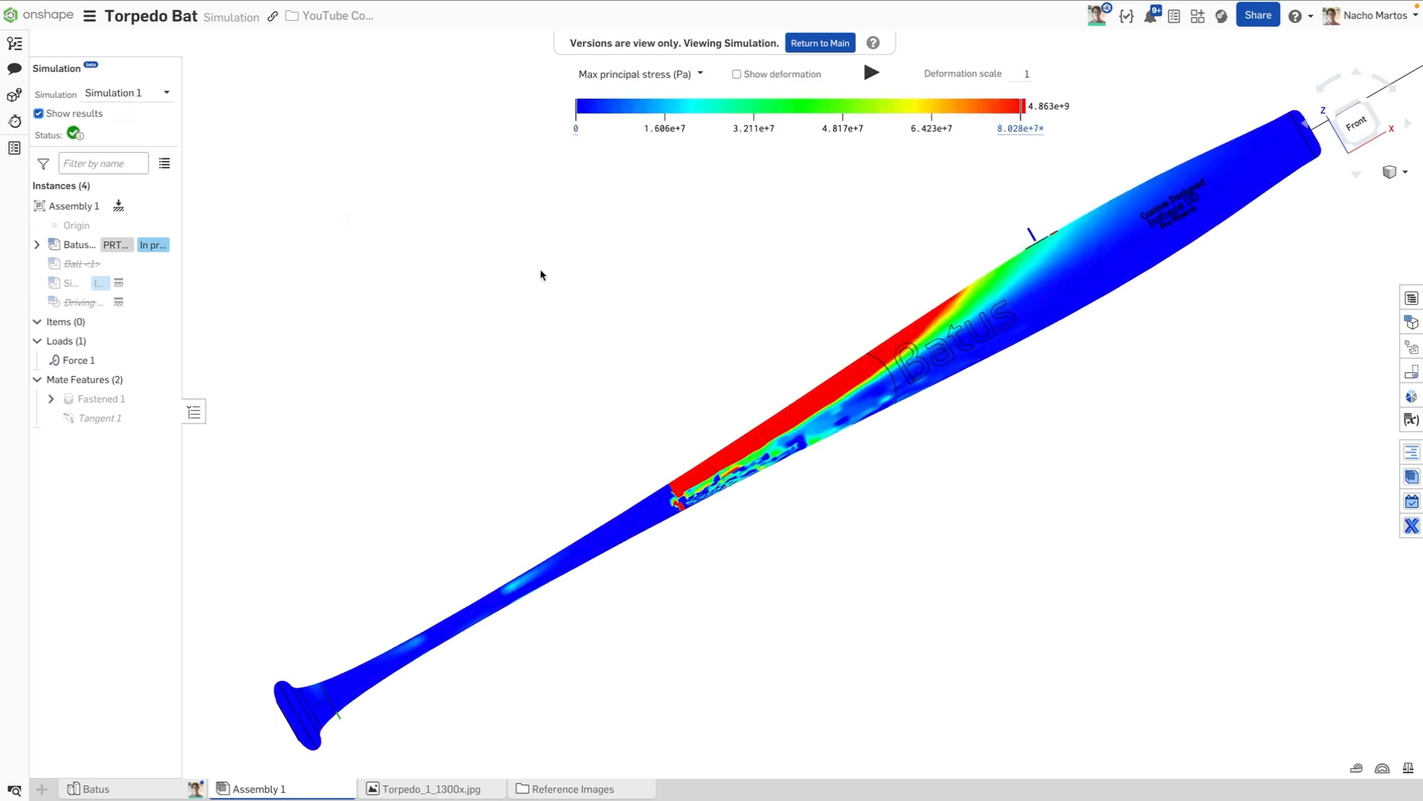
mouse_move(737, 355)
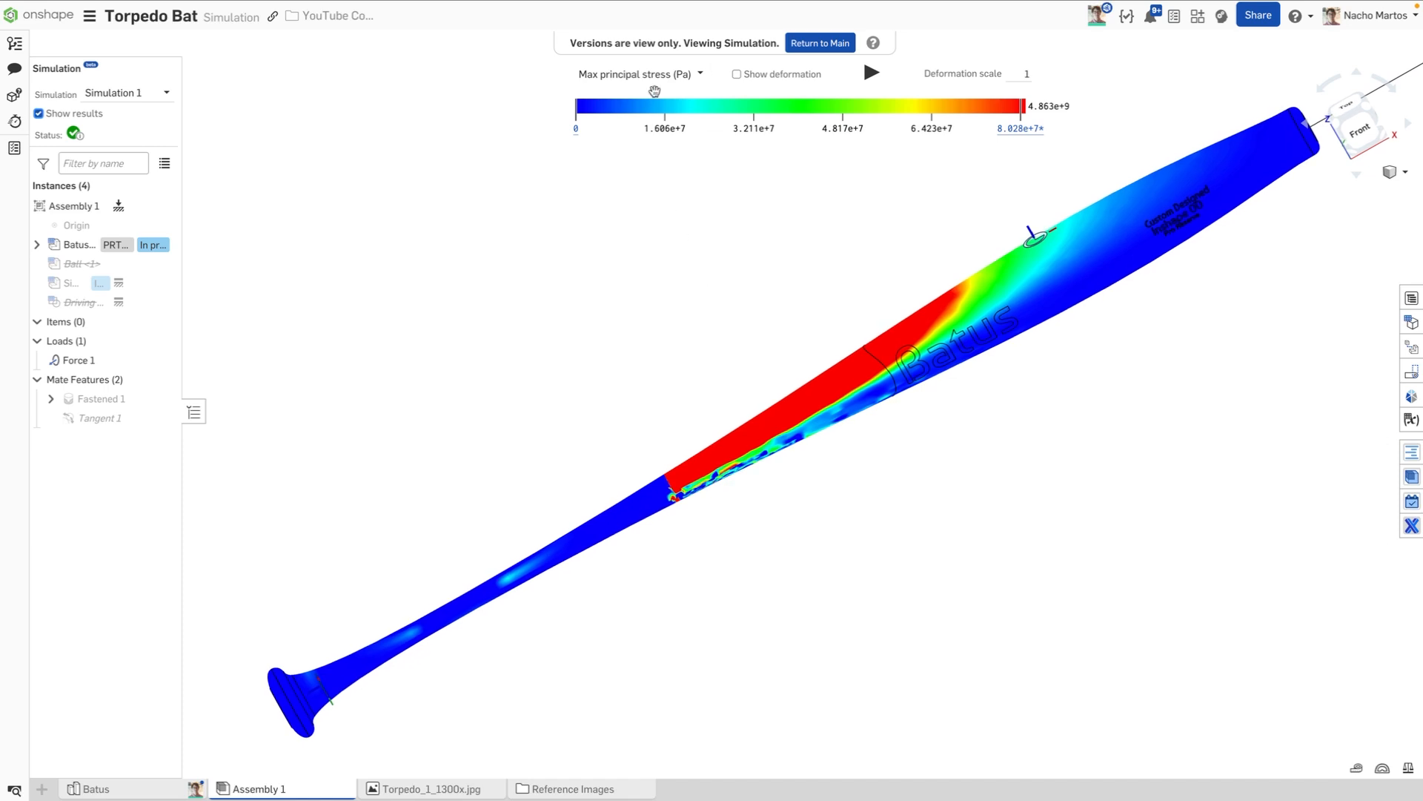
left_click(640, 74)
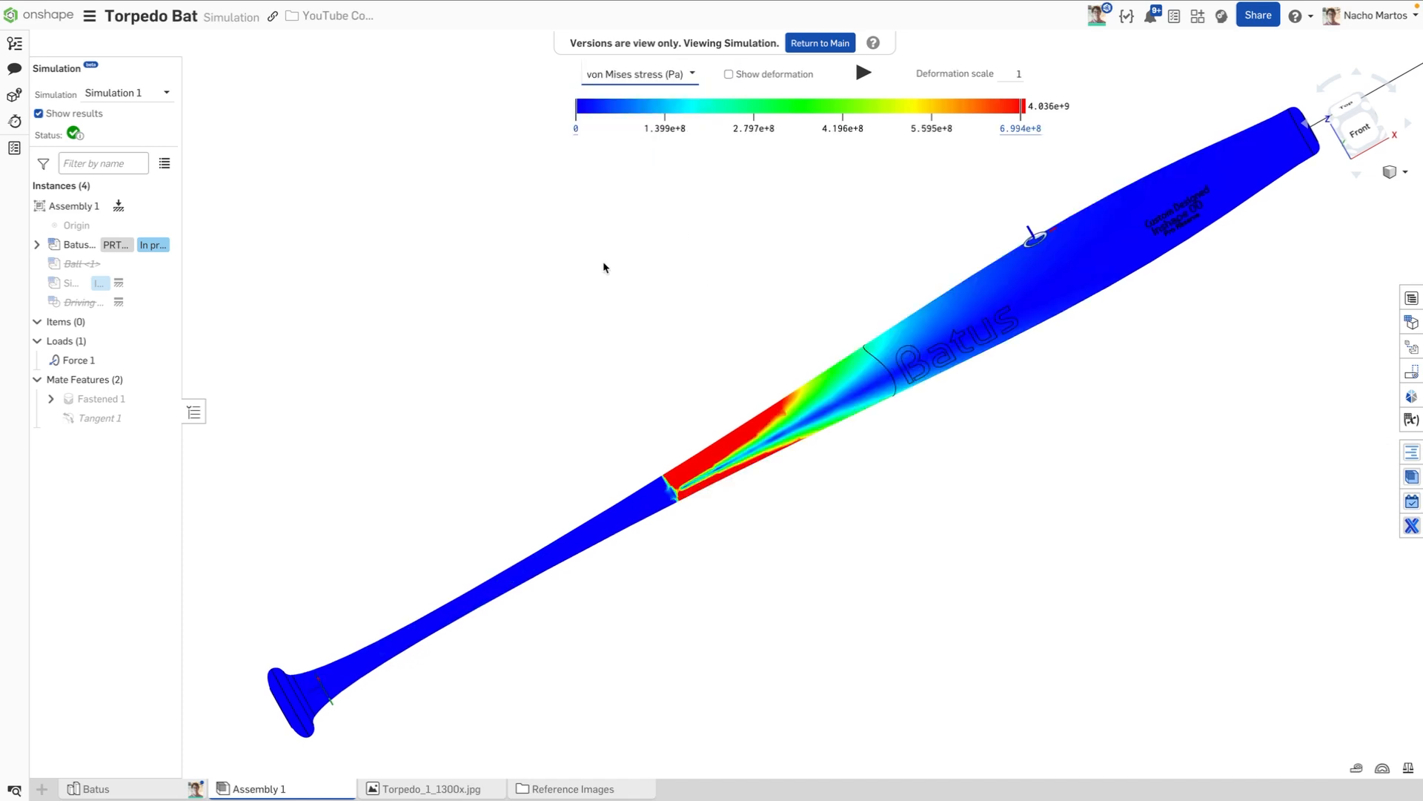
Step: Show displacement results with deformation, then return to the Main workspace
left_click(639, 73)
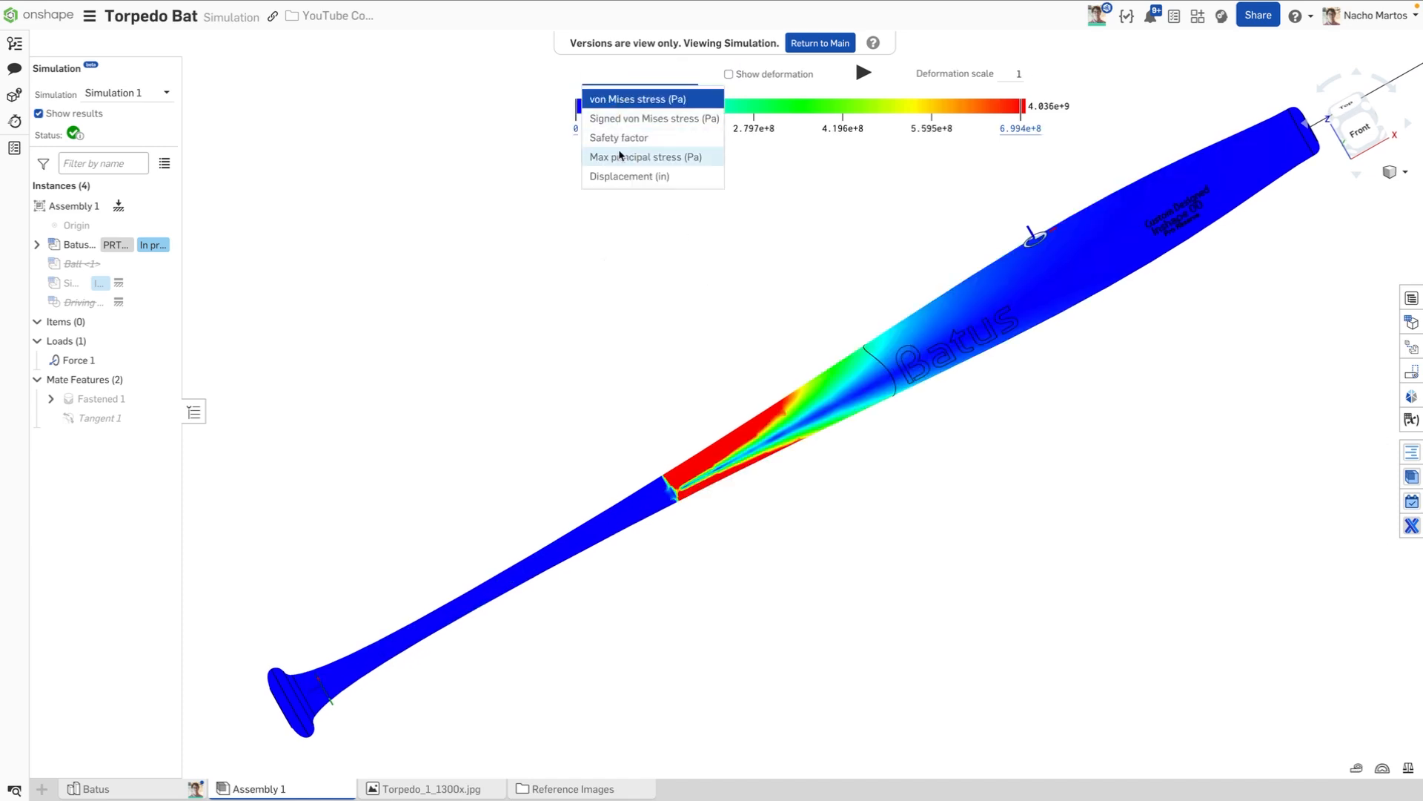
left_click(628, 177)
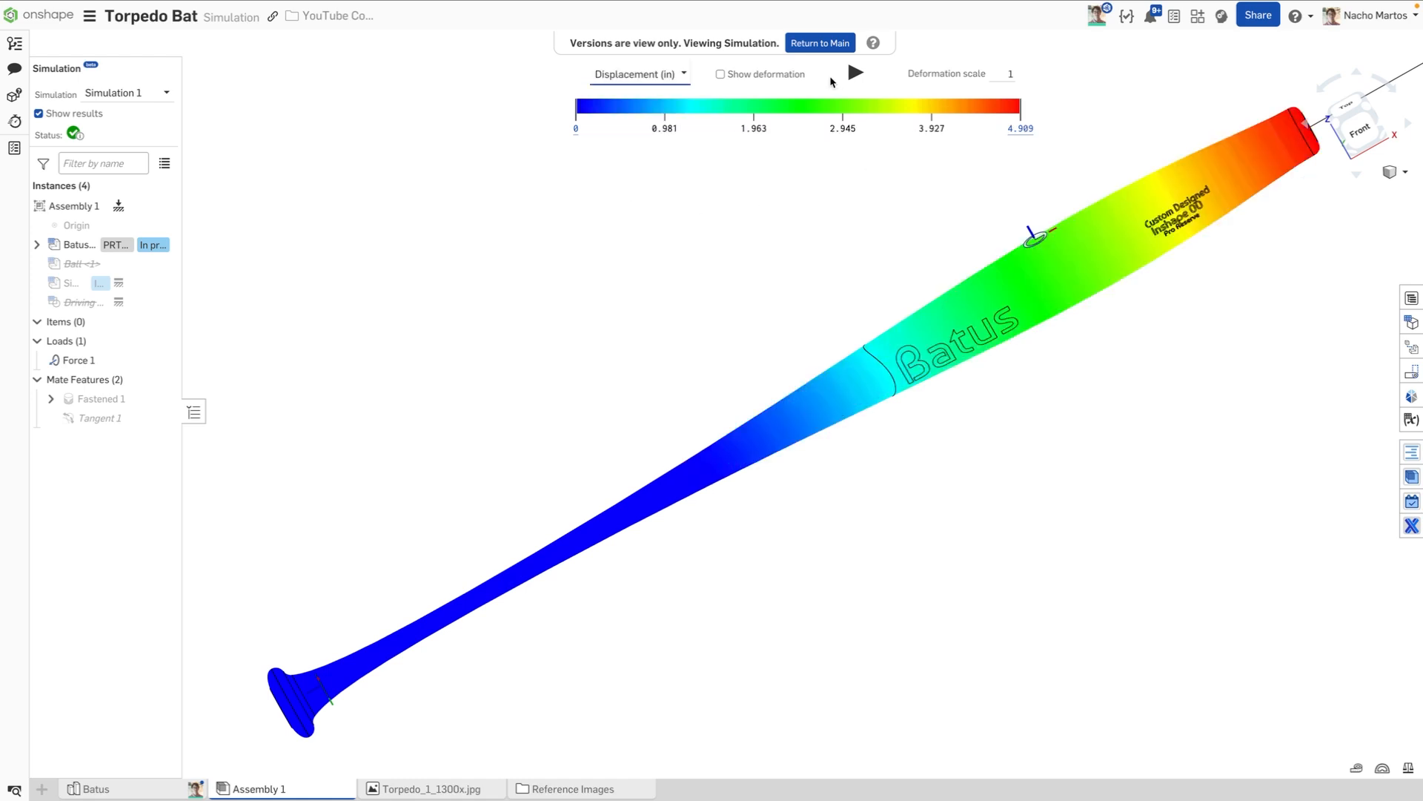
left_click(720, 73)
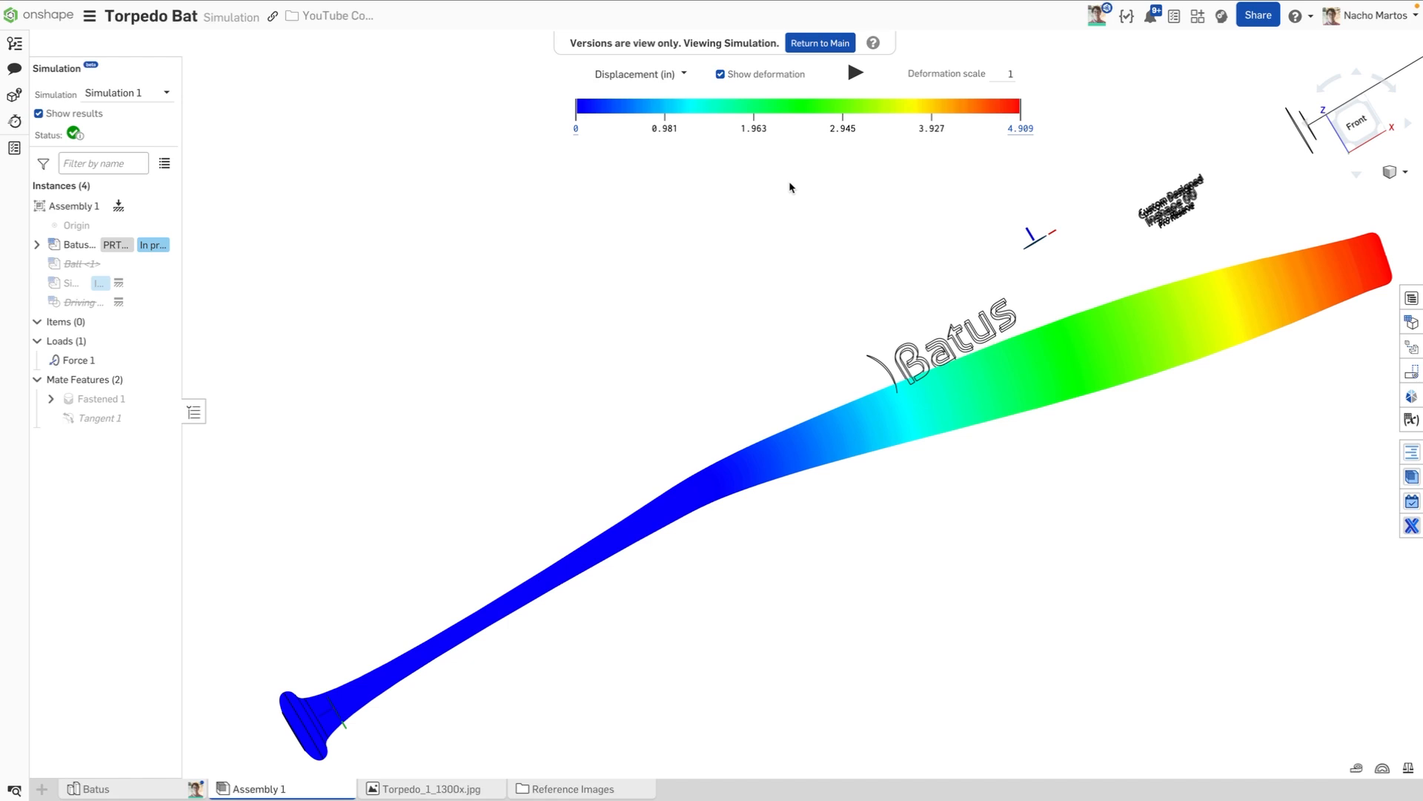
left_click(720, 74)
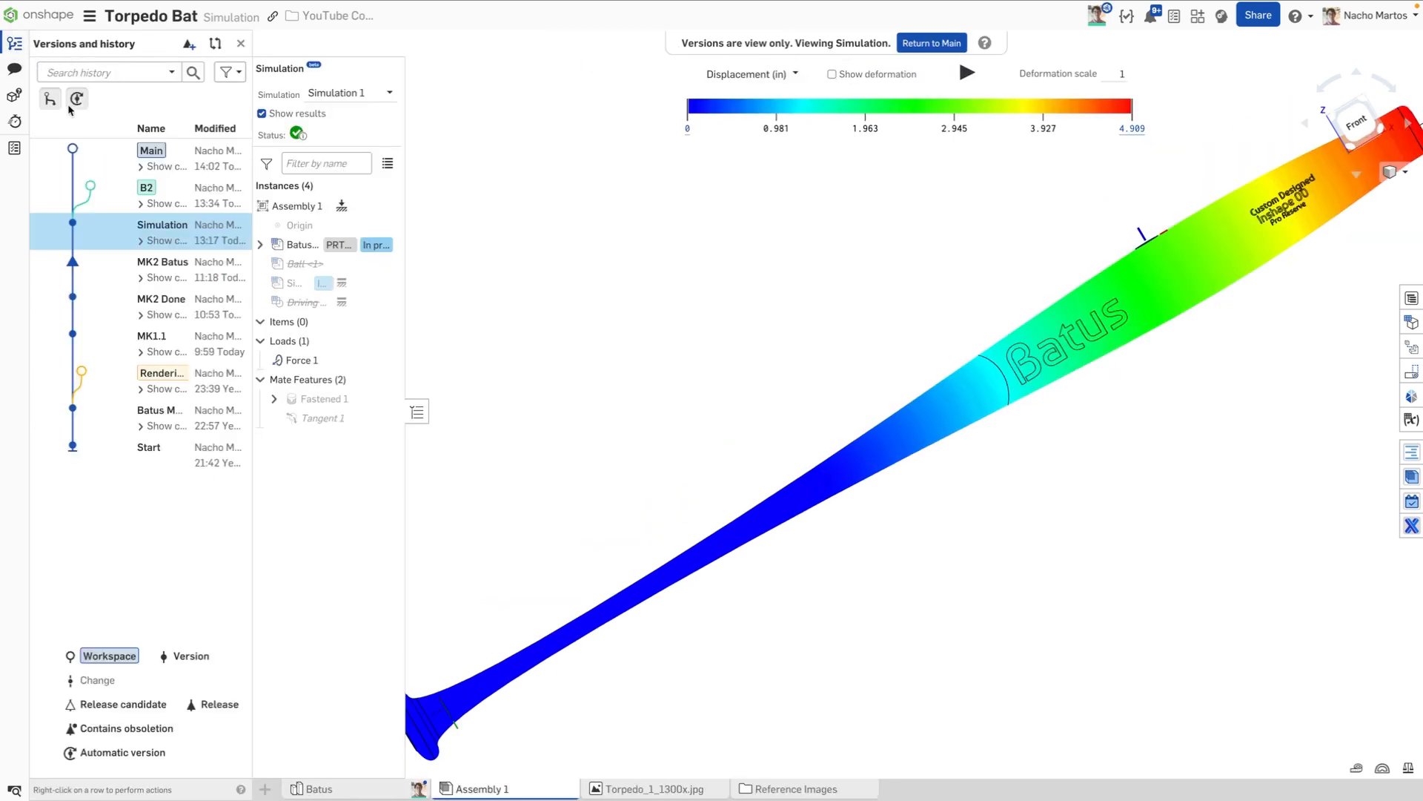
left_click(151, 150)
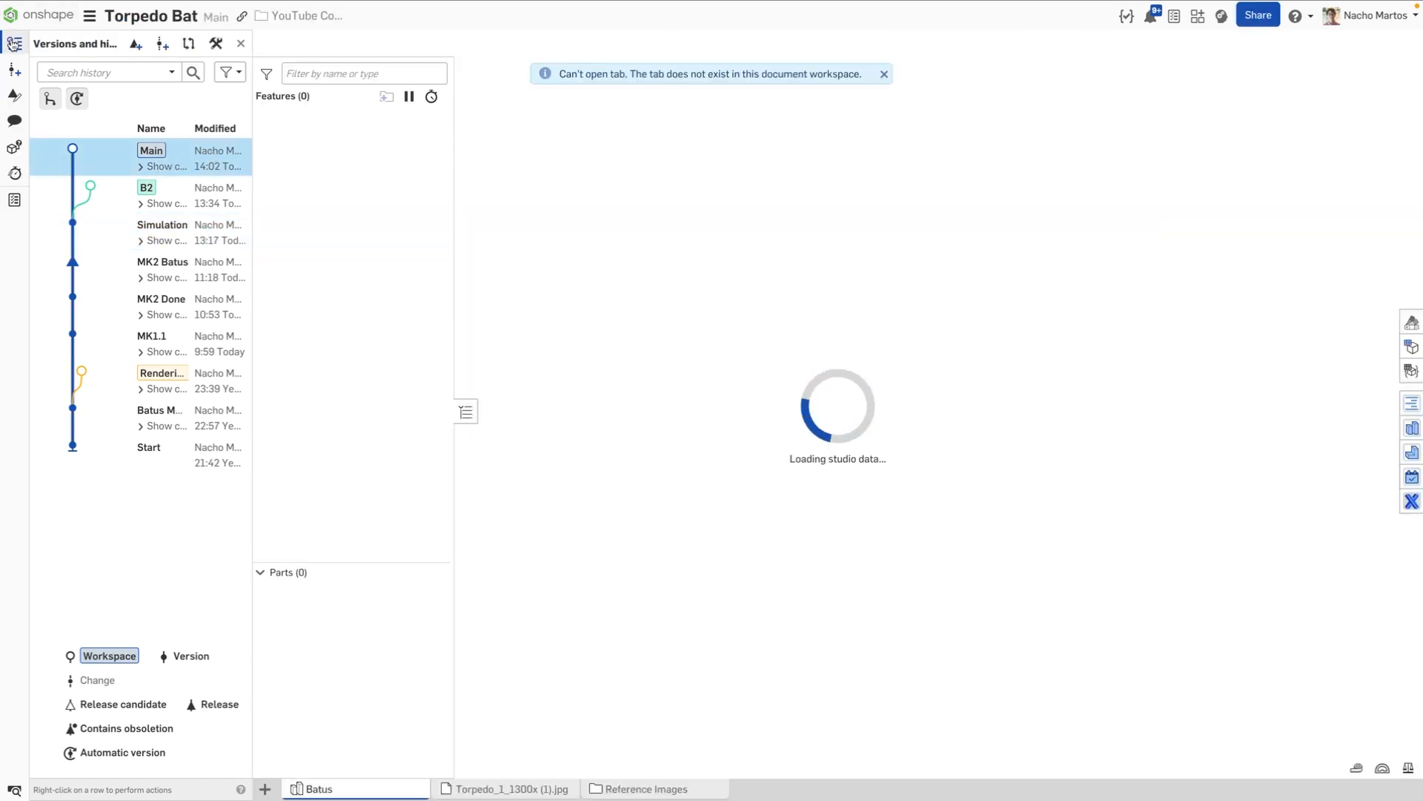